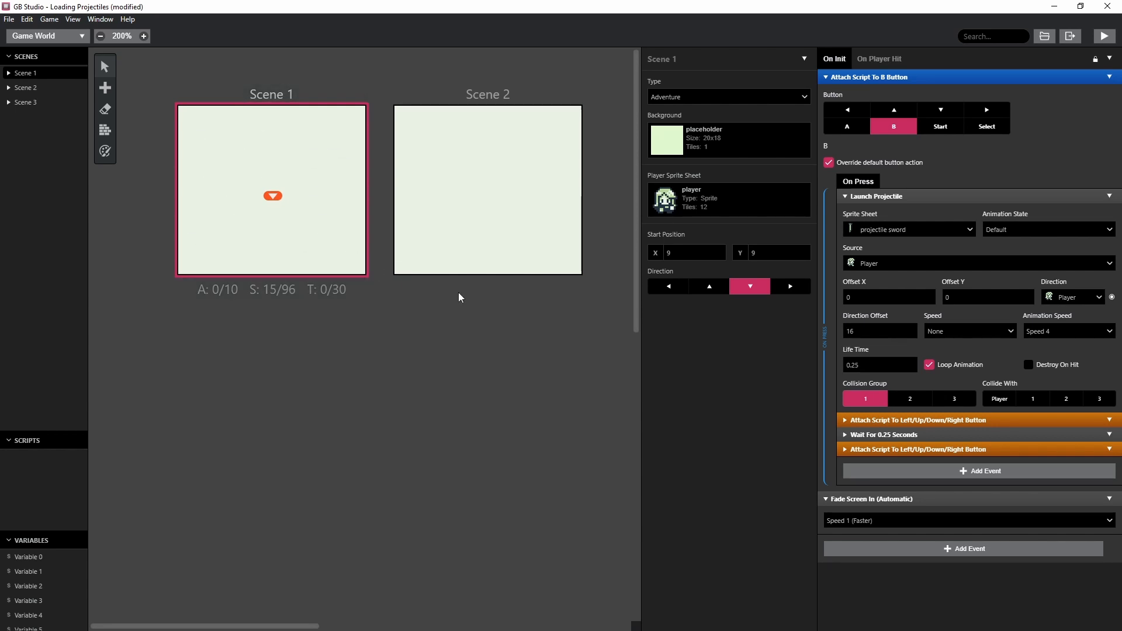
pyautogui.moveTo(1064, 159)
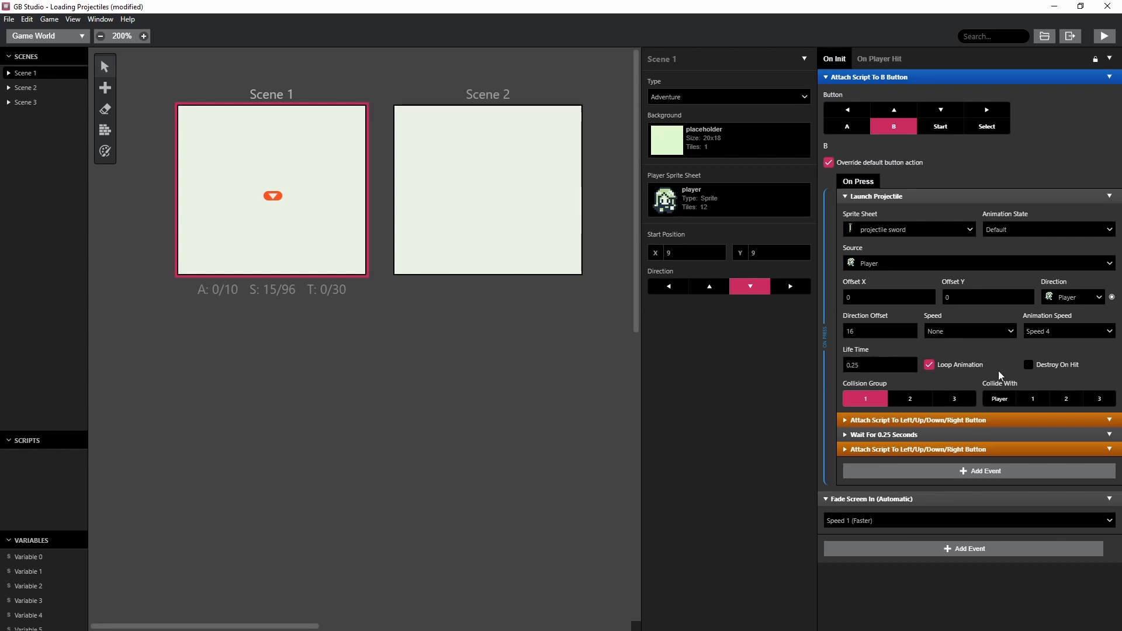
pyautogui.moveTo(1065, 329)
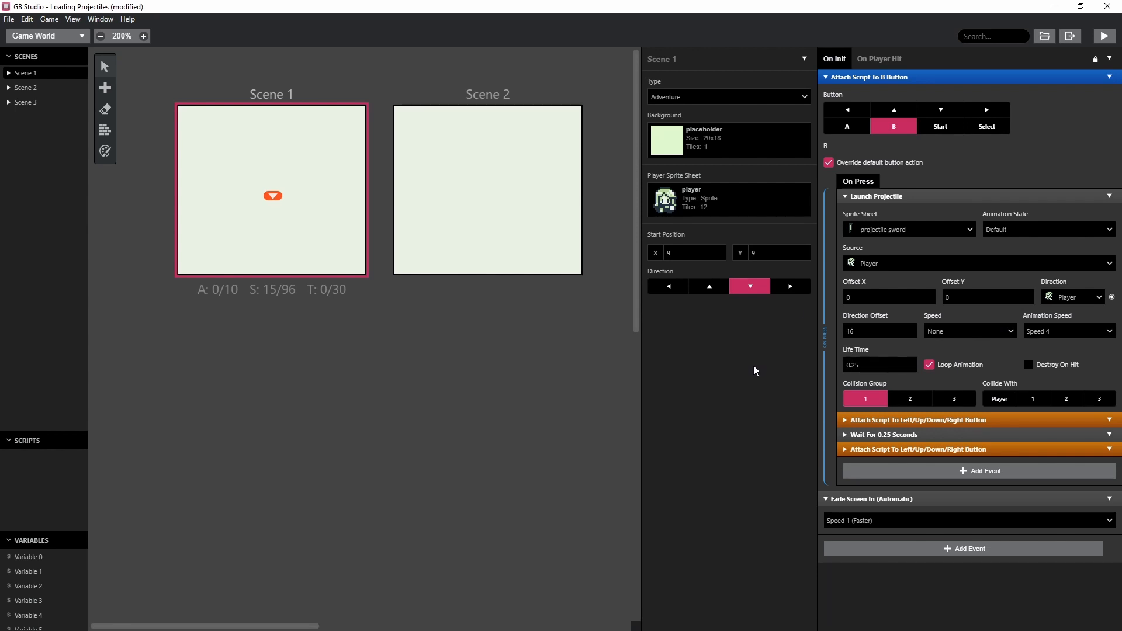
# - Test-run the game, close it, and enter 16
pyautogui.click(1103, 35)
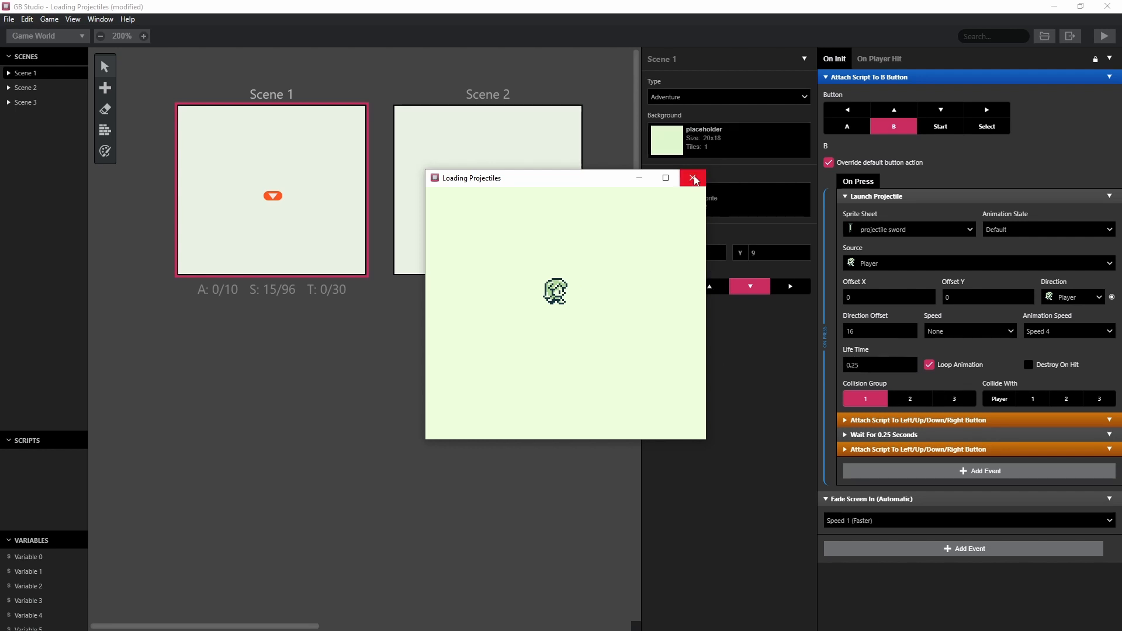
pyautogui.click(691, 177)
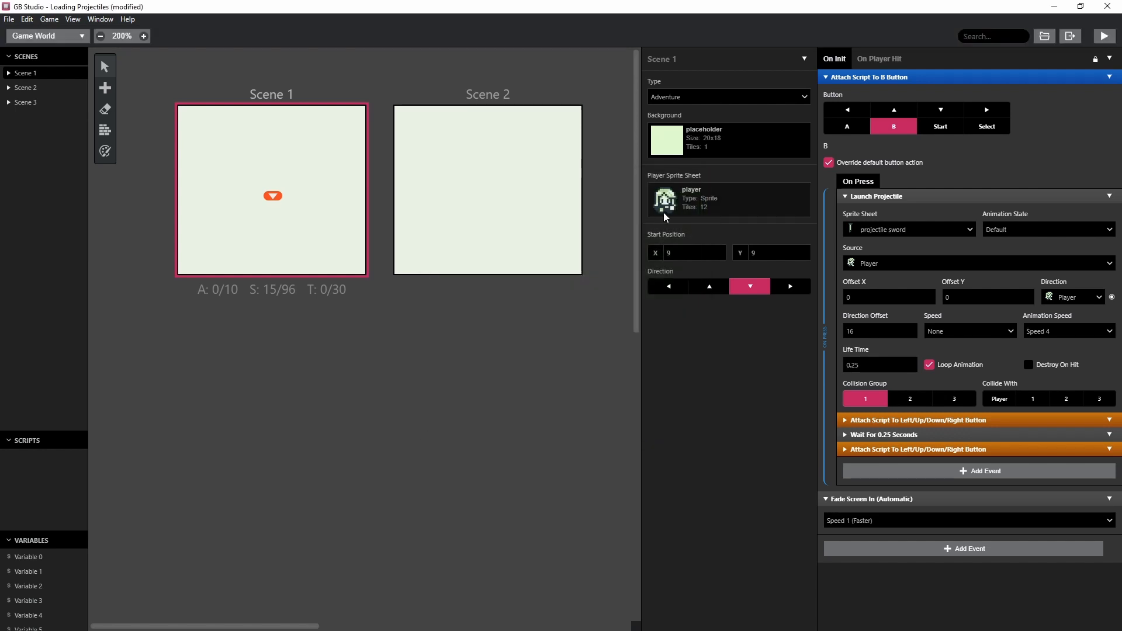
pyautogui.moveTo(498, 328)
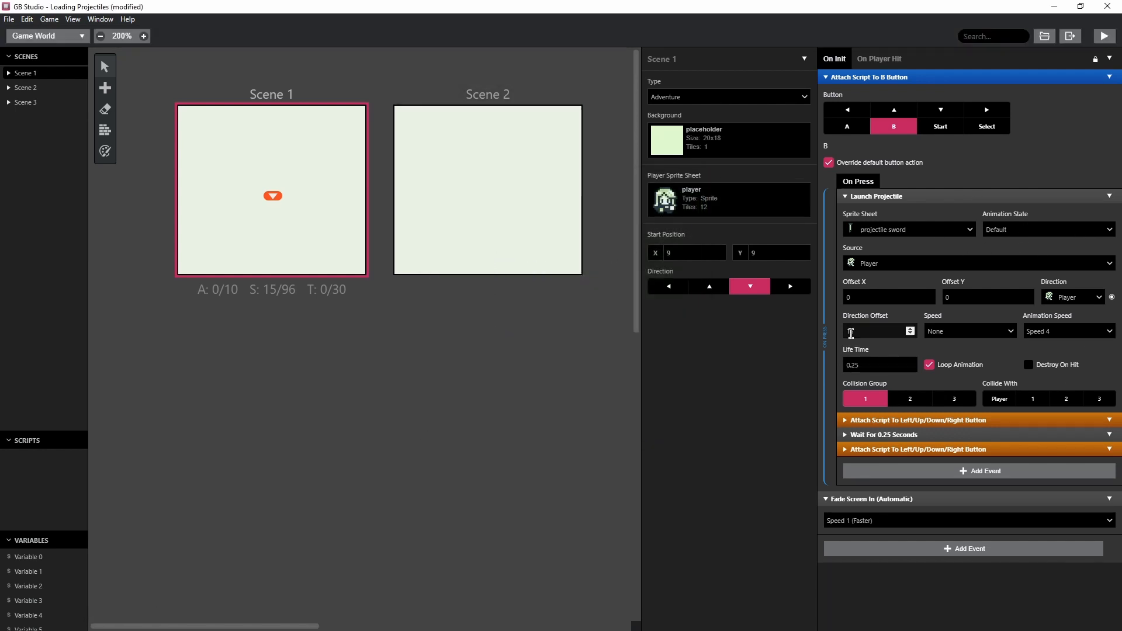
pyautogui.write('16')
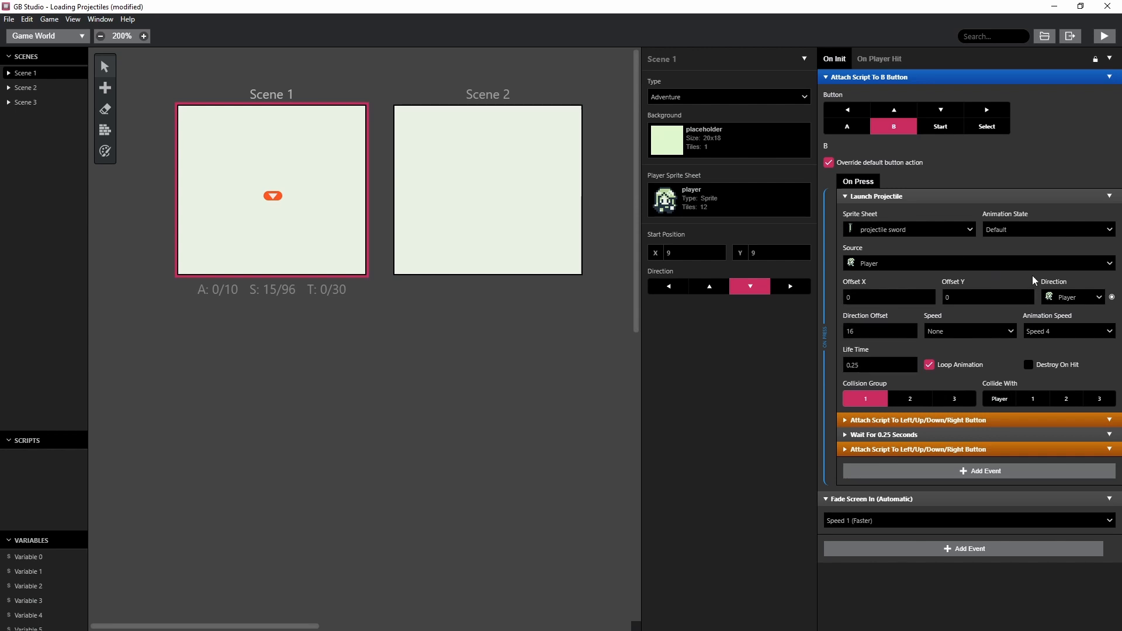
pyautogui.moveTo(952, 297)
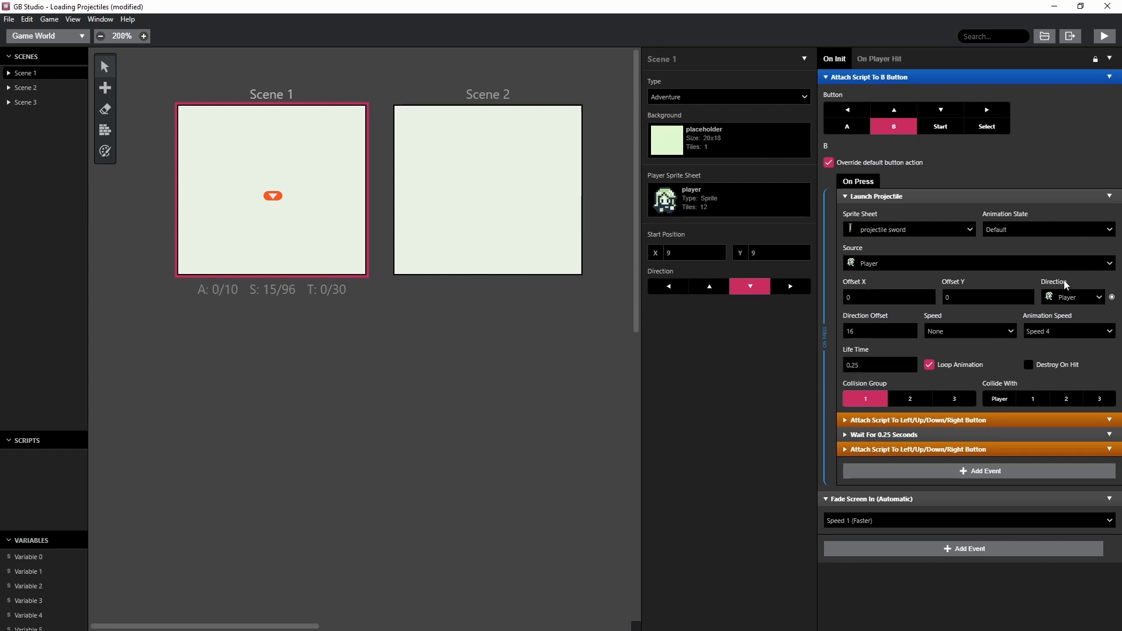
pyautogui.moveTo(1007, 249)
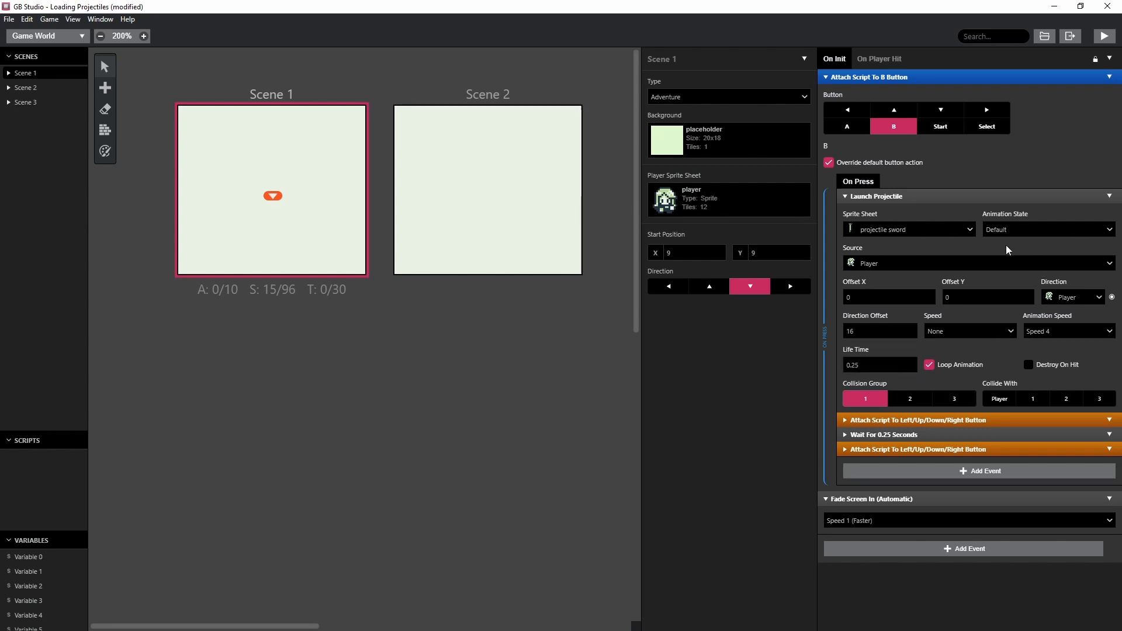
pyautogui.moveTo(1061, 320)
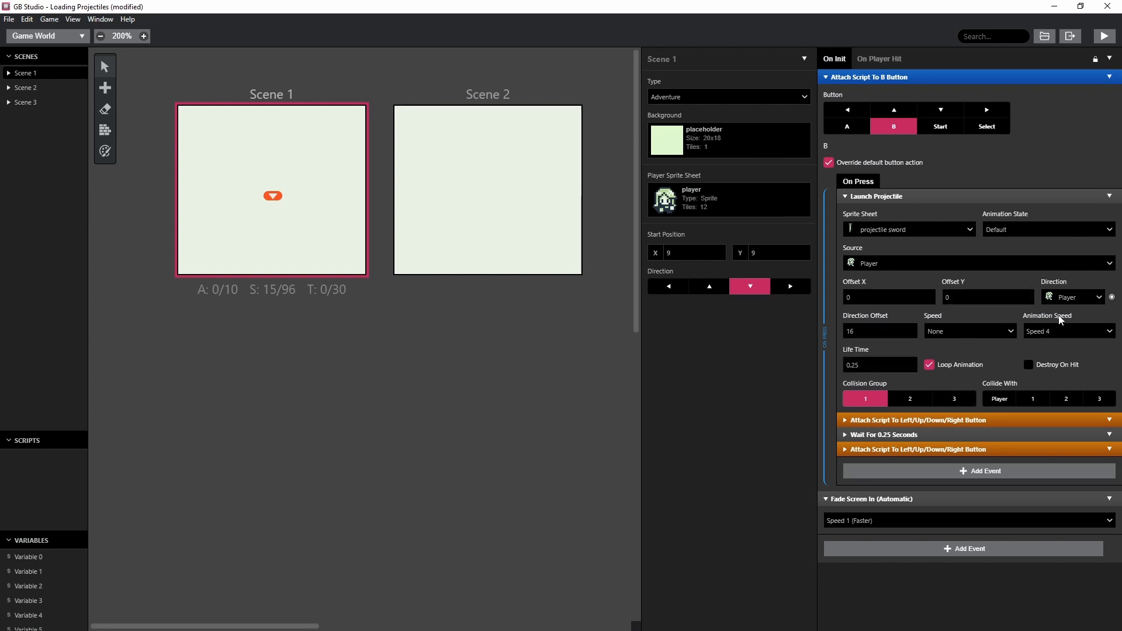
pyautogui.moveTo(1031, 304)
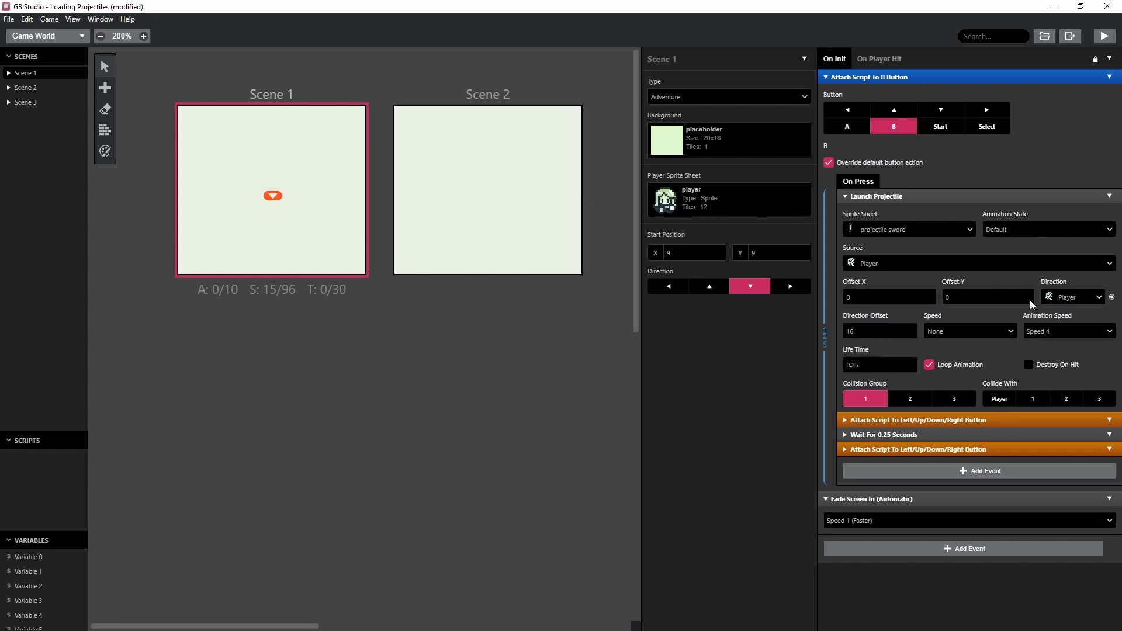
pyautogui.moveTo(54, 26)
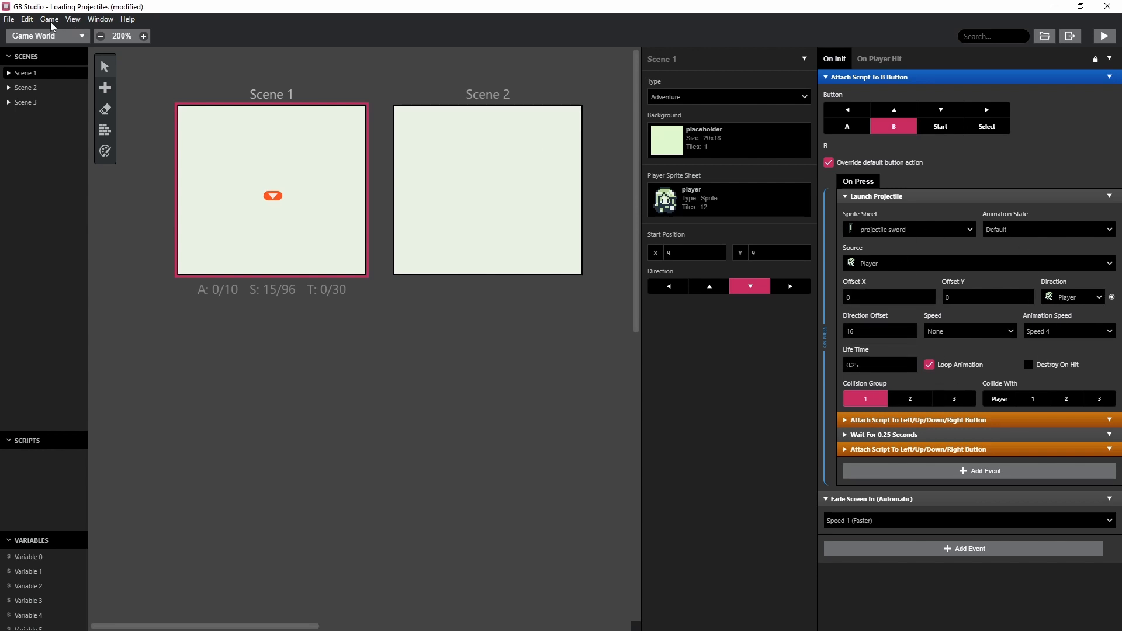
# - Export the project data and open src/data/scene_1_projectiles.c in the code editor
pyautogui.click(49, 19)
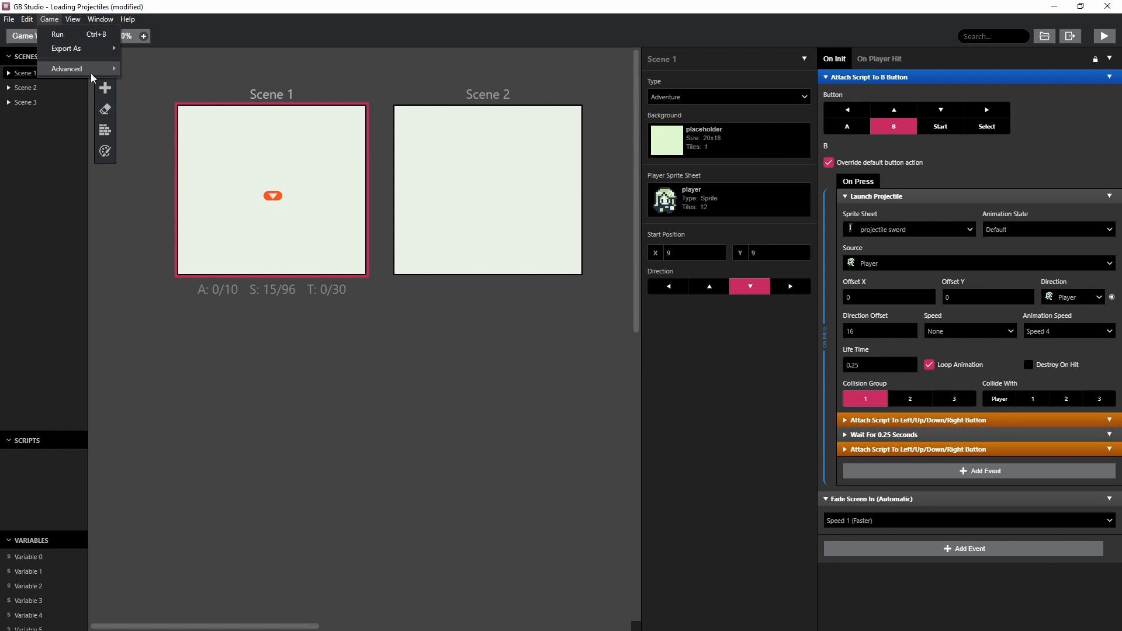
pyautogui.moveTo(66, 68)
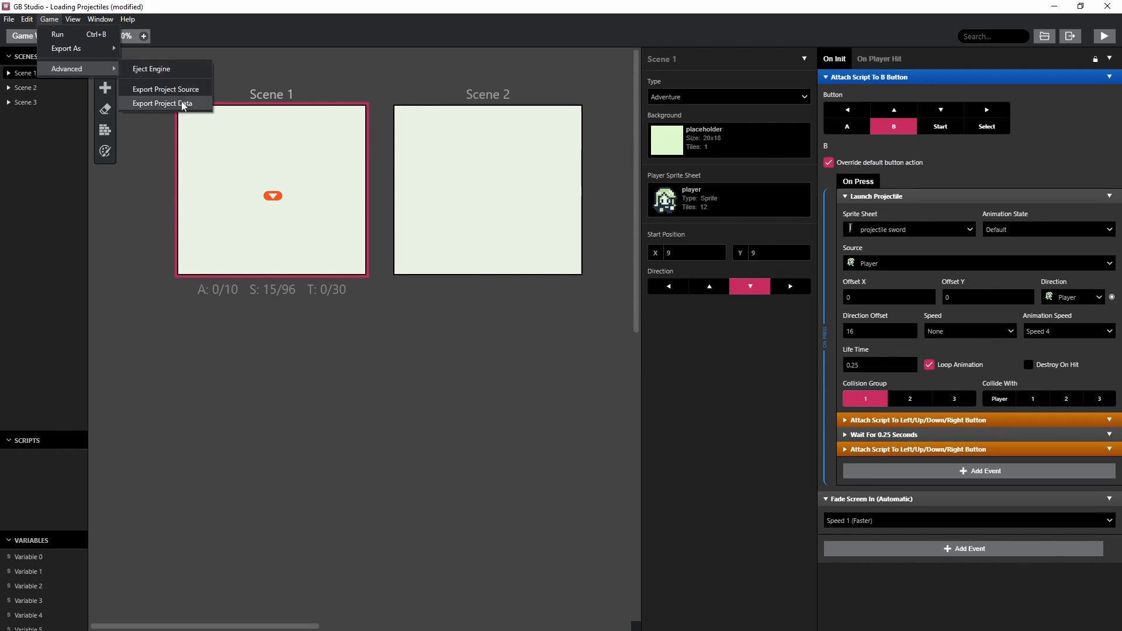
pyautogui.click(163, 104)
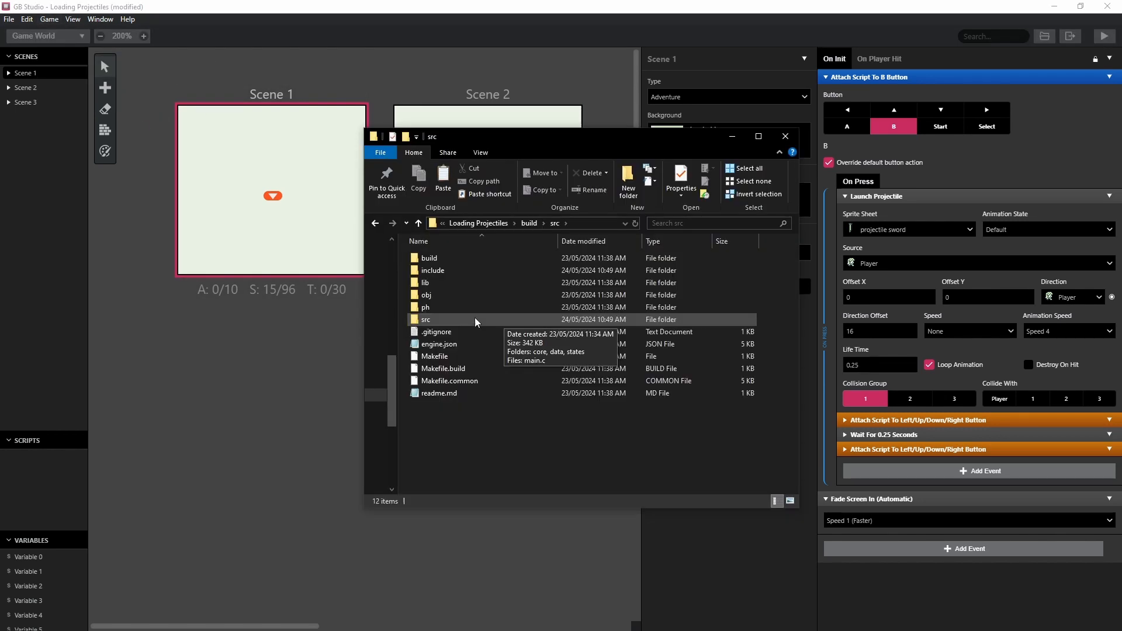
pyautogui.doubleClick(426, 319)
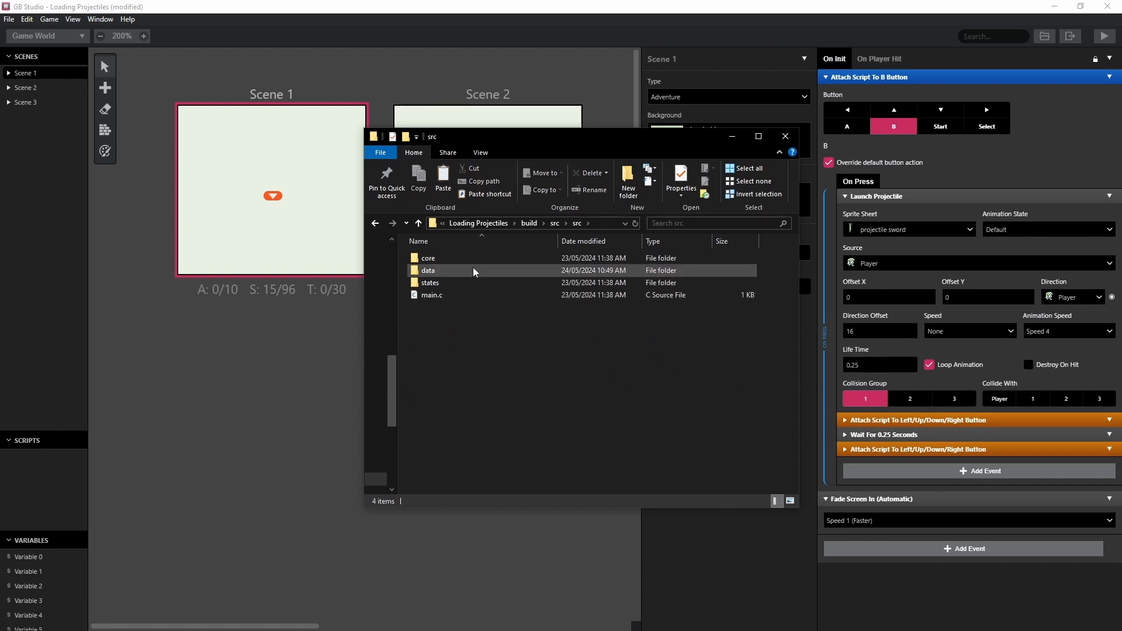
pyautogui.doubleClick(427, 271)
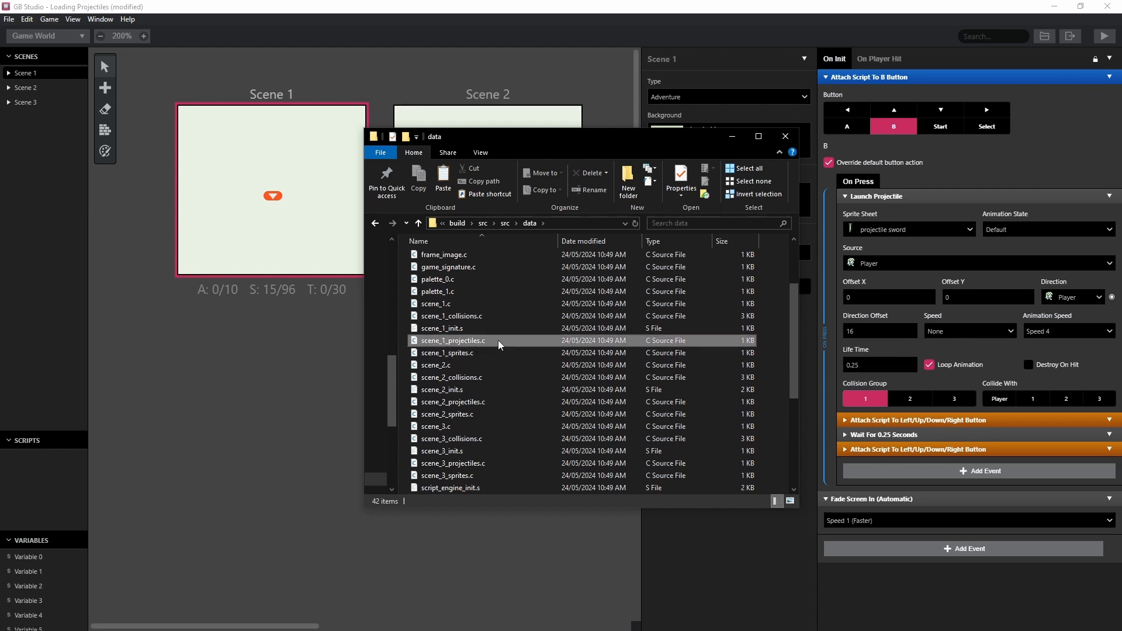
pyautogui.click(450, 340)
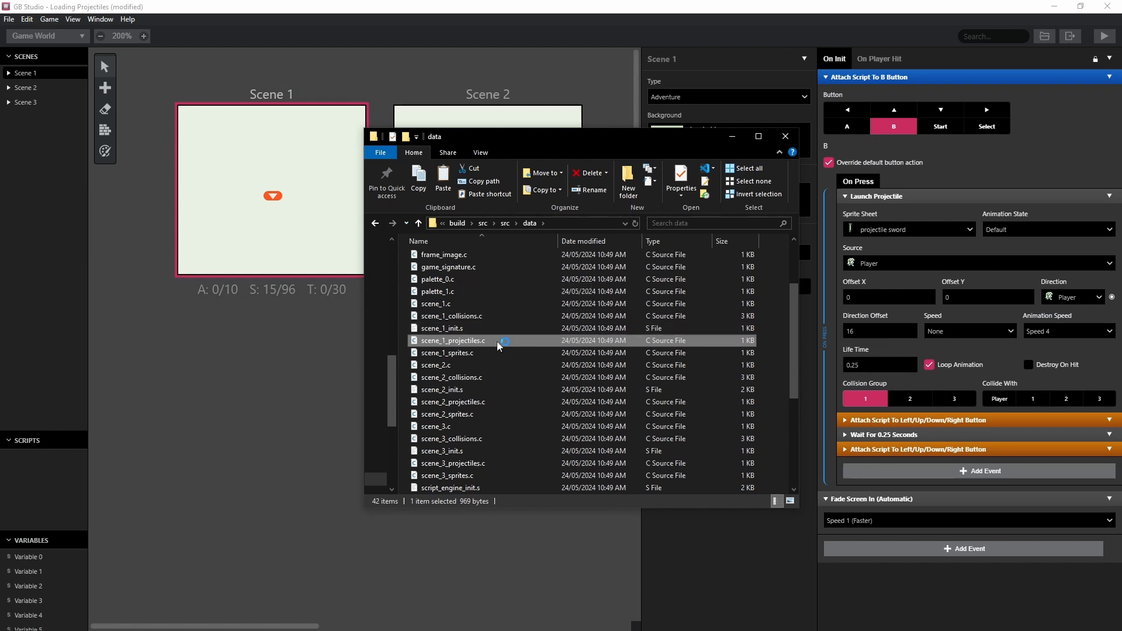
pyautogui.doubleClick(452, 340)
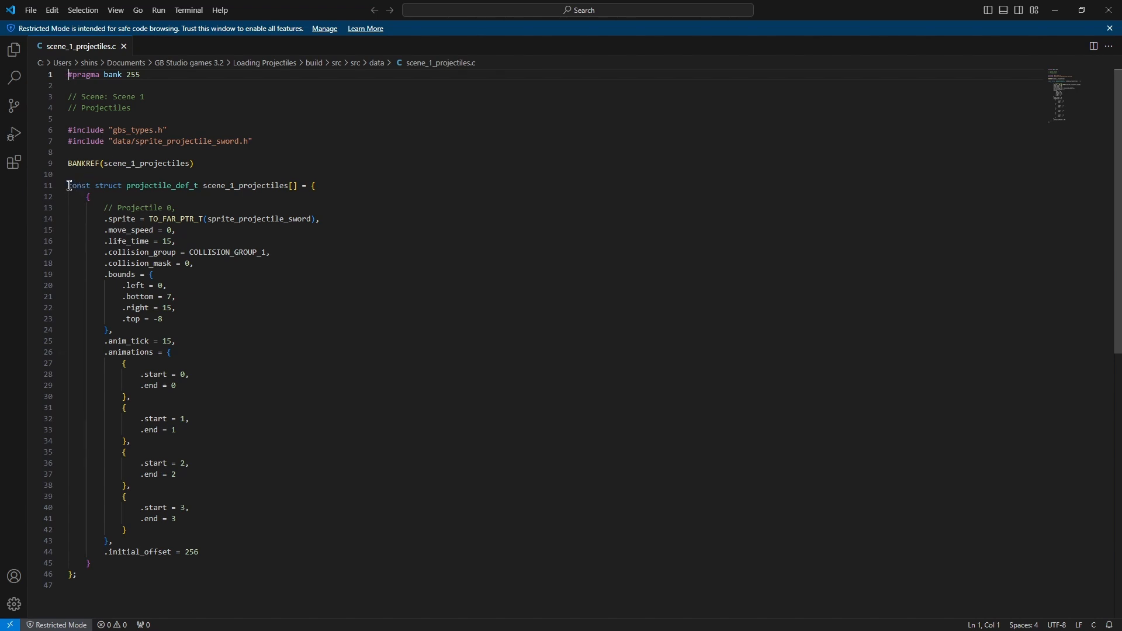
pyautogui.moveTo(67, 185); pyautogui.dragTo(125, 530)
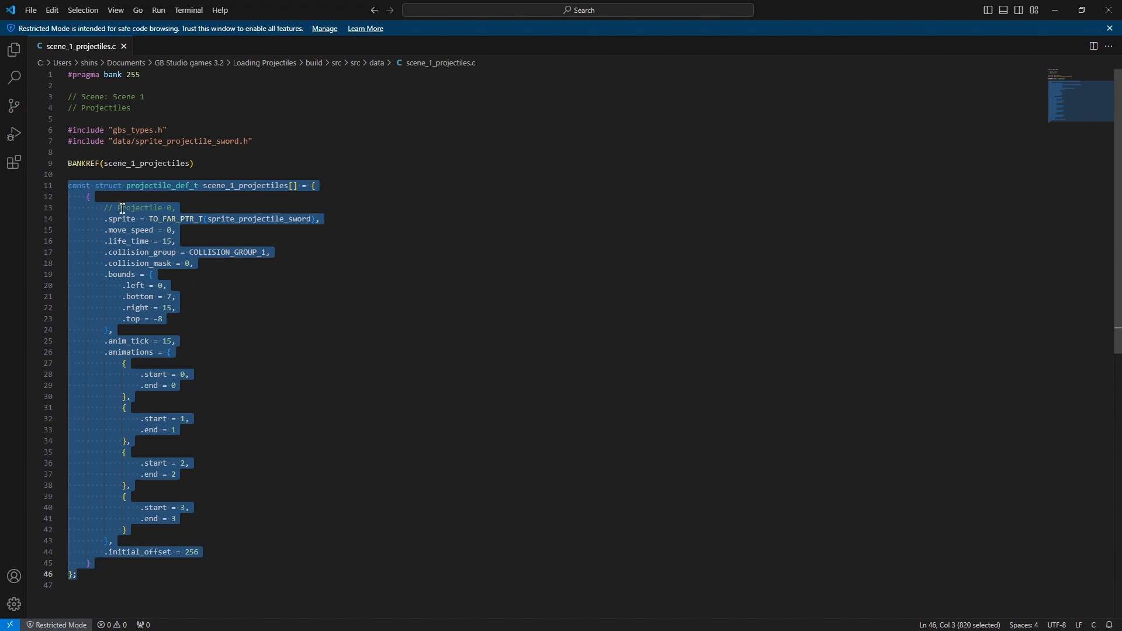
pyautogui.click(104, 207)
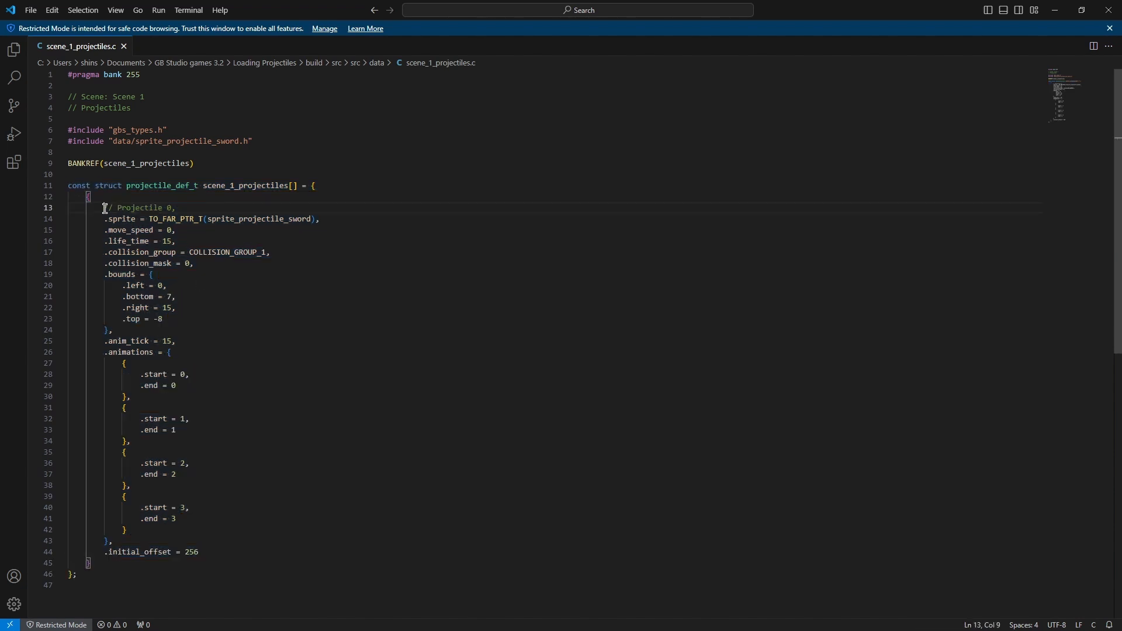
pyautogui.moveTo(104, 207); pyautogui.dragTo(175, 208)
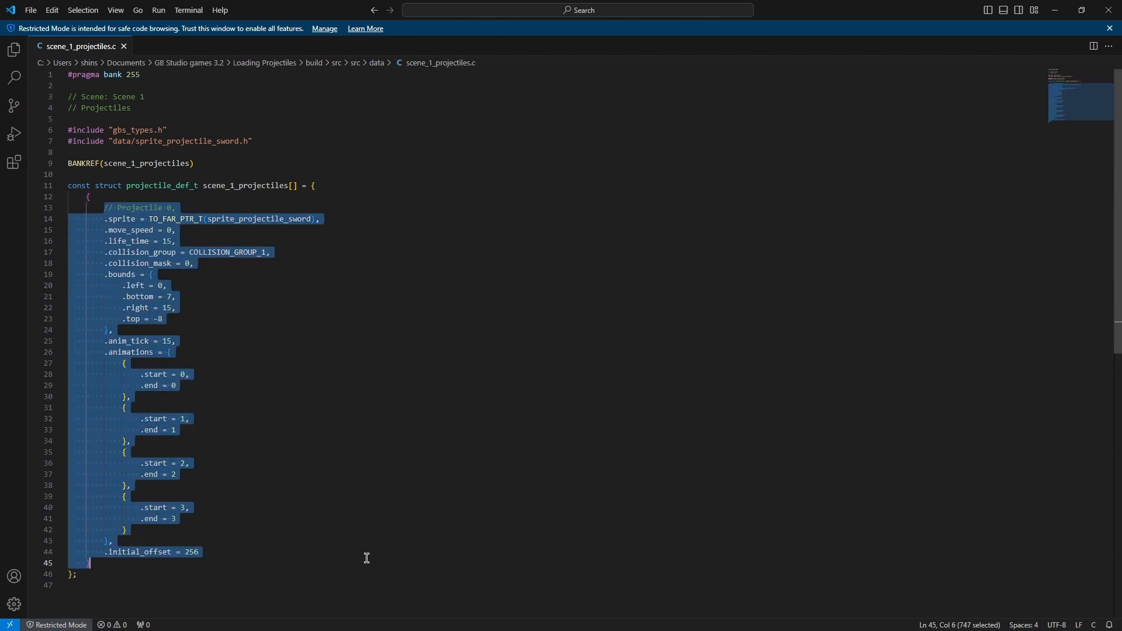
pyautogui.click(175, 276)
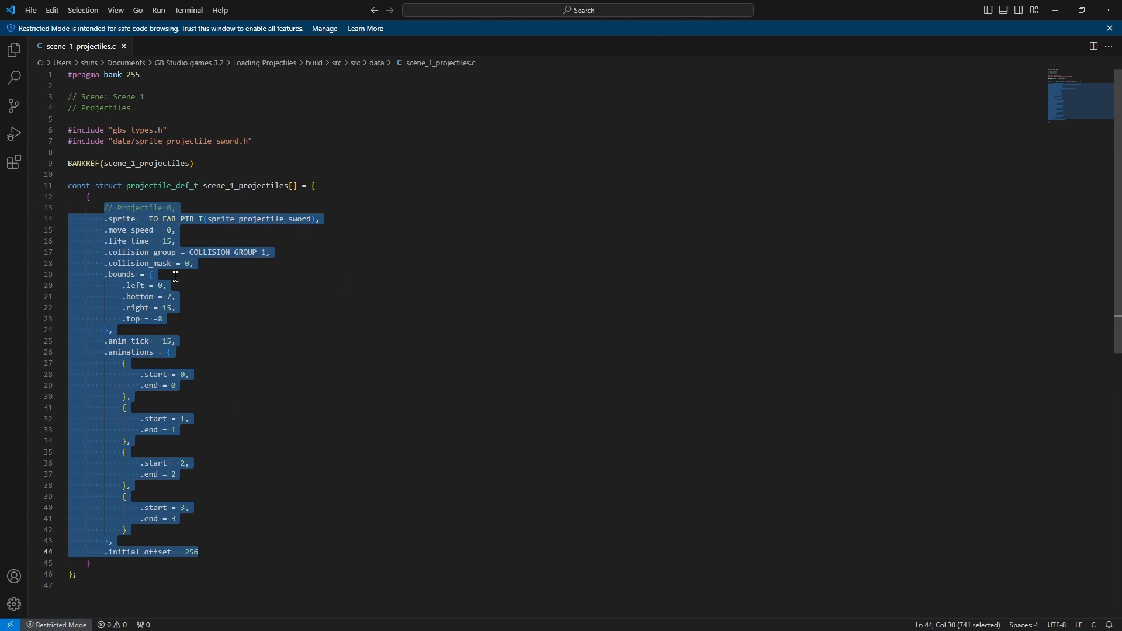
pyautogui.moveTo(211, 309)
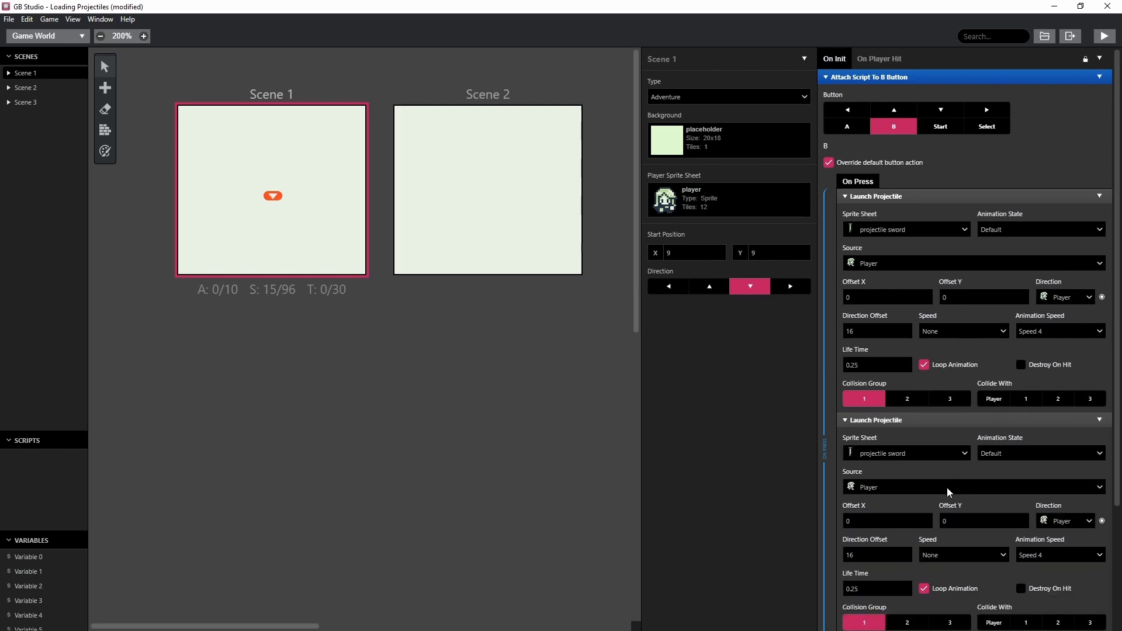
# - Set the duplicated Launch Projectile's Sprite Sheet to projectile fire
pyautogui.click(906, 453)
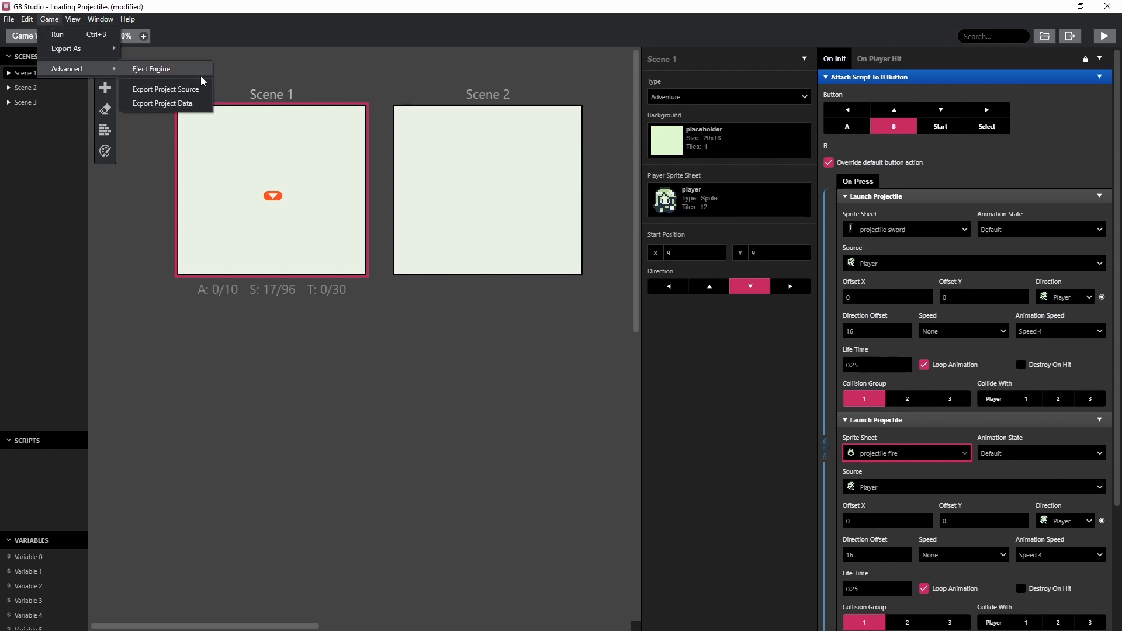
# - Re-export the project data and open the regenerated scene_1_projectiles.c from src/data
pyautogui.click(150, 69)
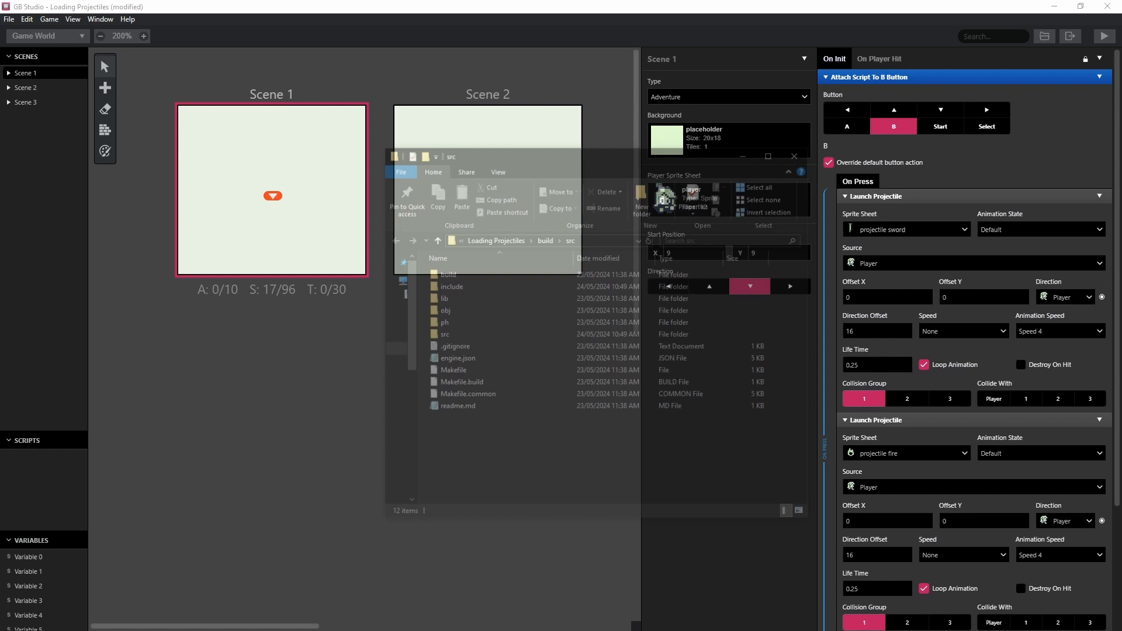
pyautogui.doubleClick(444, 334)
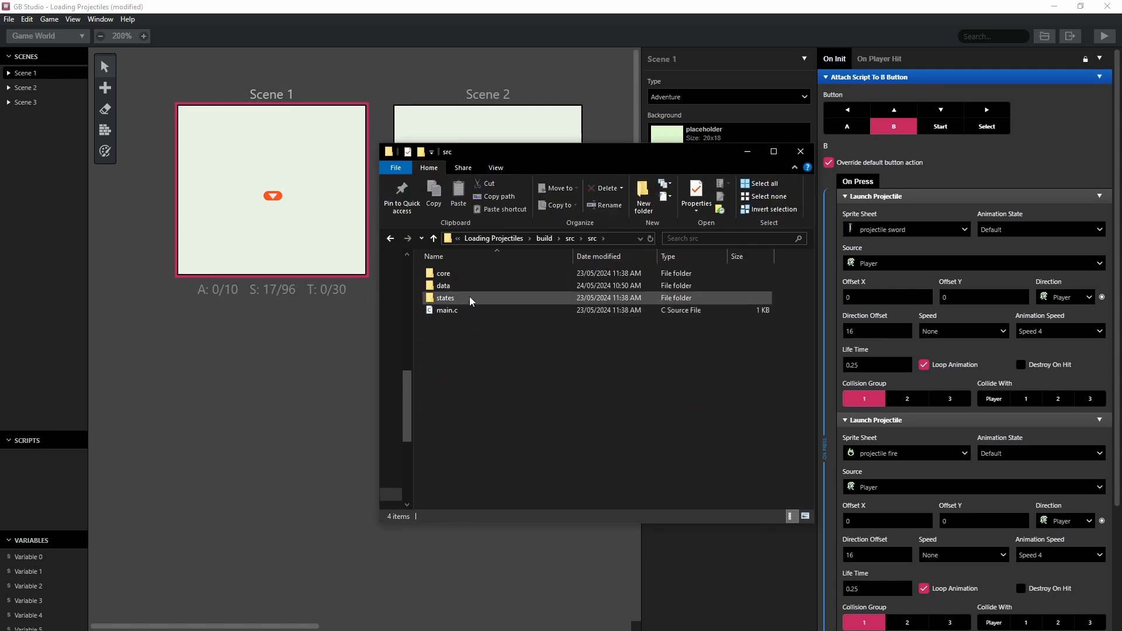
pyautogui.doubleClick(443, 286)
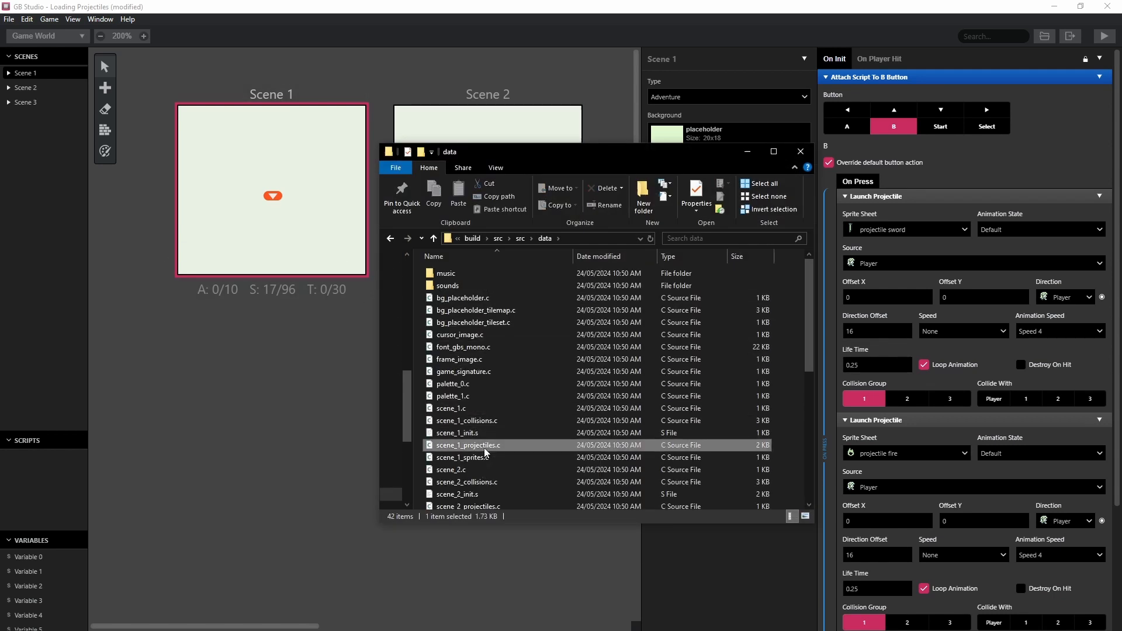
pyautogui.doubleClick(468, 445)
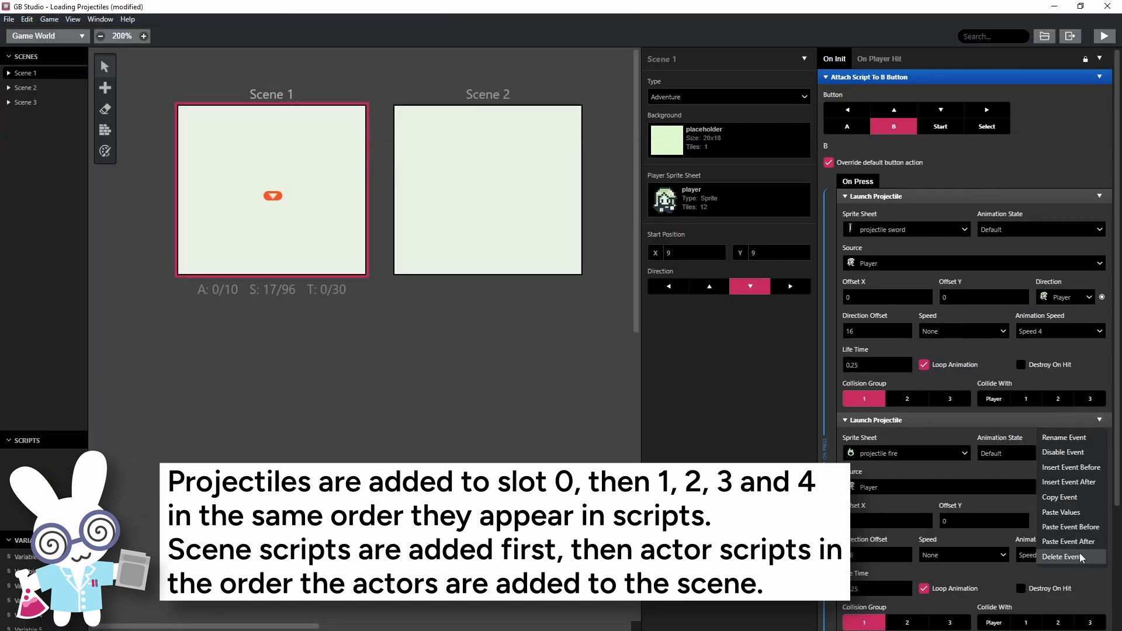
# - Delete the second Launch Projectile event that fires the projectile fire sprite
pyautogui.click(1065, 557)
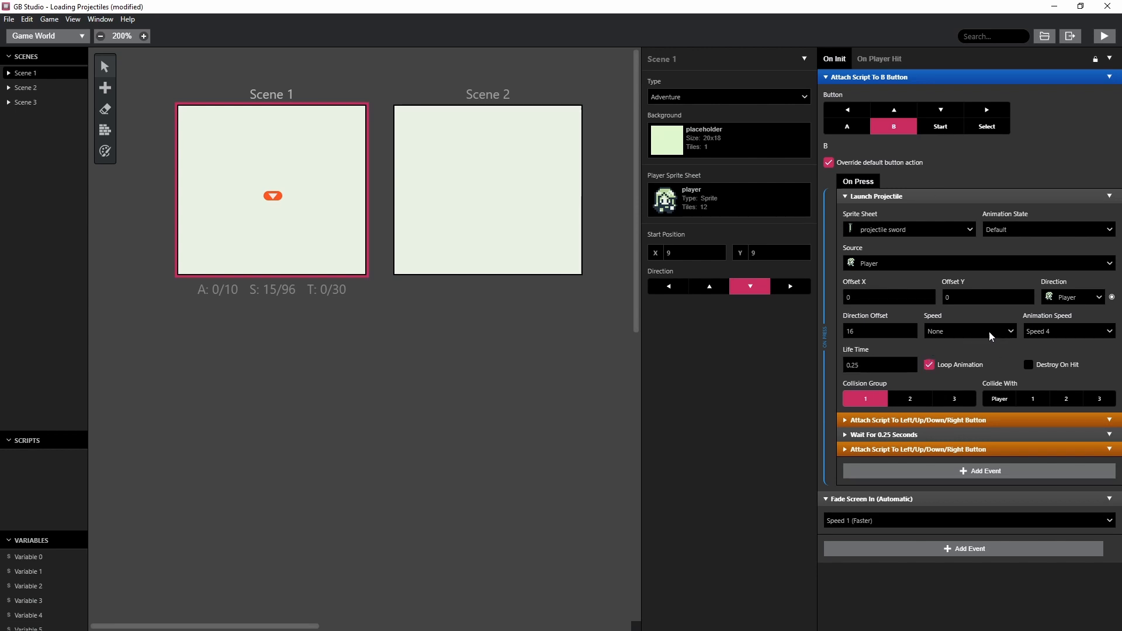
pyautogui.moveTo(1014, 363)
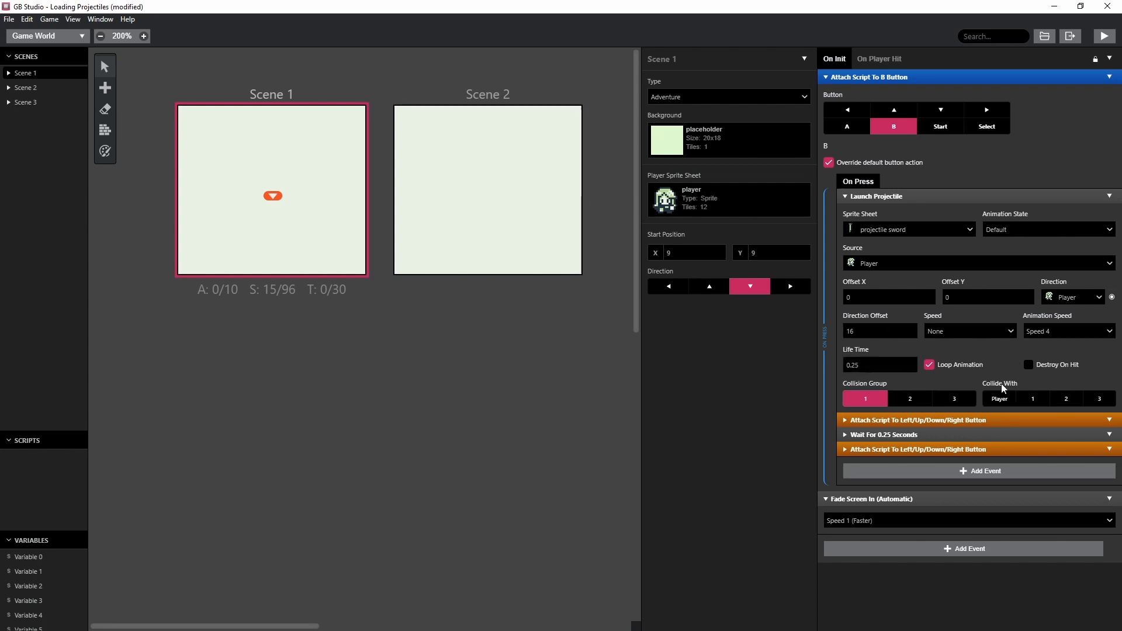
# - Export the project source, browse into src/data, and open script_input_0.s
pyautogui.click(48, 19)
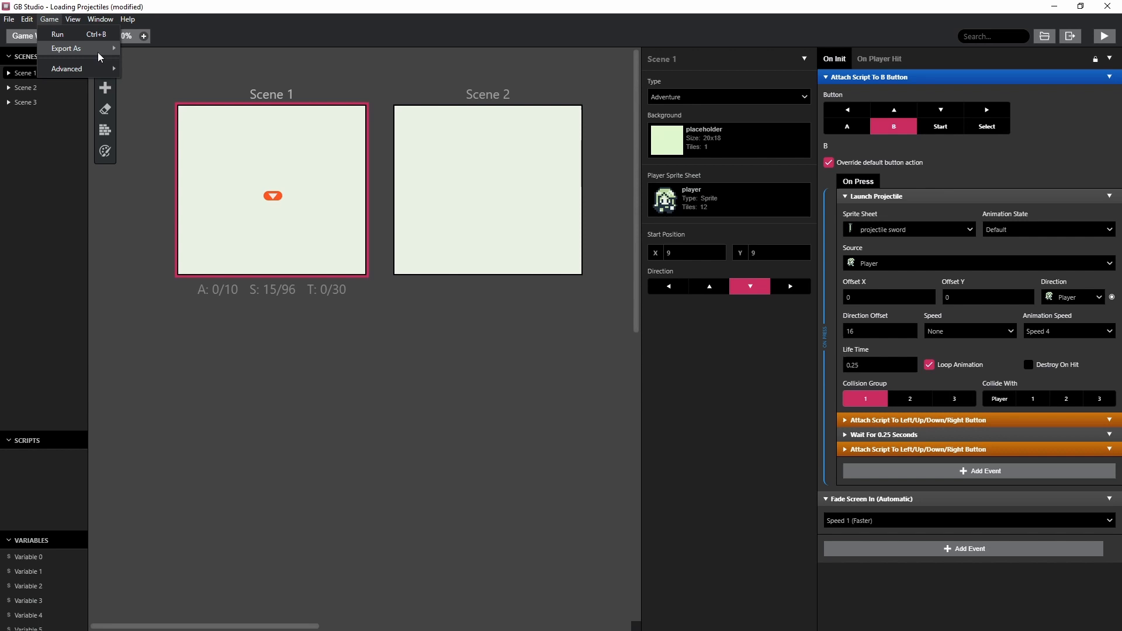
pyautogui.moveTo(66, 68)
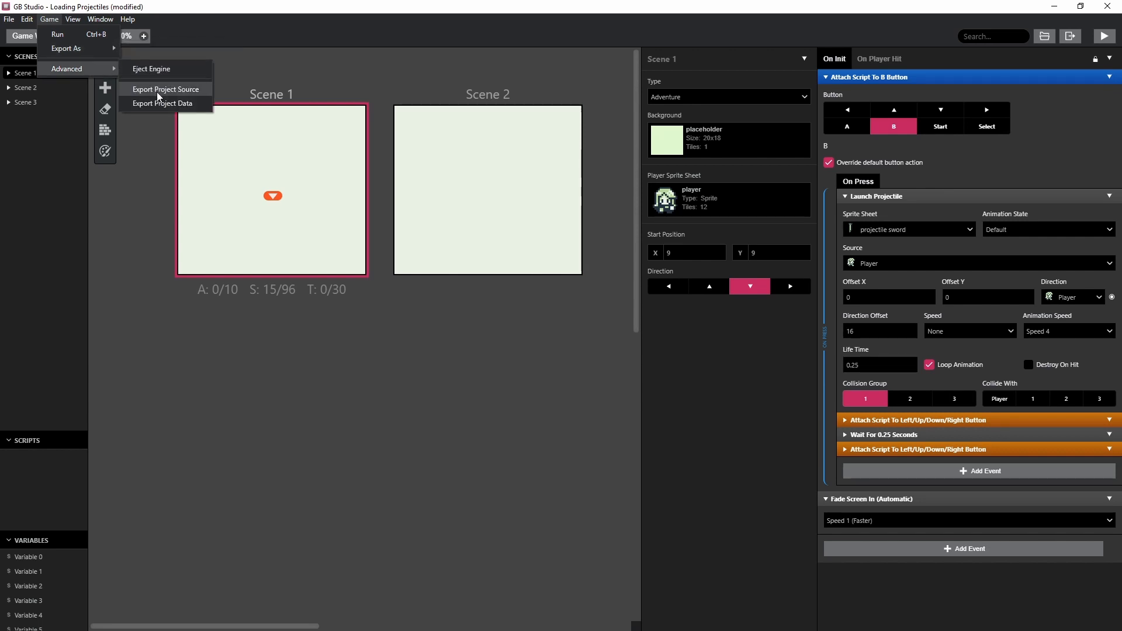
pyautogui.click(165, 119)
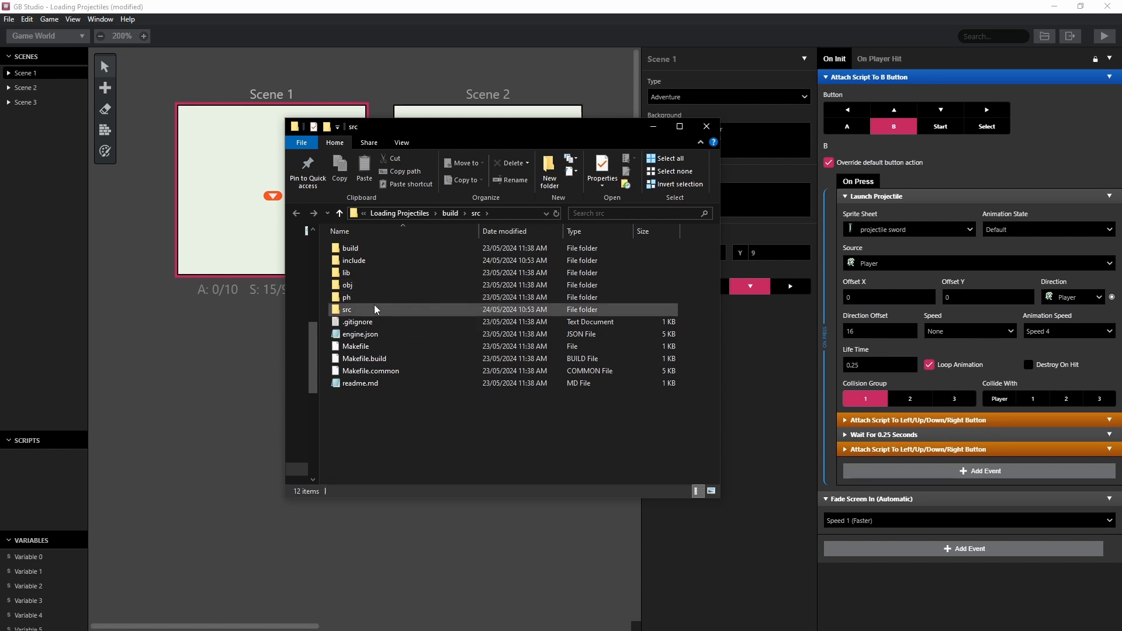
pyautogui.doubleClick(347, 309)
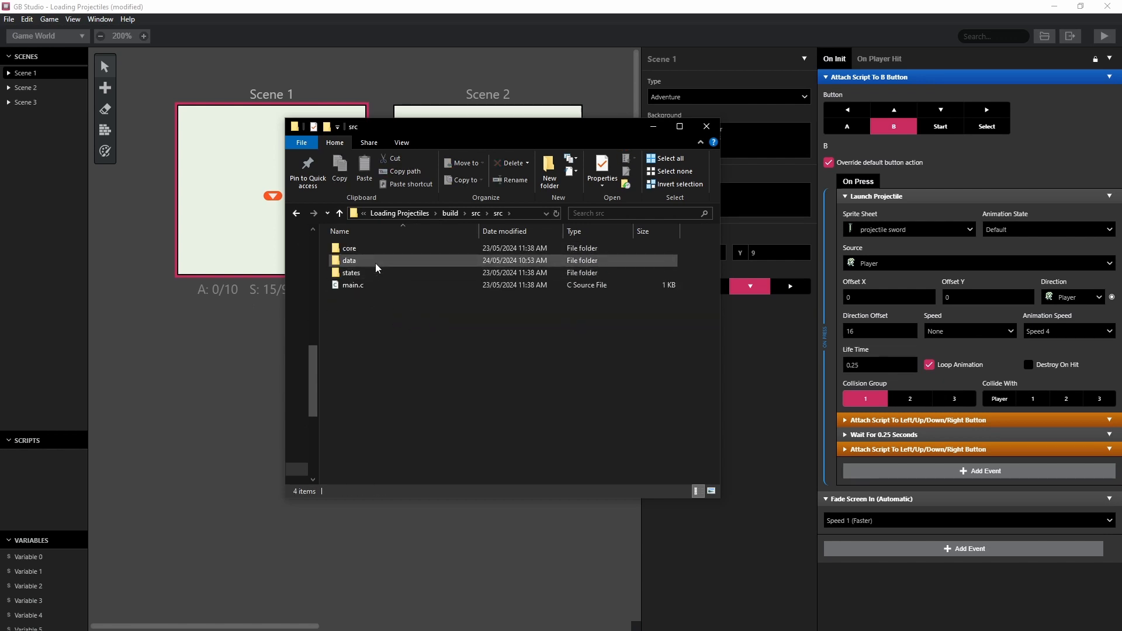
pyautogui.doubleClick(350, 259)
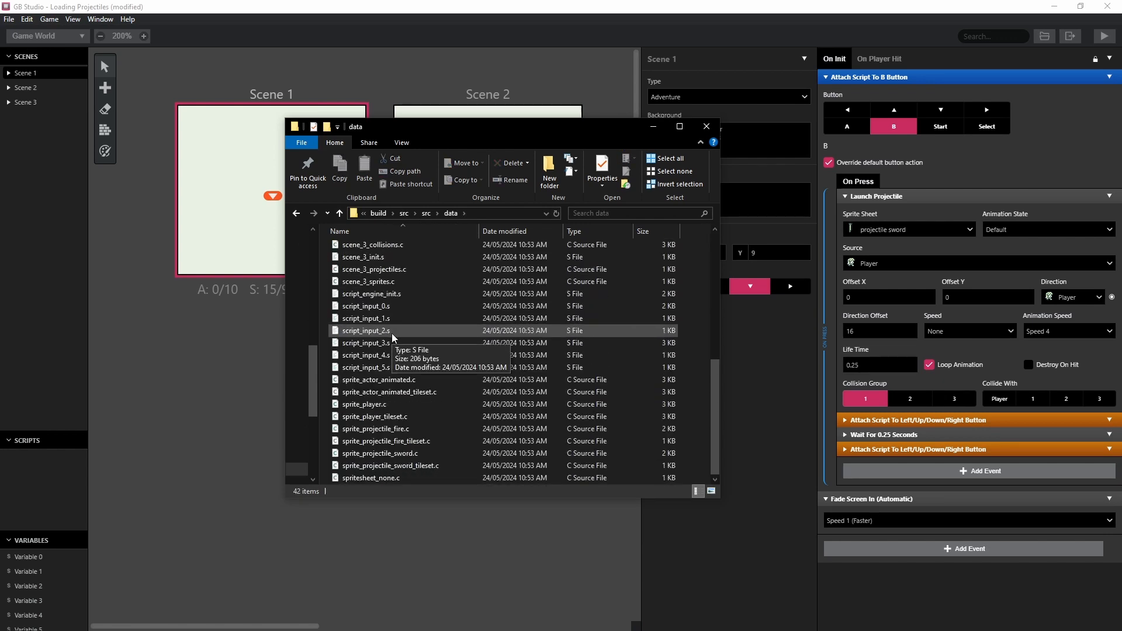
pyautogui.moveTo(972, 186)
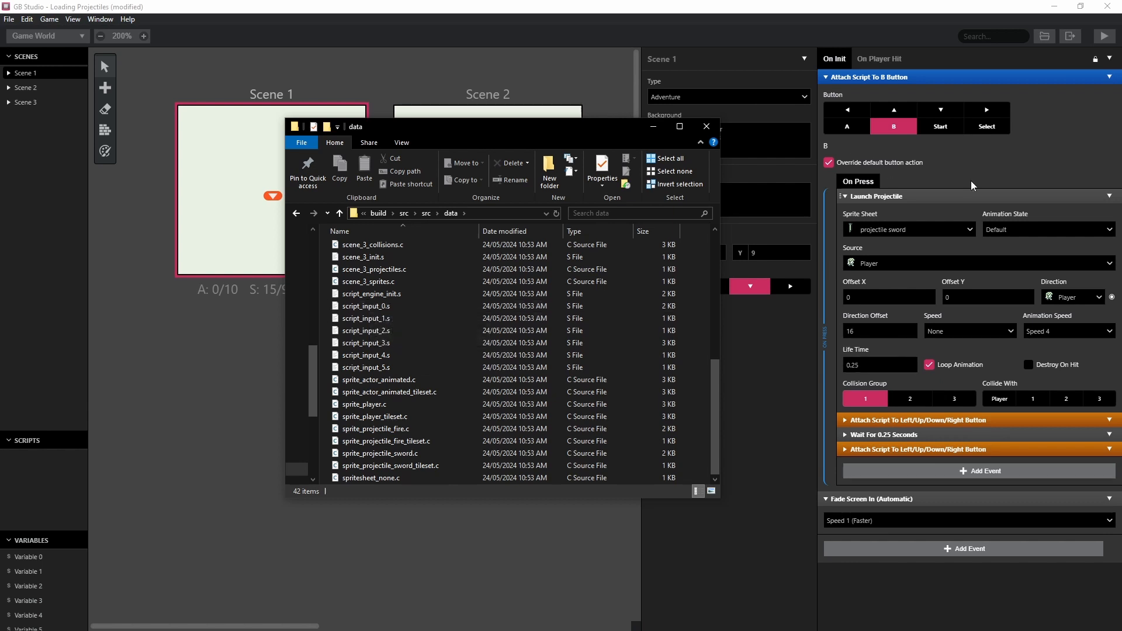
pyautogui.click(366, 306)
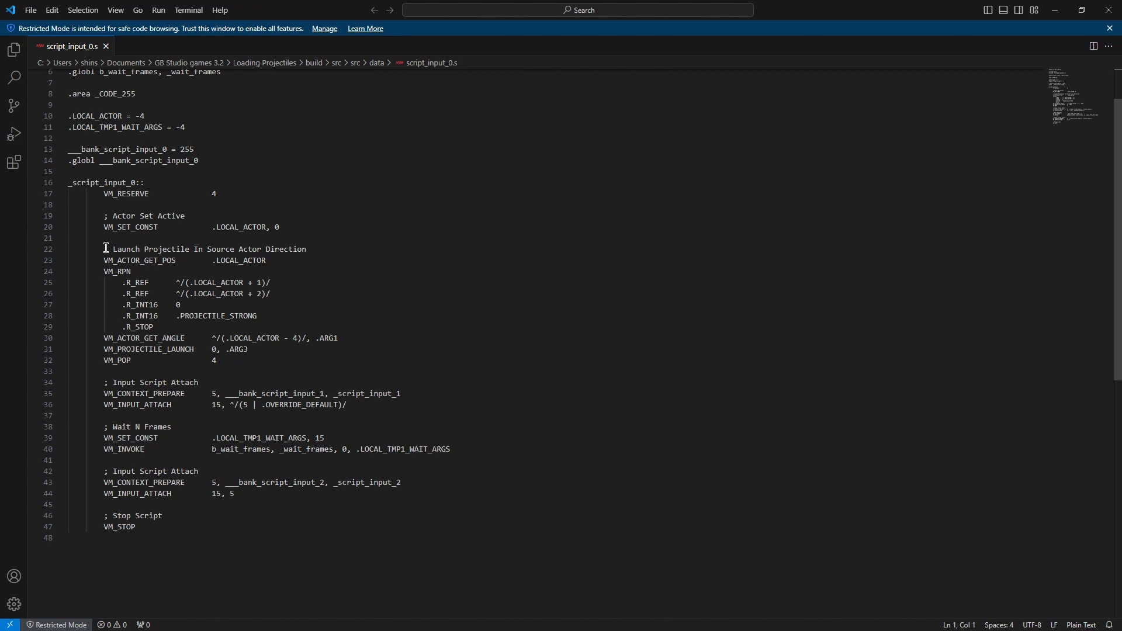
# - Select the Launch Projectile block in script_input_0.s and inspect its argument lines
pyautogui.moveTo(104, 249); pyautogui.dragTo(216, 360)
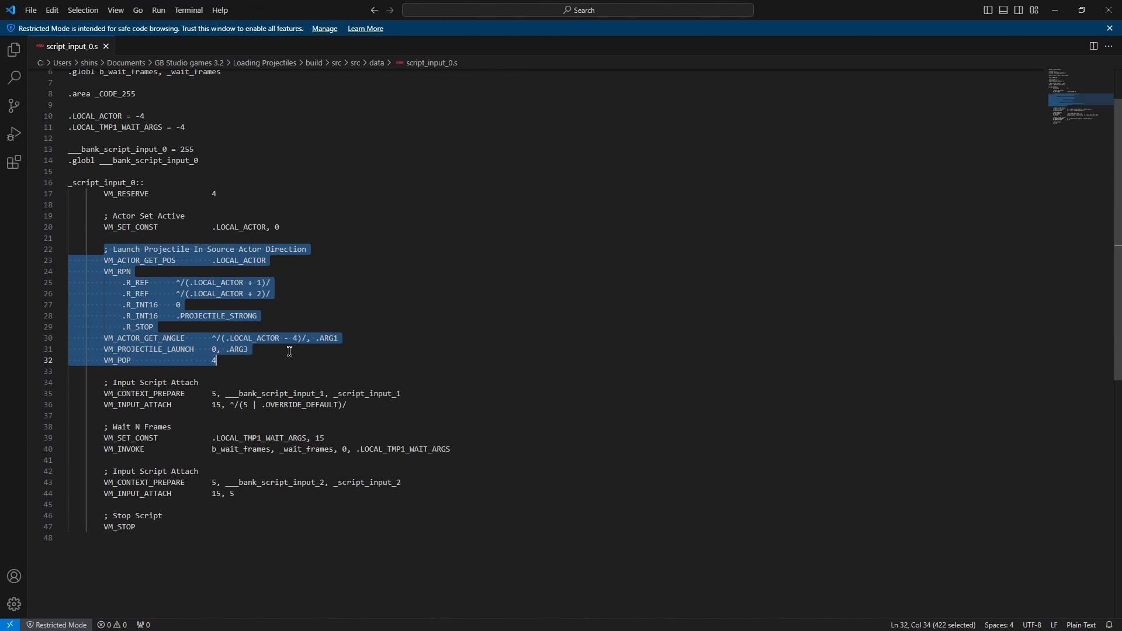
pyautogui.moveTo(172, 256)
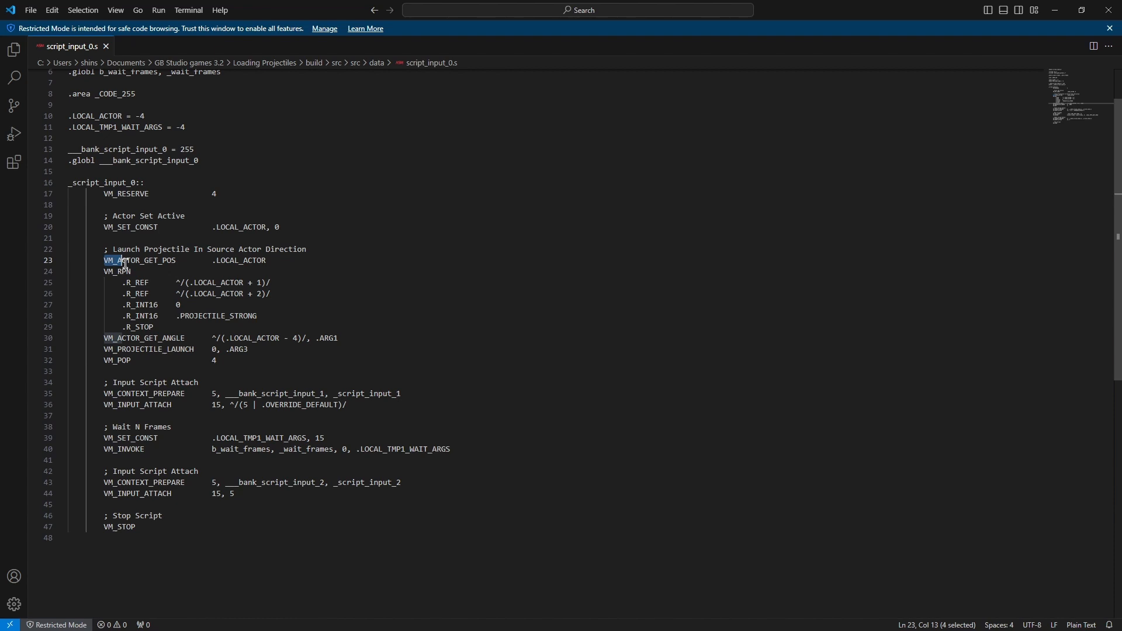
pyautogui.moveTo(118, 261); pyautogui.dragTo(290, 293)
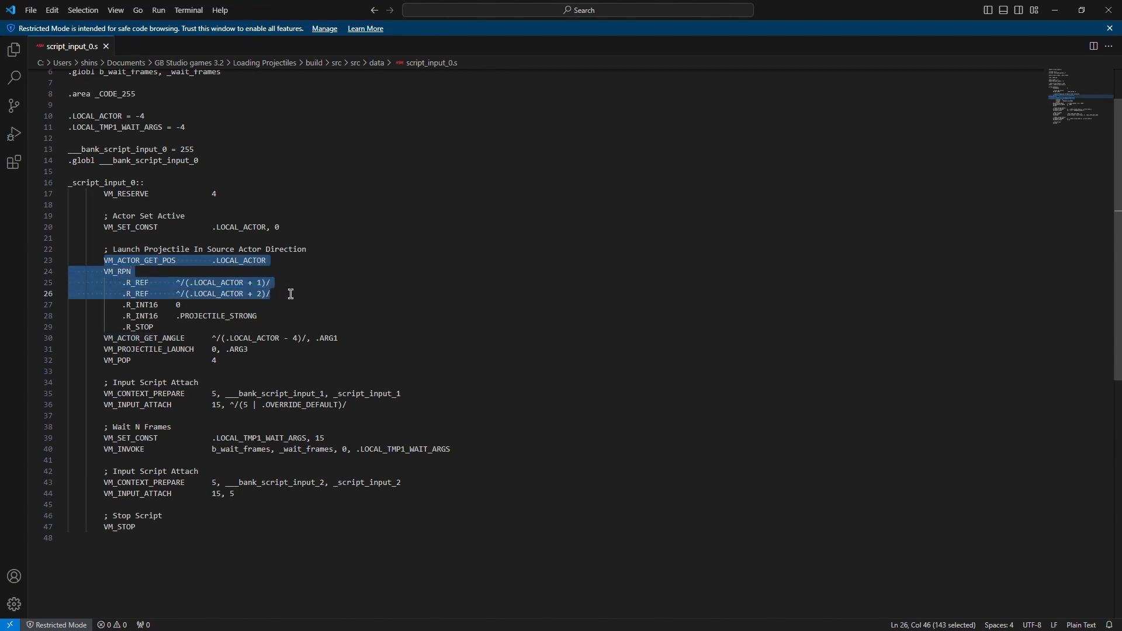
pyautogui.click(130, 316)
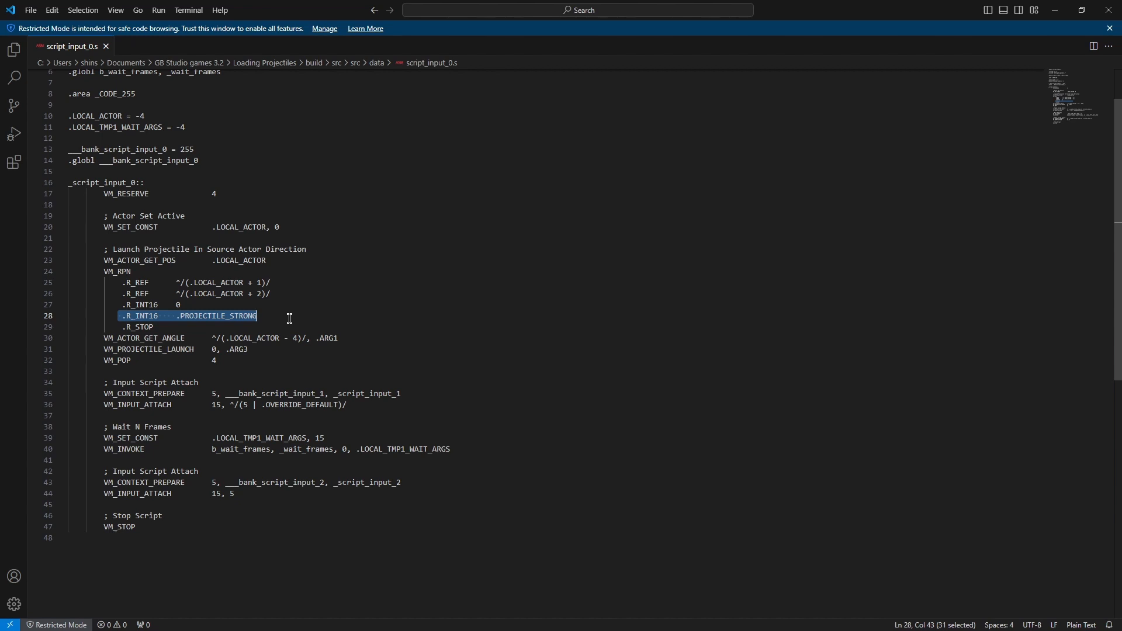
pyautogui.click(129, 326)
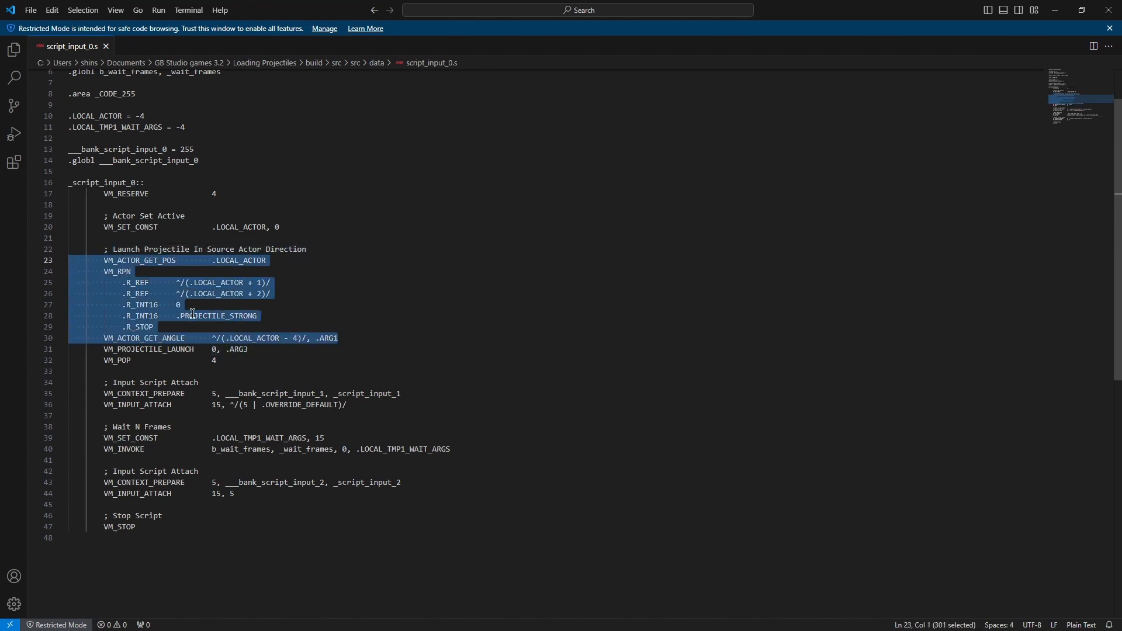
pyautogui.doubleClick(236, 349)
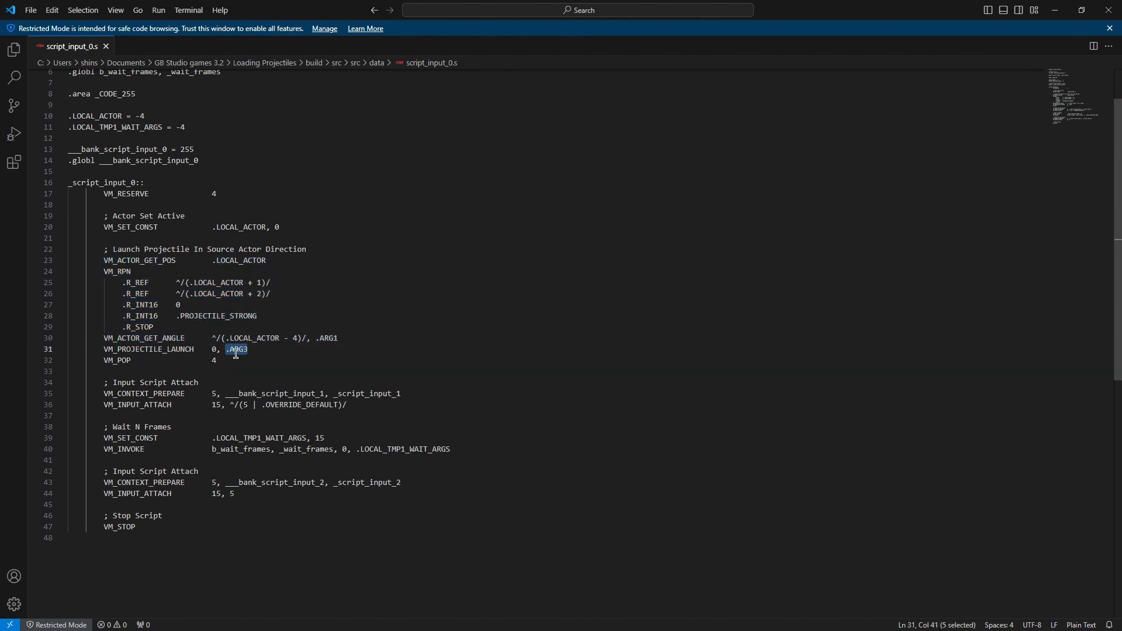
pyautogui.click(229, 360)
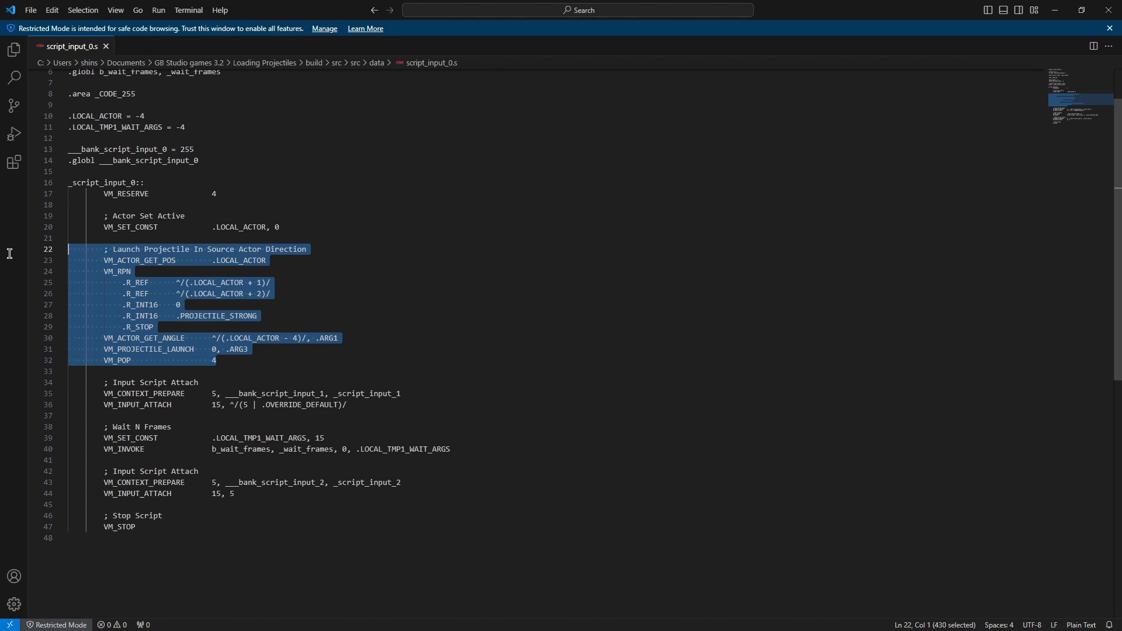
pyautogui.moveTo(300, 309)
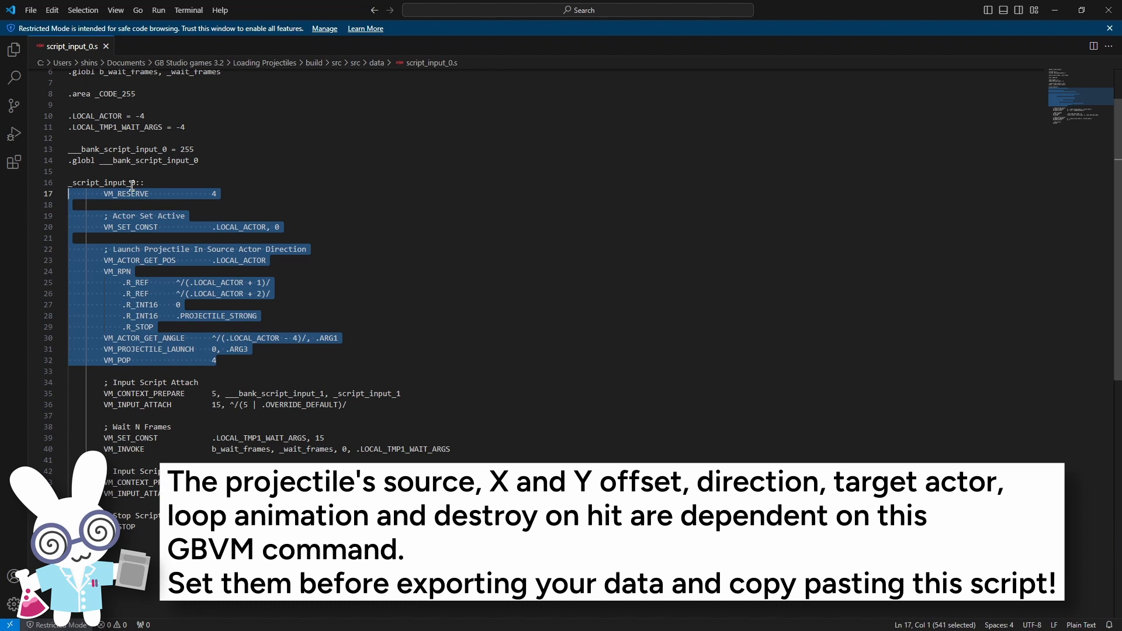
pyautogui.moveTo(262, 347)
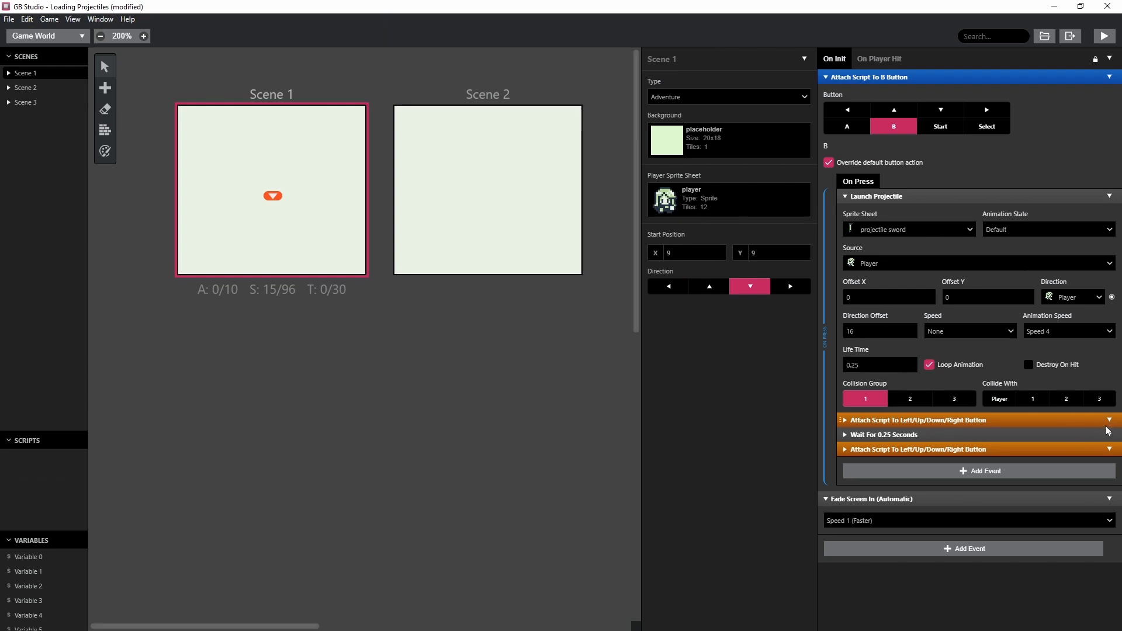
# - Search events for 'gbvm' and add a GBVM Script event to the B-button script
pyautogui.click(981, 470)
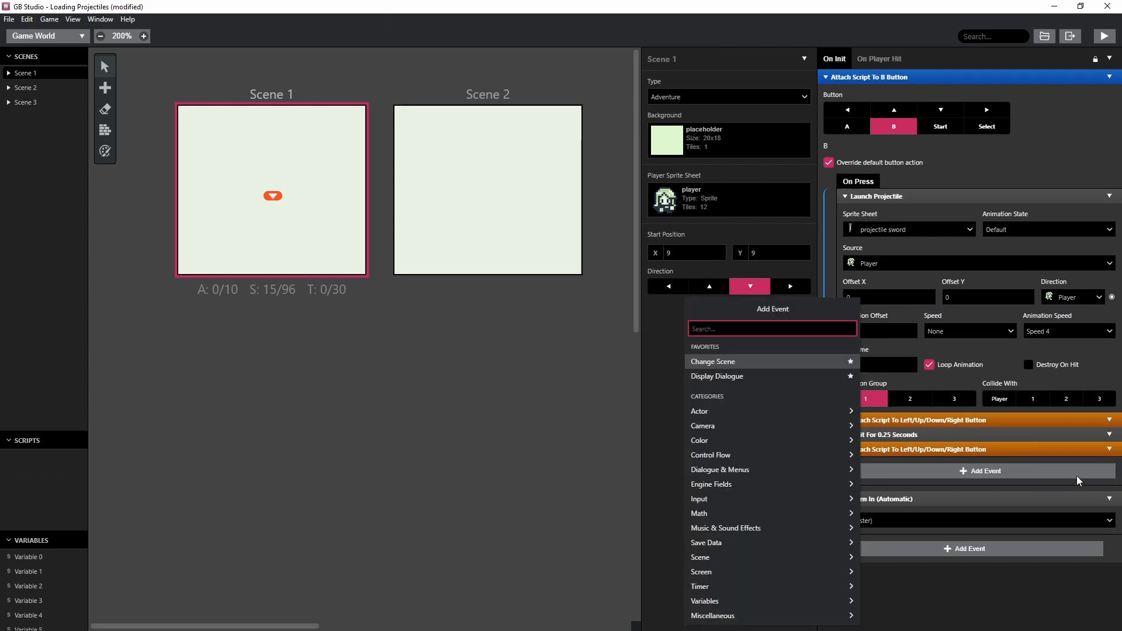
pyautogui.write('gbvm')
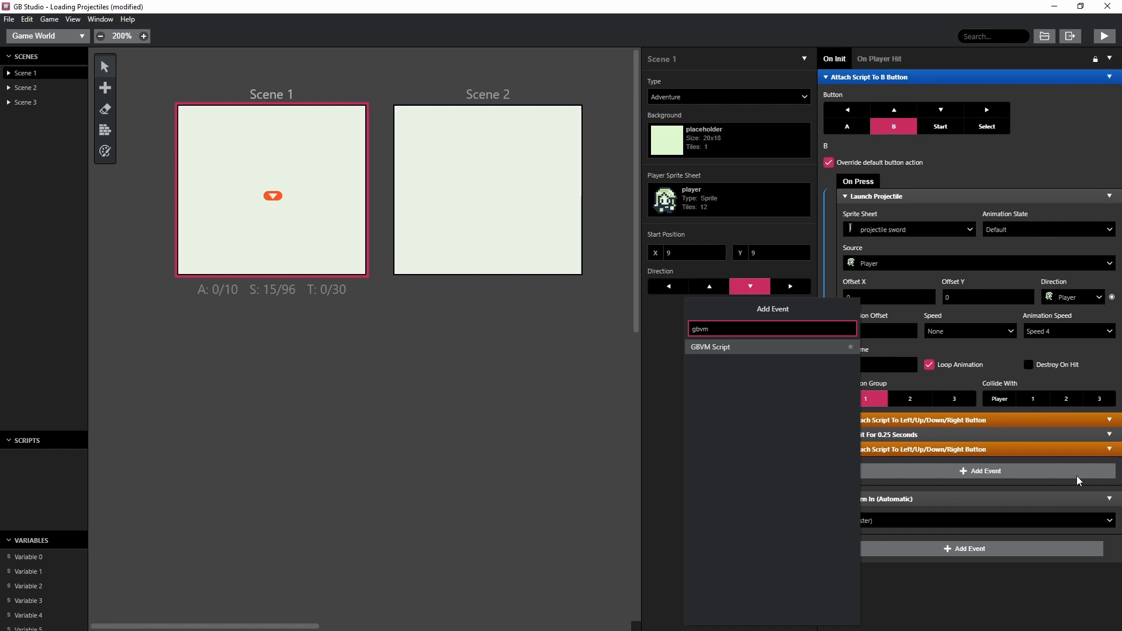
pyautogui.click(710, 347)
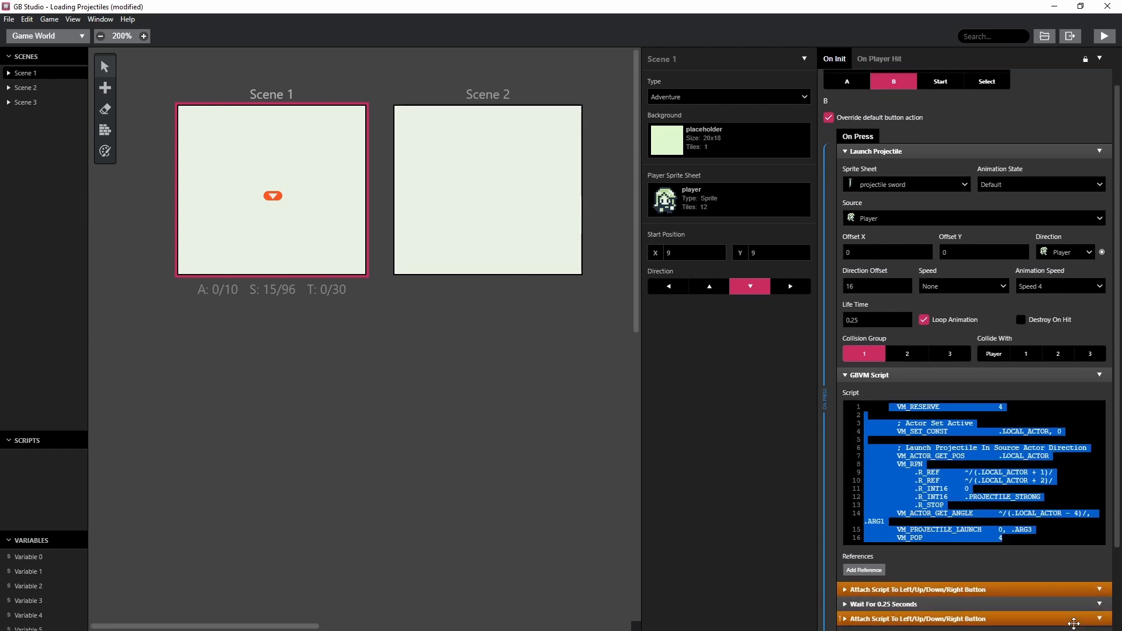
pyautogui.moveTo(956, 435)
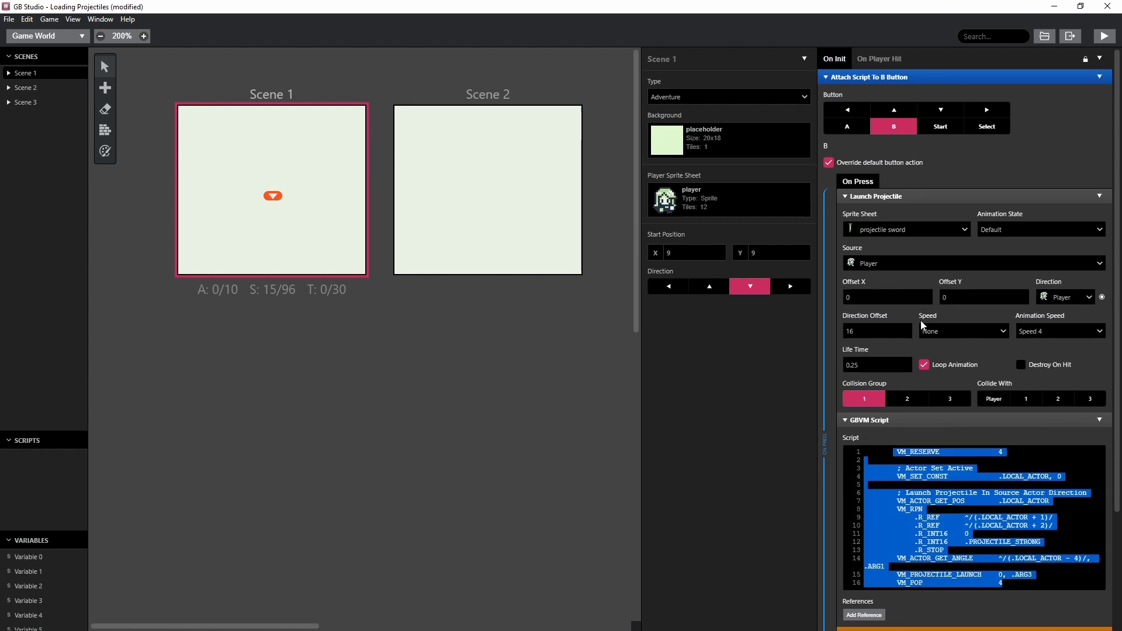
pyautogui.moveTo(938, 316)
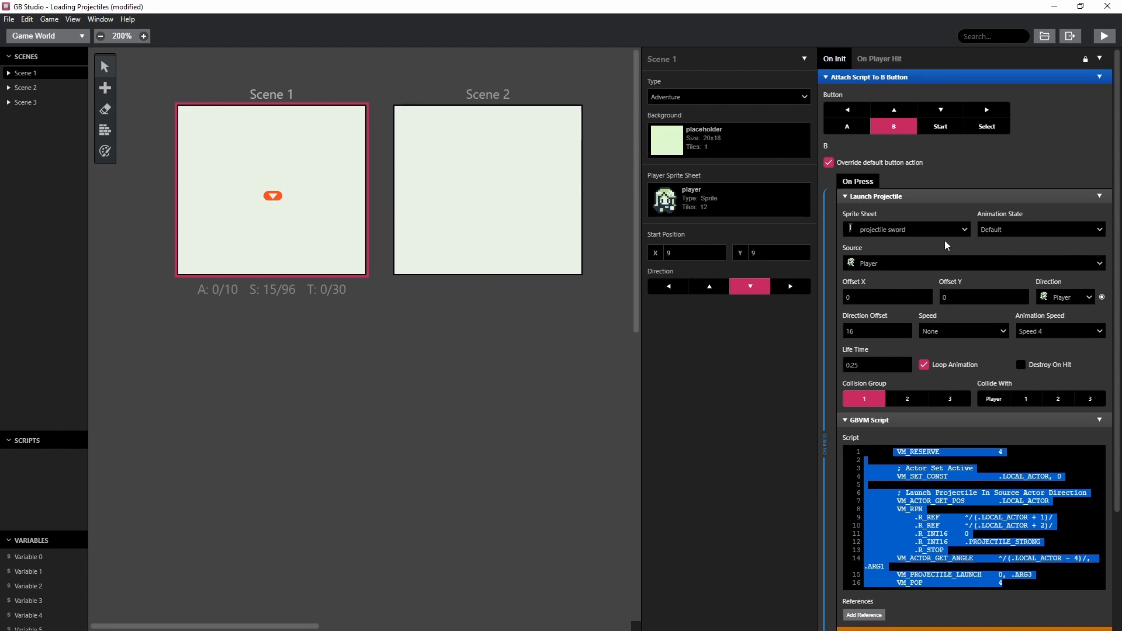
# - Add an If Math Expression '1 == 0' and drag the sword Launch Projectile inside it
pyautogui.click(884, 297)
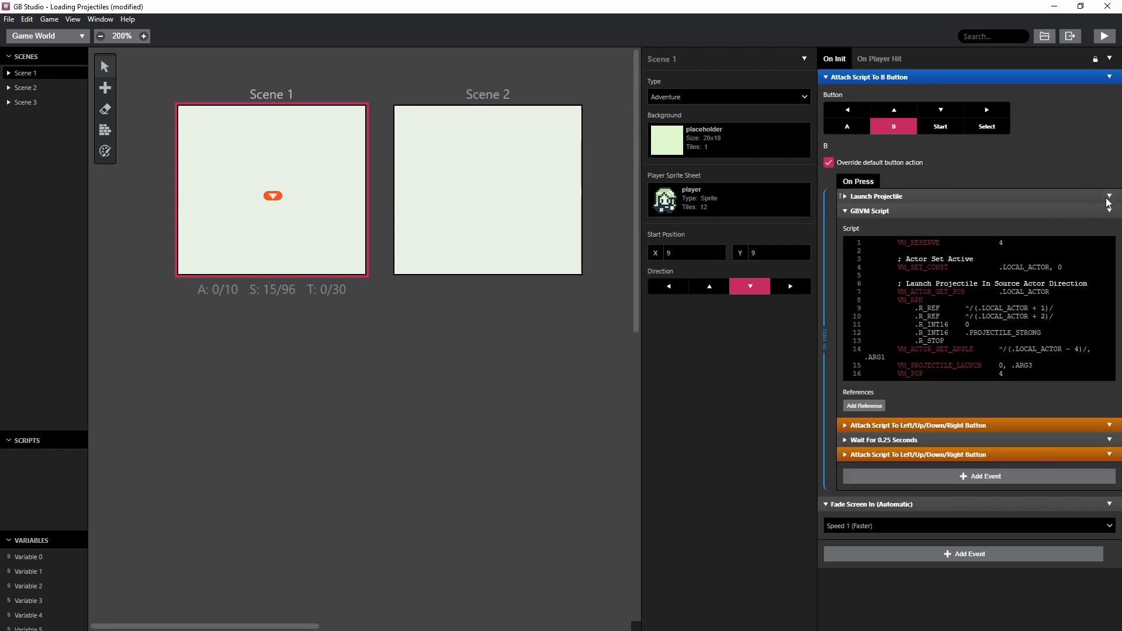
pyautogui.click(983, 476)
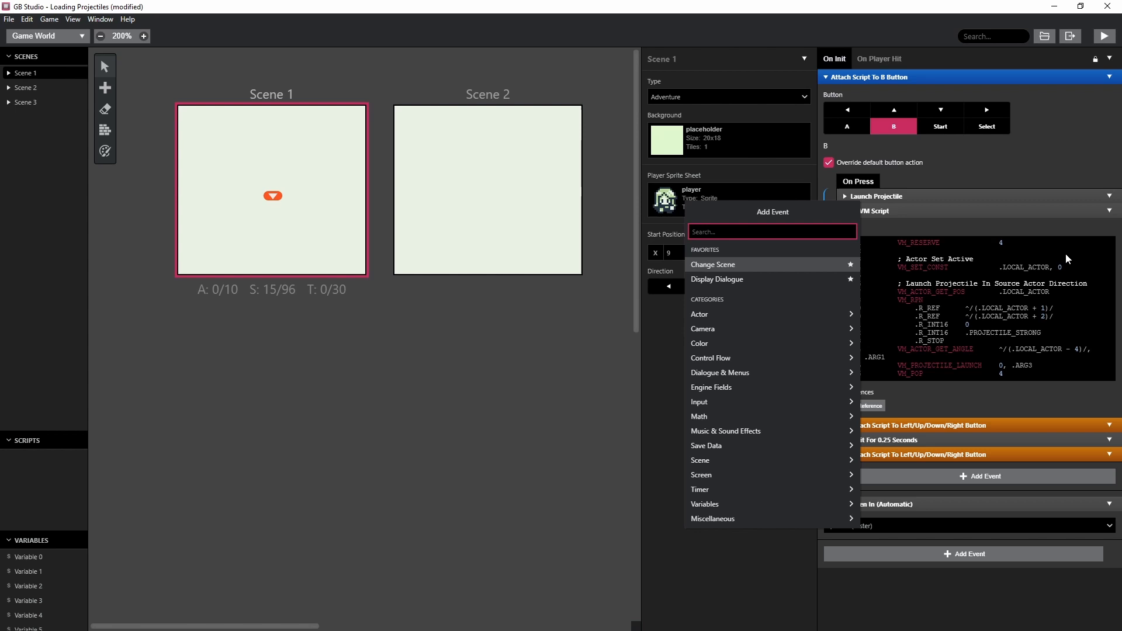
pyautogui.write('math')
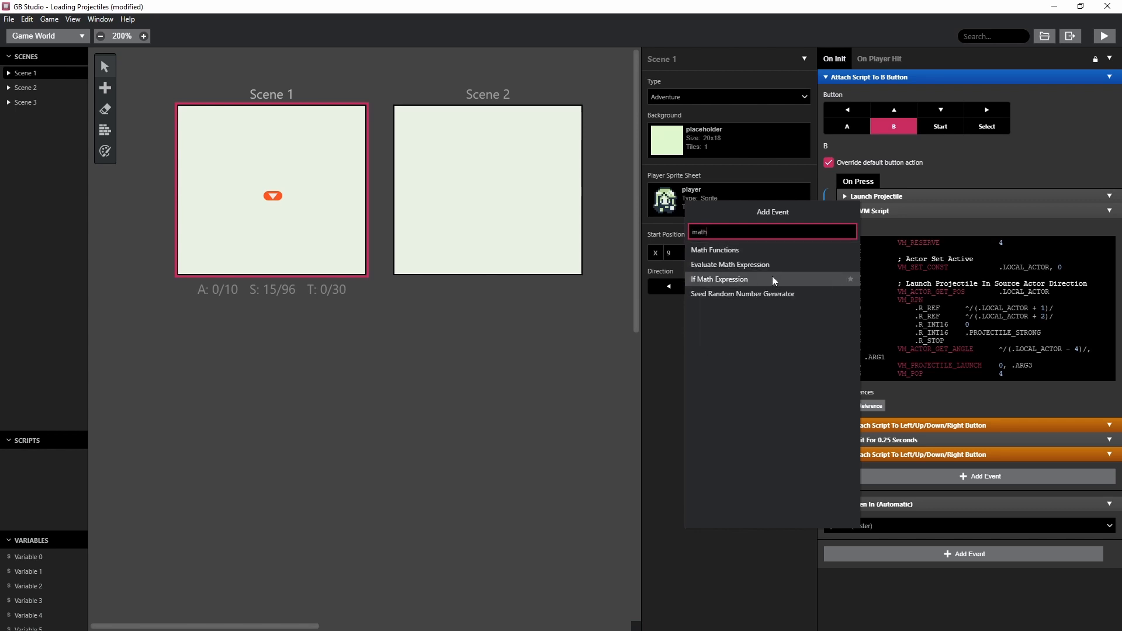
pyautogui.click(720, 279)
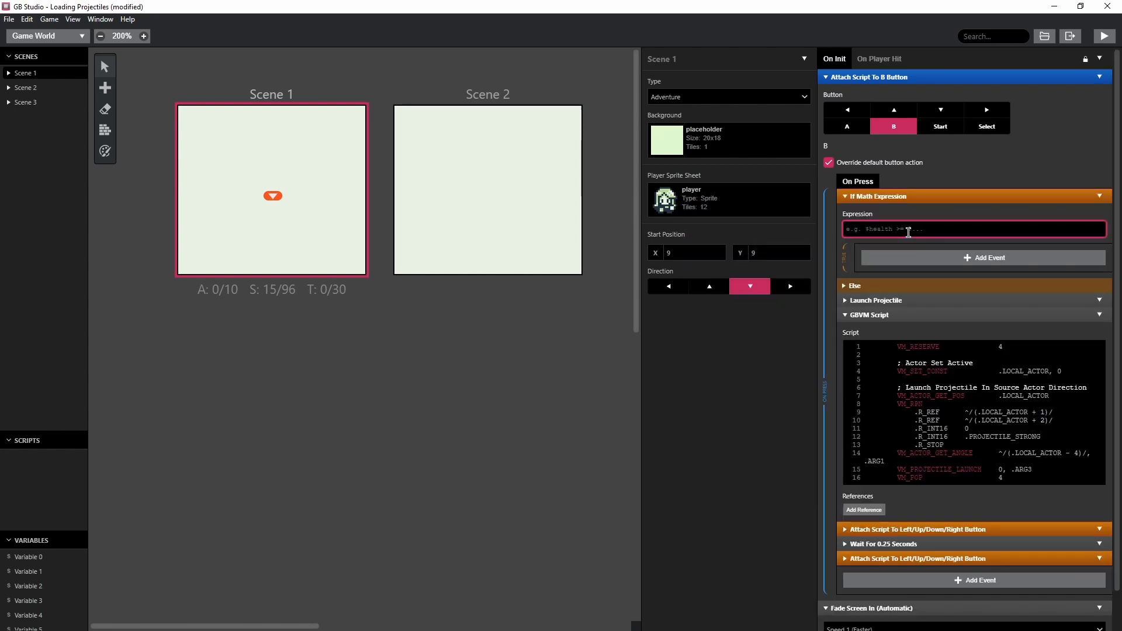
pyautogui.write('1 == 0')
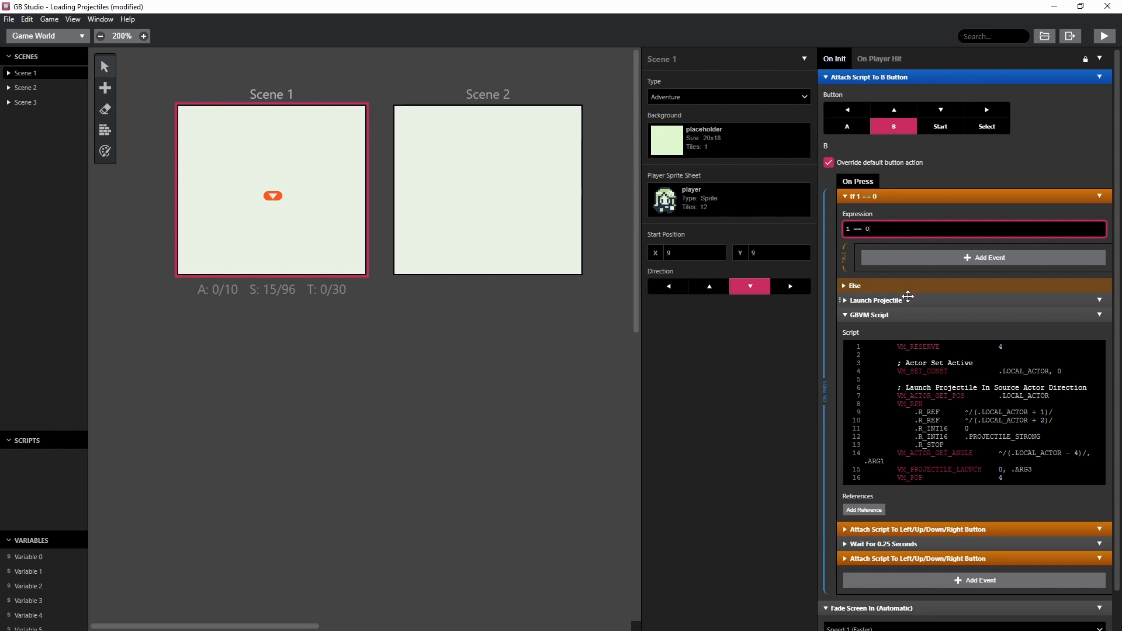
pyautogui.click(877, 300)
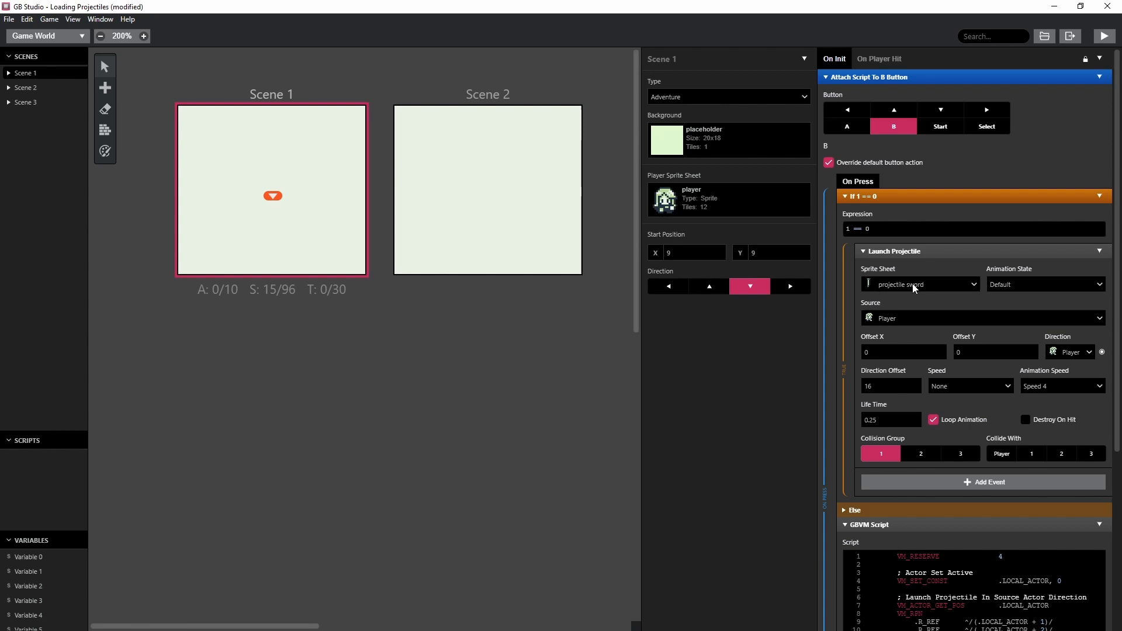
pyautogui.moveTo(1086, 398)
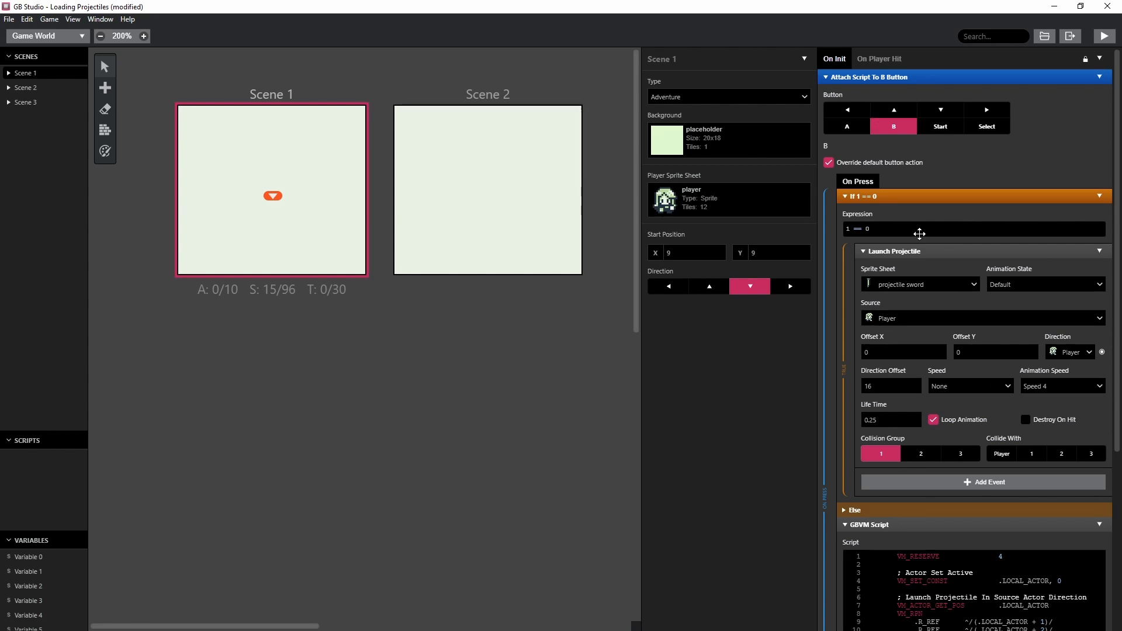
pyautogui.click(863, 251)
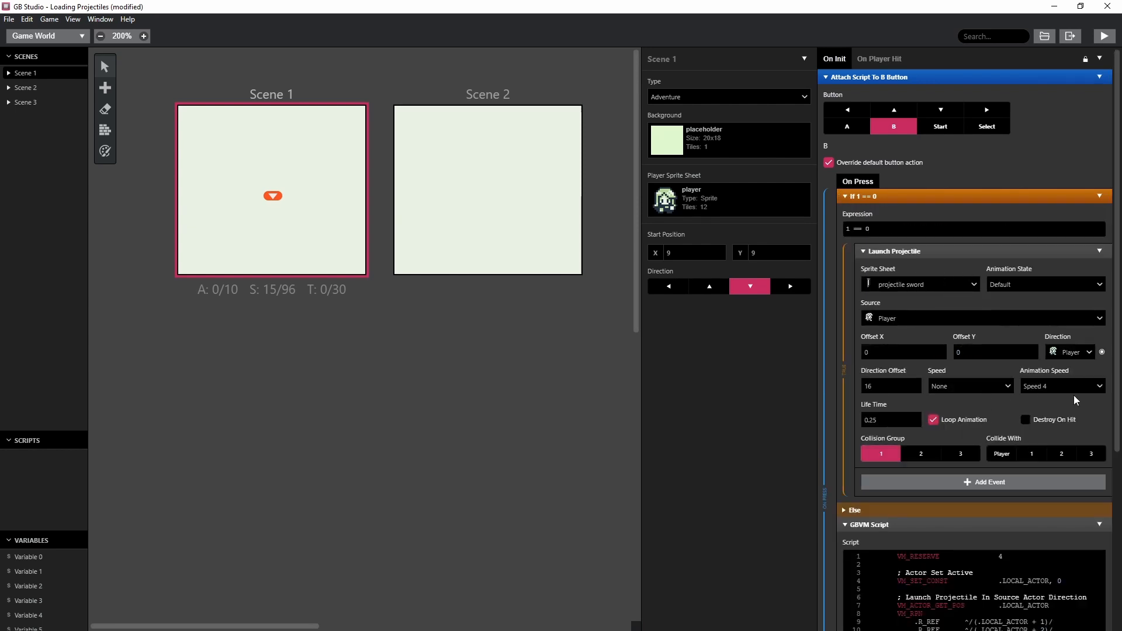
pyautogui.moveTo(1023, 306)
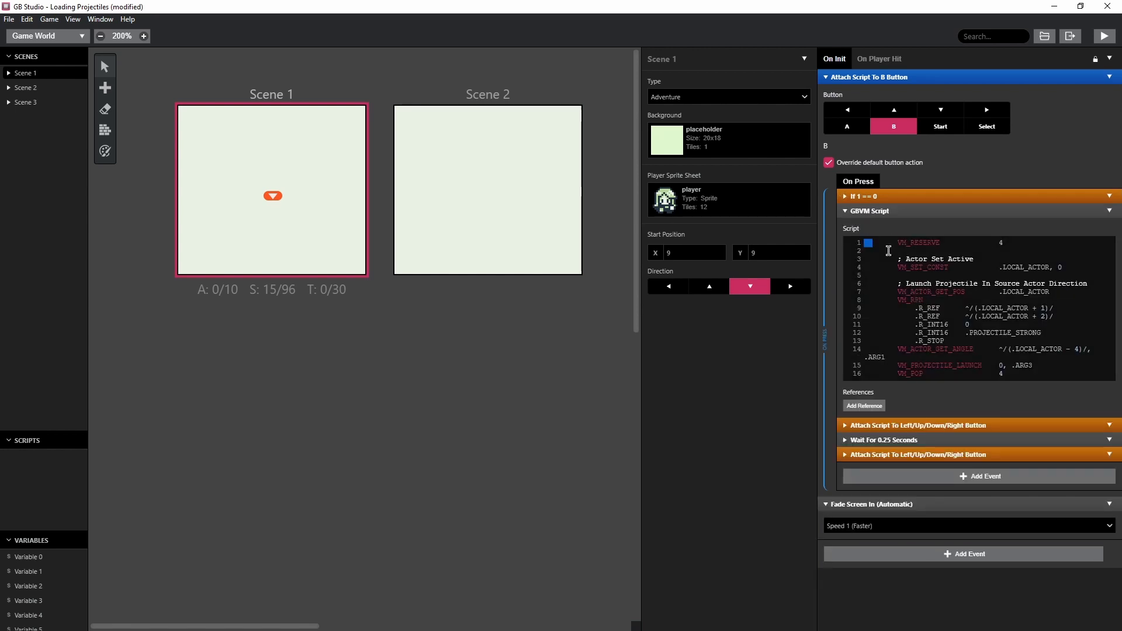
pyautogui.moveTo(869, 242); pyautogui.dragTo(987, 373)
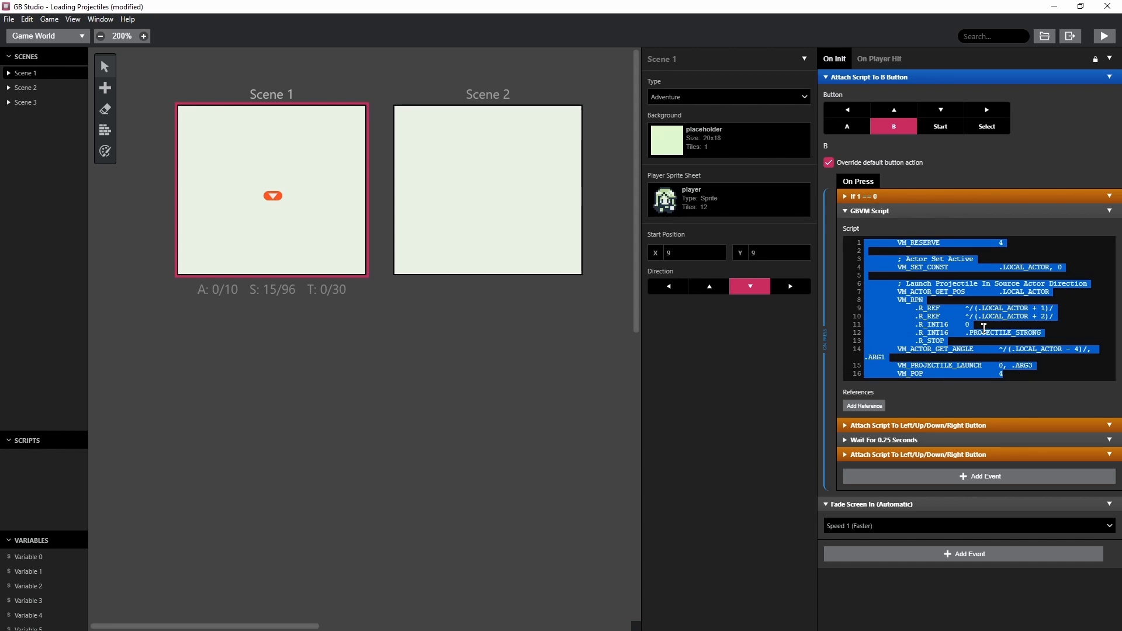
pyautogui.moveTo(898, 307)
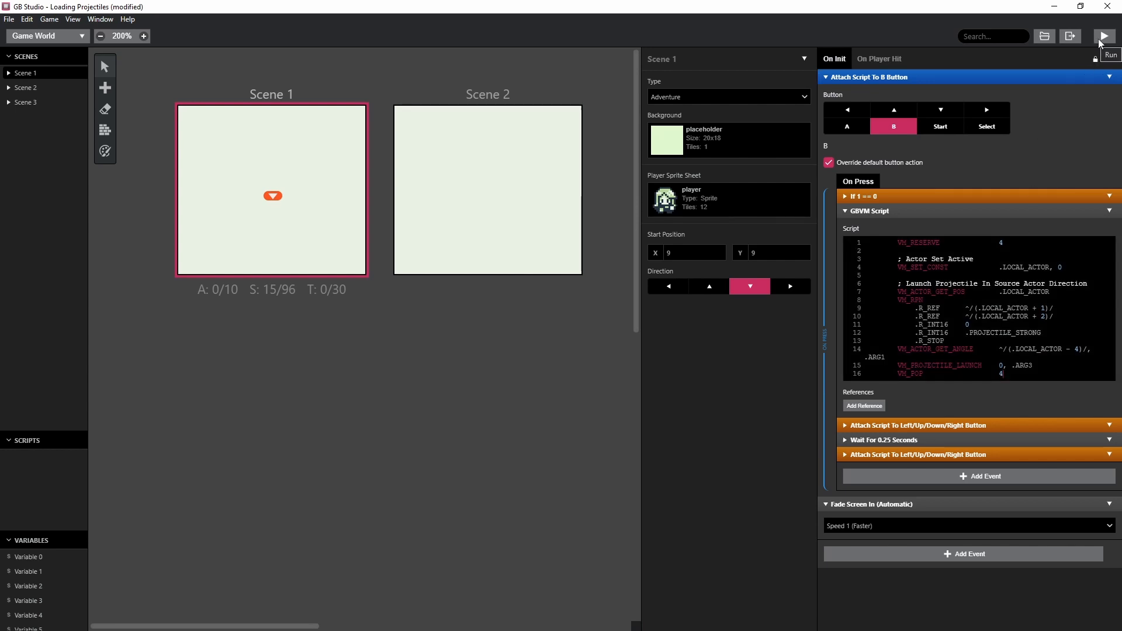
pyautogui.click(1104, 37)
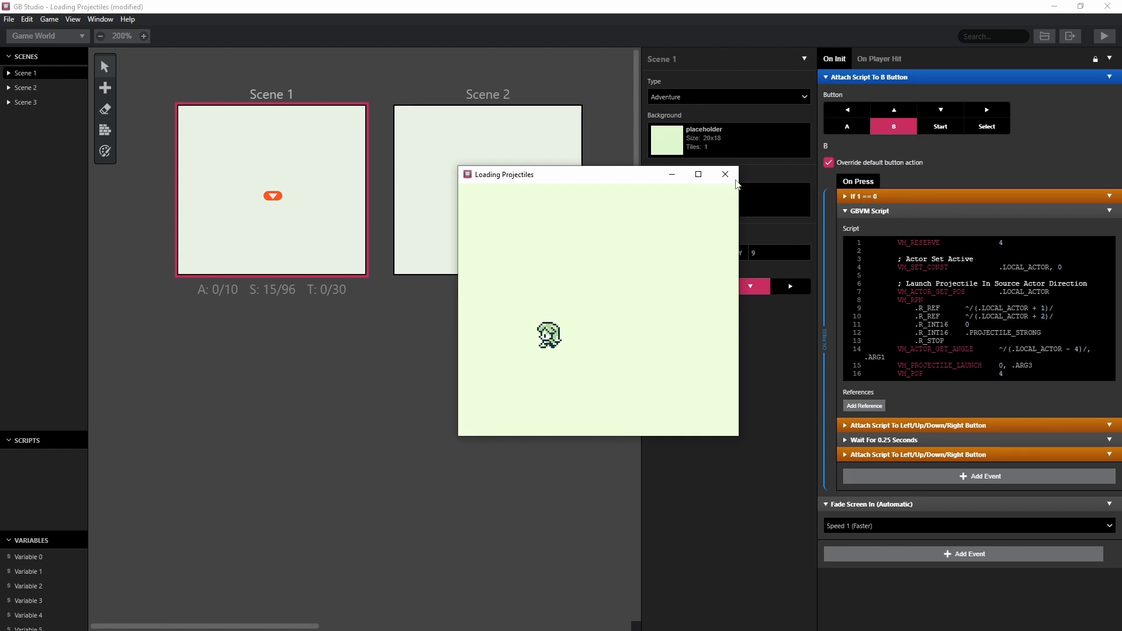
pyautogui.click(723, 174)
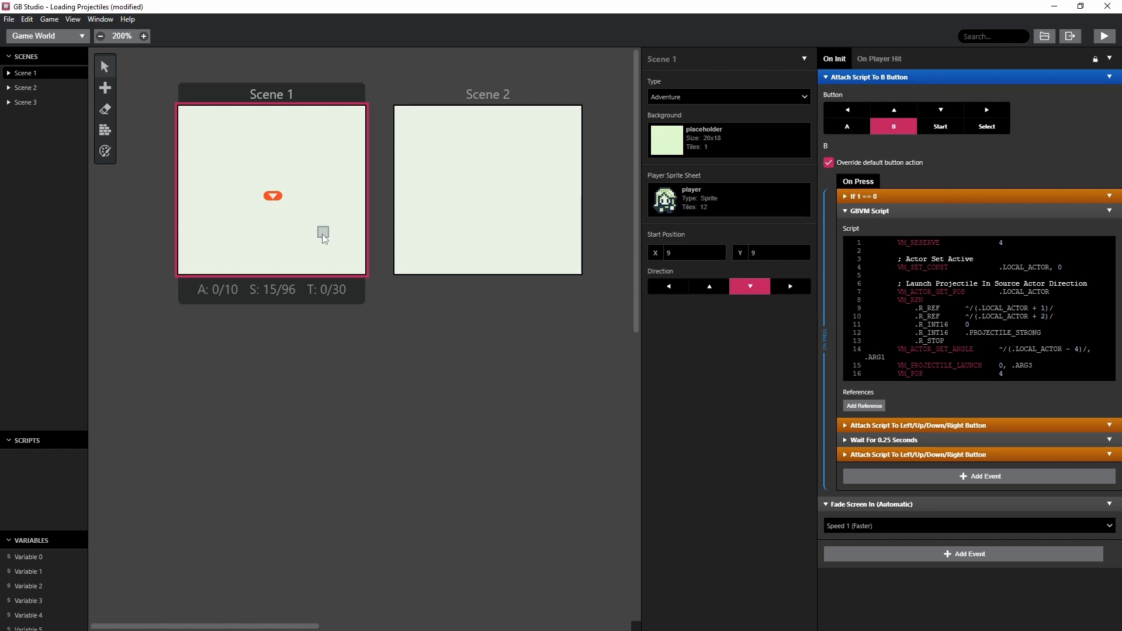
# - Select Scene 2 in the world view to show its On Init fire projectile script
pyautogui.moveTo(321, 233); pyautogui.dragTo(359, 138)
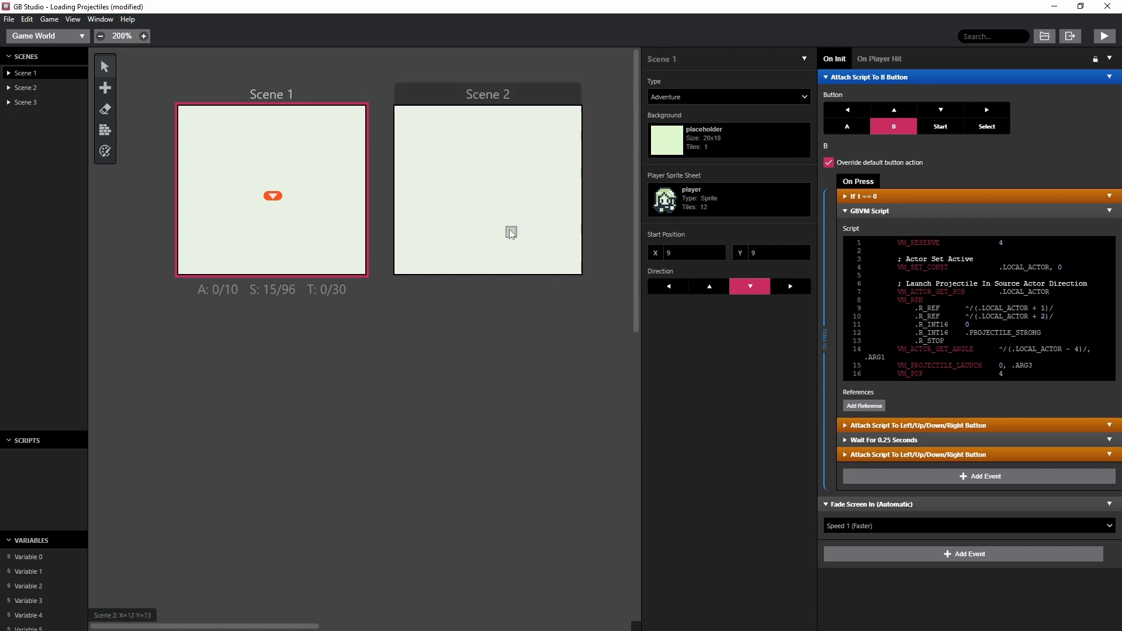
pyautogui.click(487, 189)
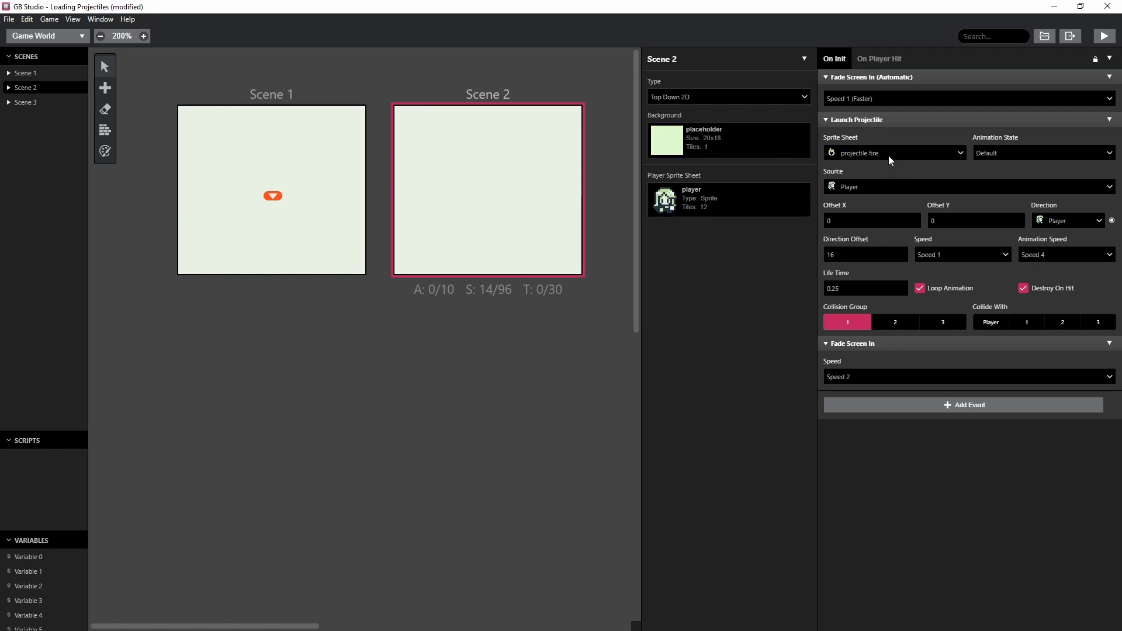
pyautogui.moveTo(1013, 237)
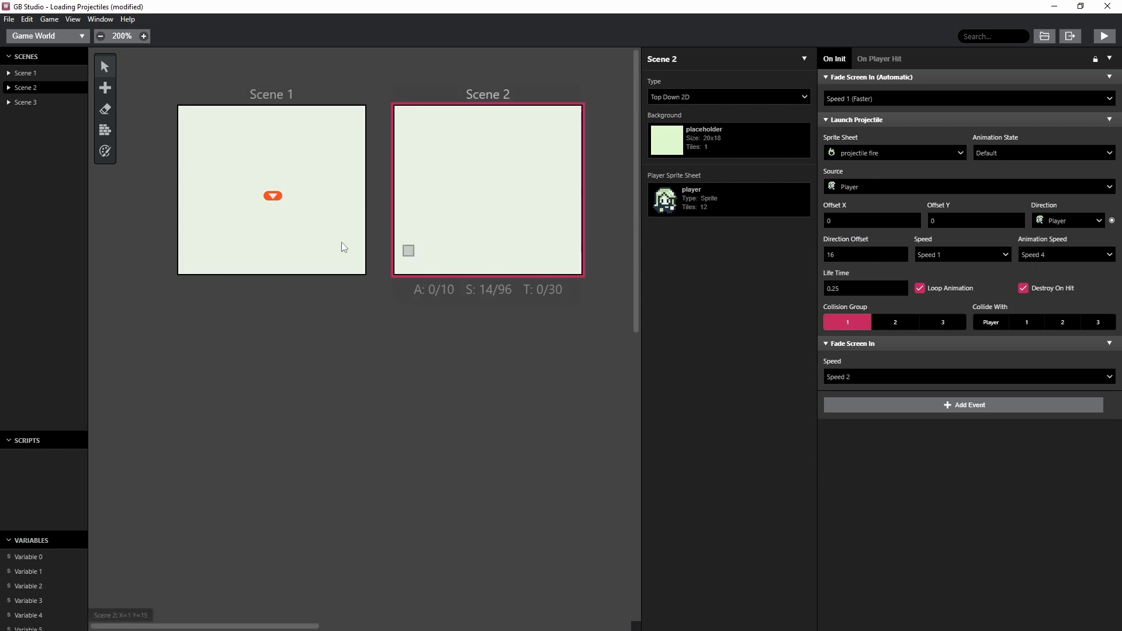
pyautogui.click(49, 18)
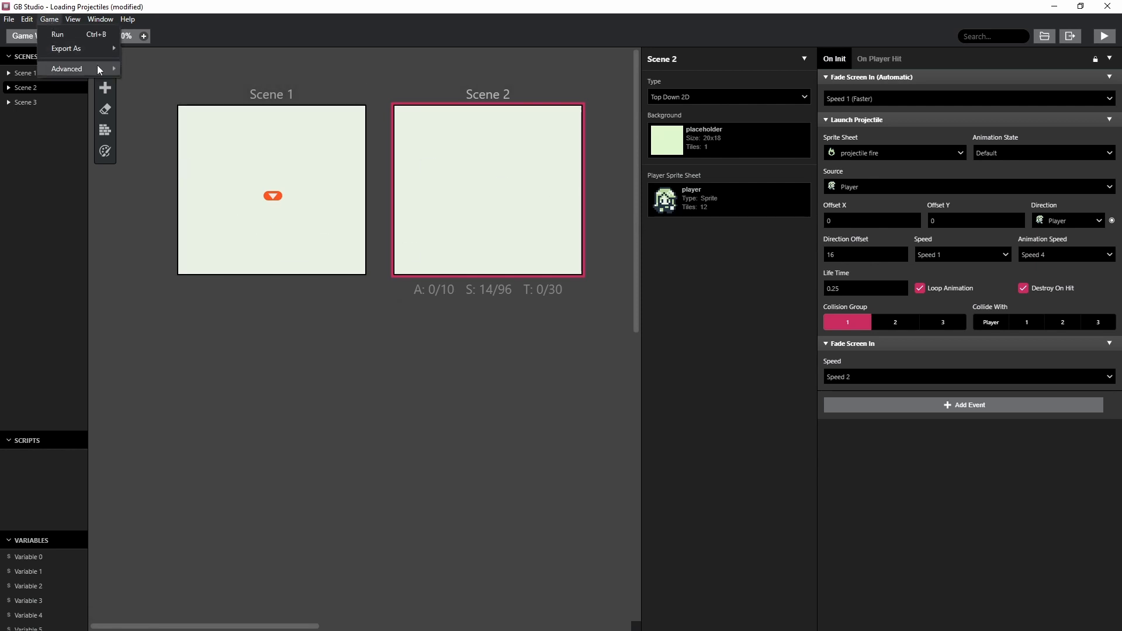
pyautogui.moveTo(67, 69)
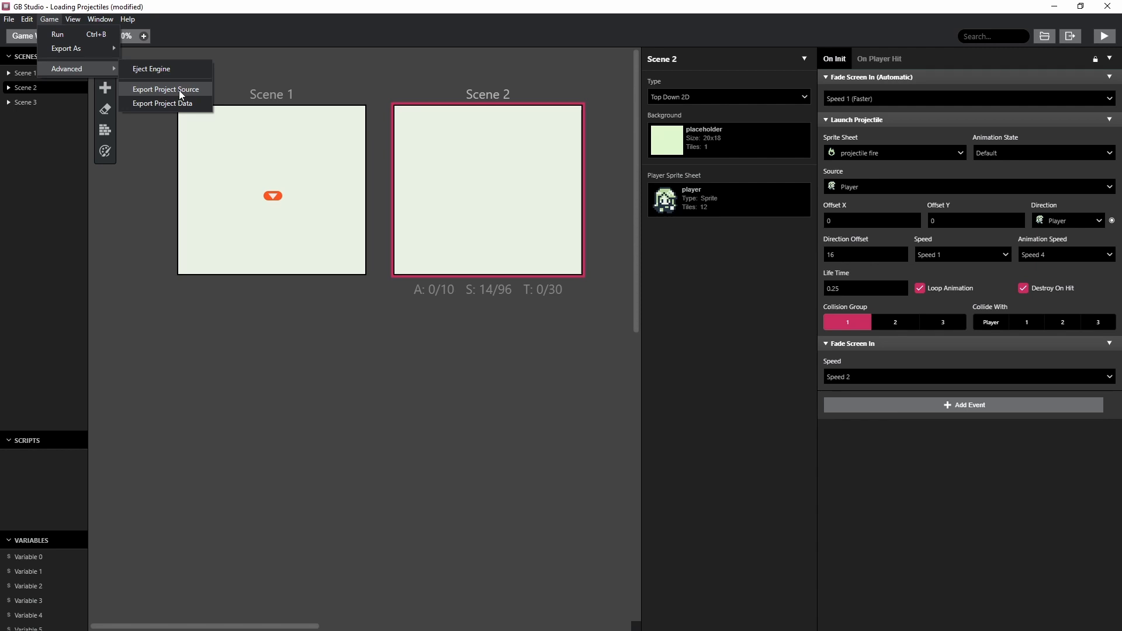
# - Choose Export Project Source to generate the build's src/data scene files
pyautogui.click(164, 89)
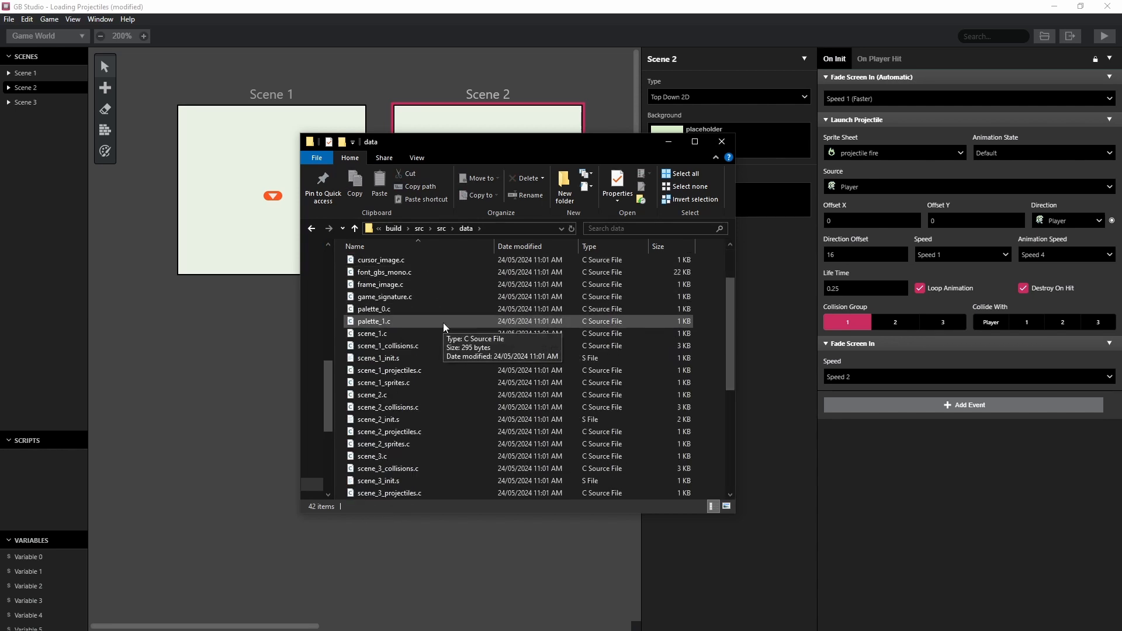
# - Open scene_2_projectiles.c from the exported build's data folder in Visual Studio Code
pyautogui.scroll(-3)
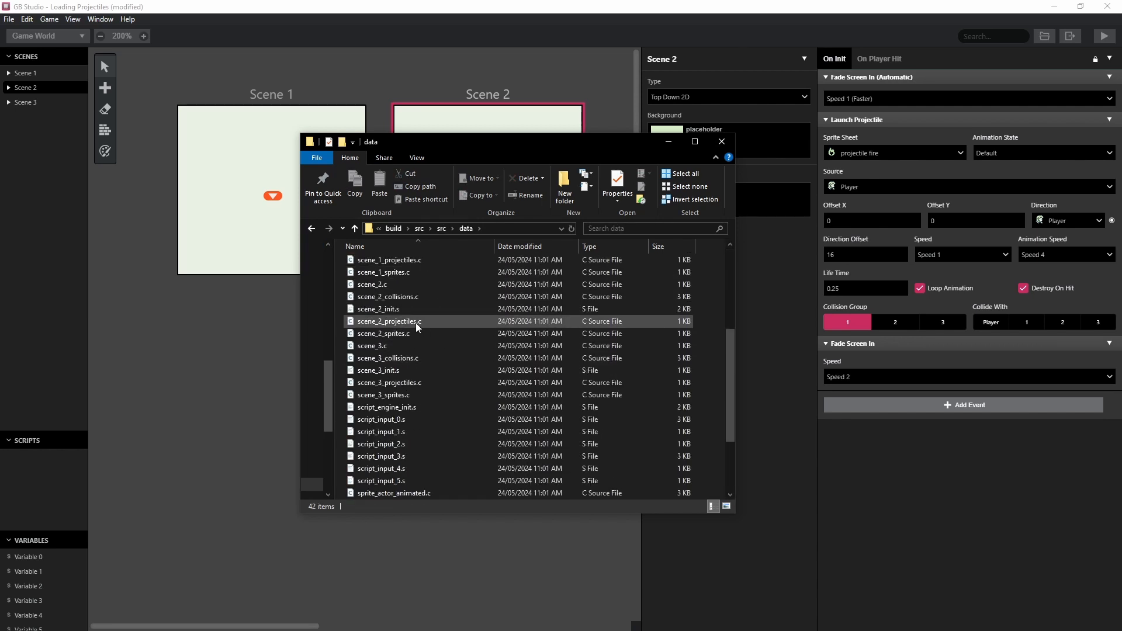
pyautogui.doubleClick(388, 320)
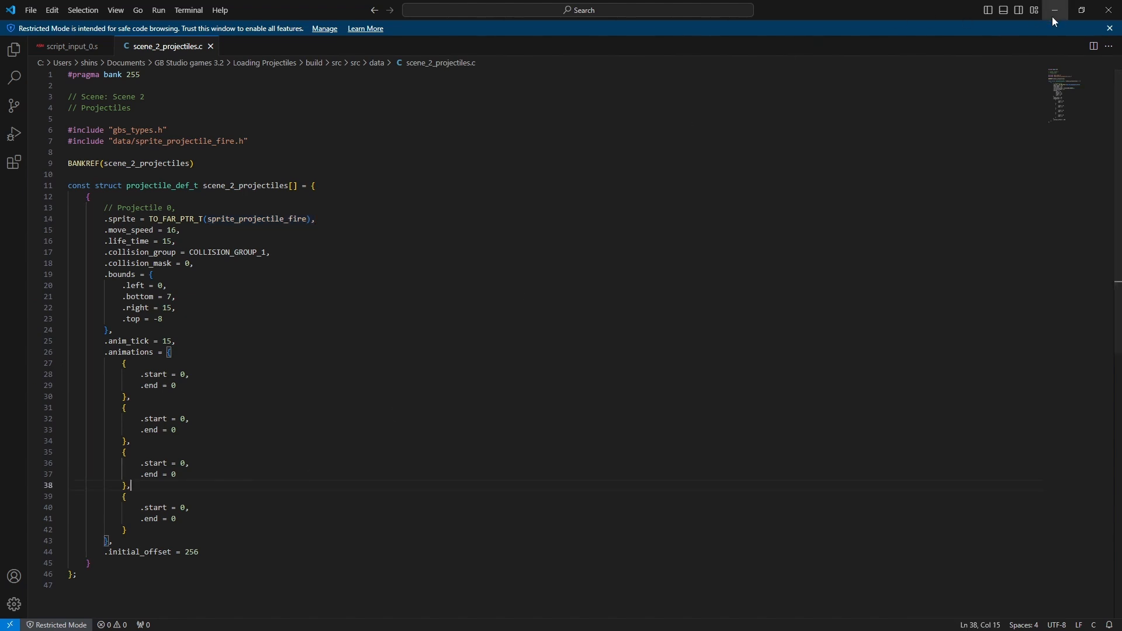
# - Put away the scene_2_projectiles.c editor window to get back to Scene 1 in GB Studio
pyautogui.moveTo(68, 74); pyautogui.dragTo(143, 131)
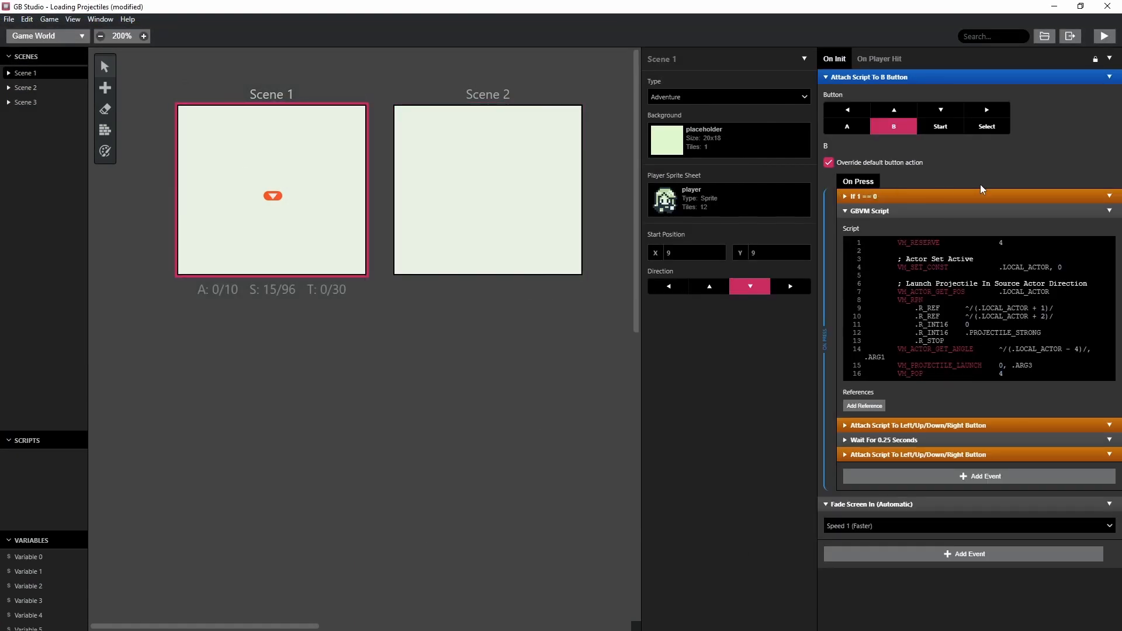
# - Add a GBVM Script to Scene 1 On Init: VM_PROJECTILE_LOAD_TYPE 0 using the scene_2_projectiles bank and symbol
pyautogui.click(987, 476)
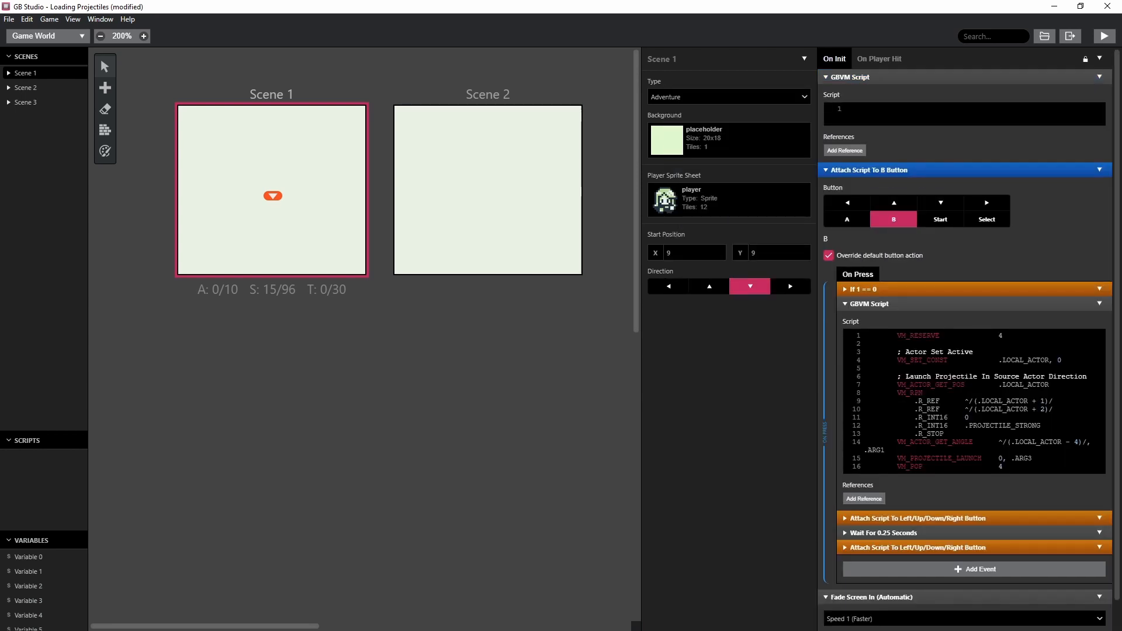
pyautogui.moveTo(630, 412)
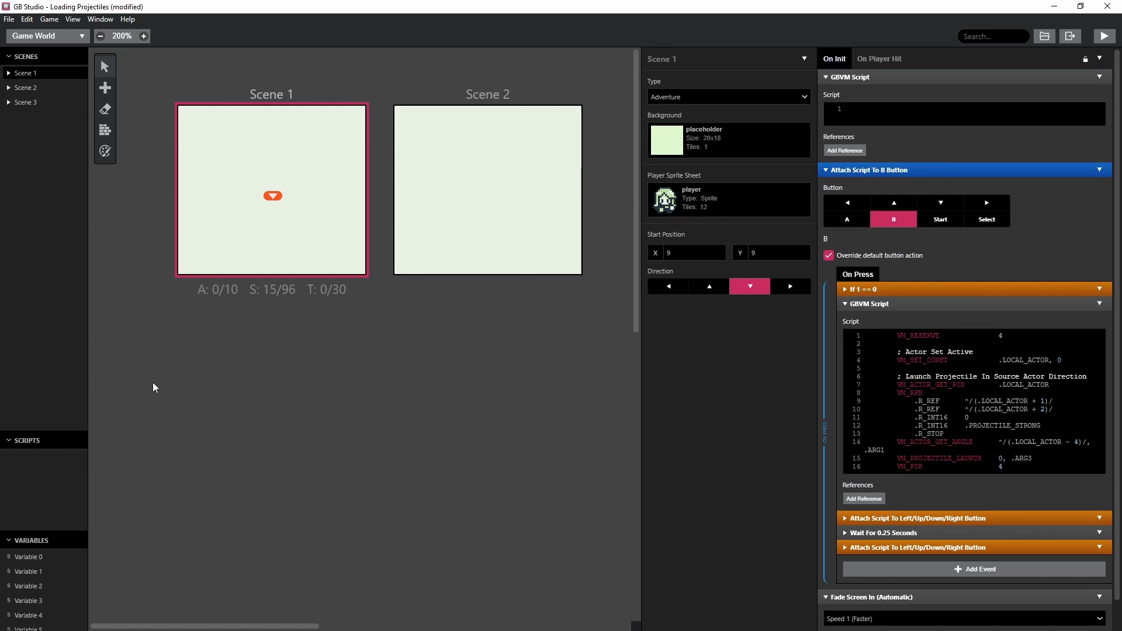
pyautogui.write('VM_PROJECTILE_LOAD')
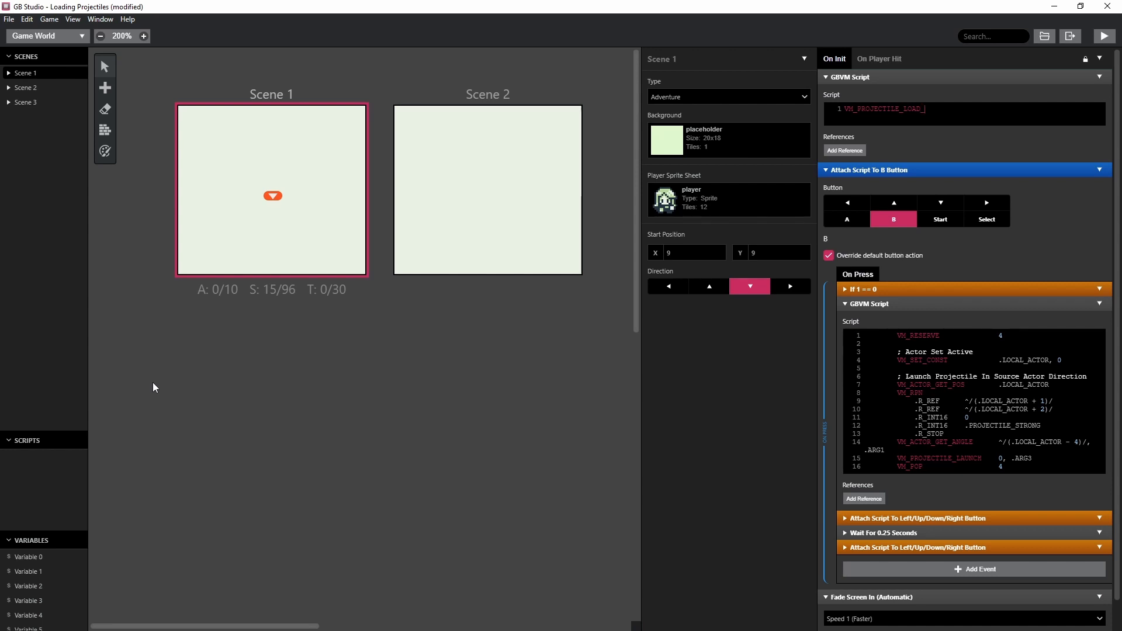
pyautogui.write('_TYPE')
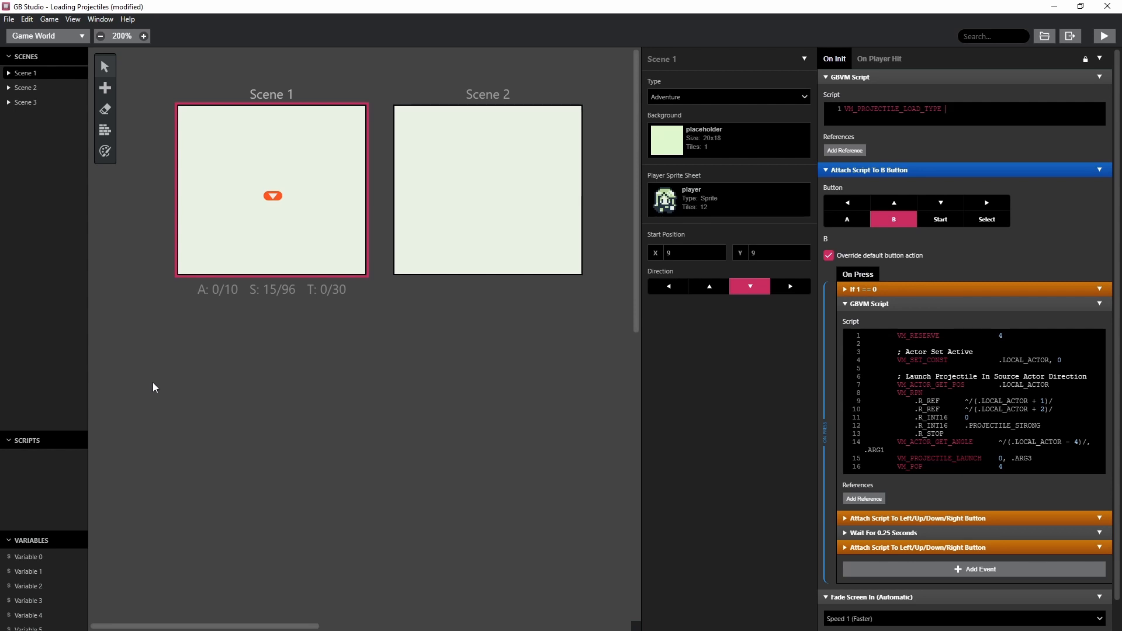
pyautogui.write('0,')
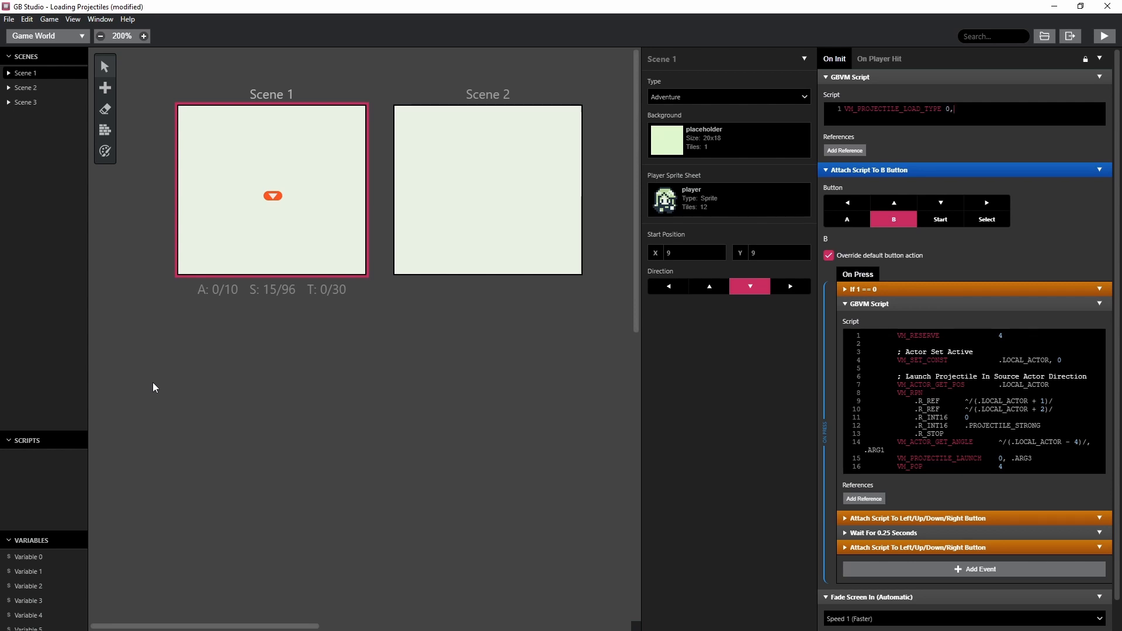
pyautogui.moveTo(484, 287)
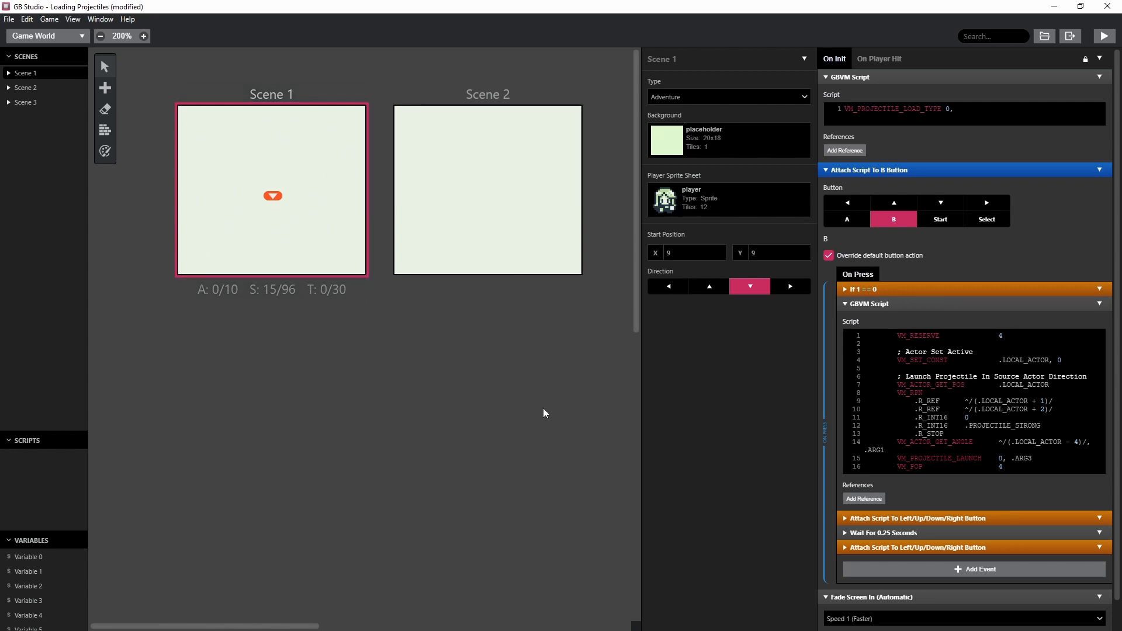
pyautogui.moveTo(542, 414)
pyautogui.write(' ___')
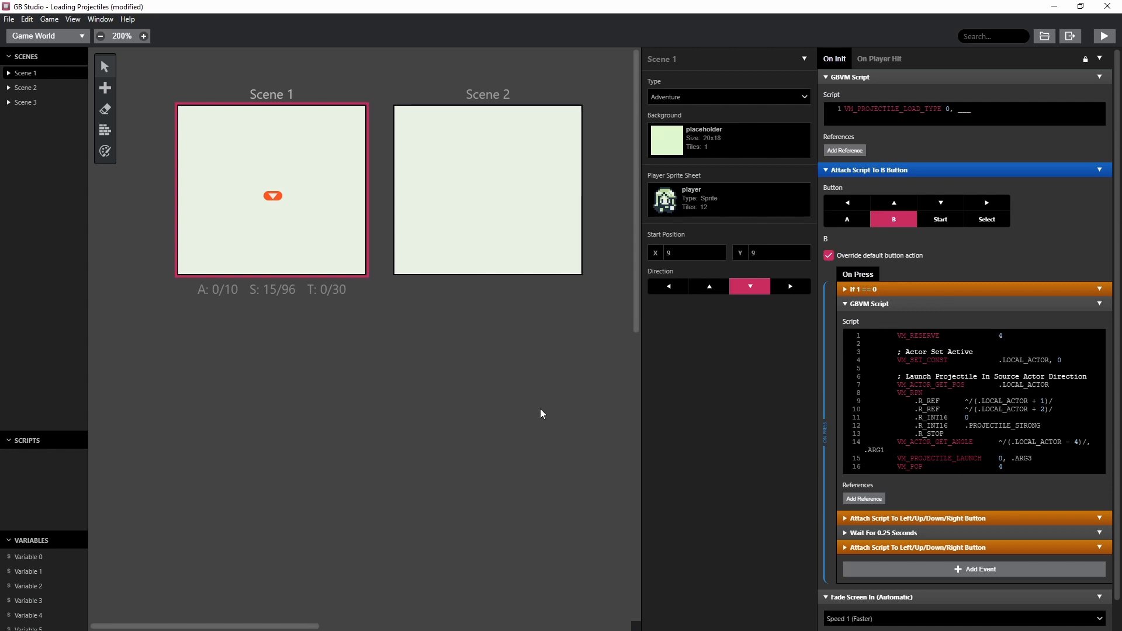
pyautogui.write('bank_scene')
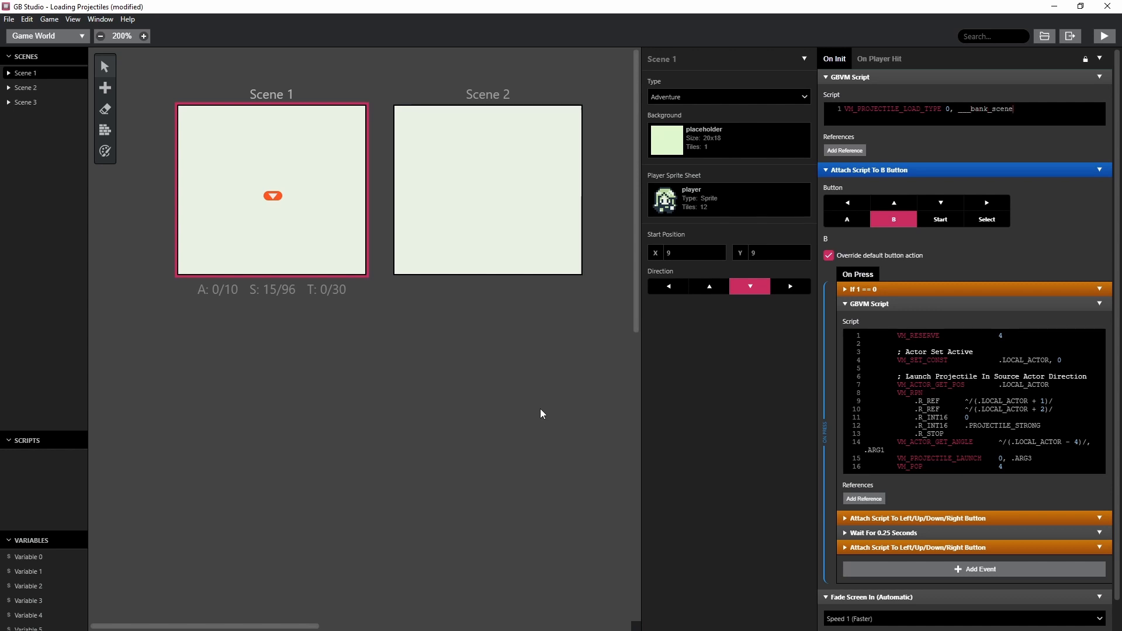
pyautogui.write('_2_projectil')
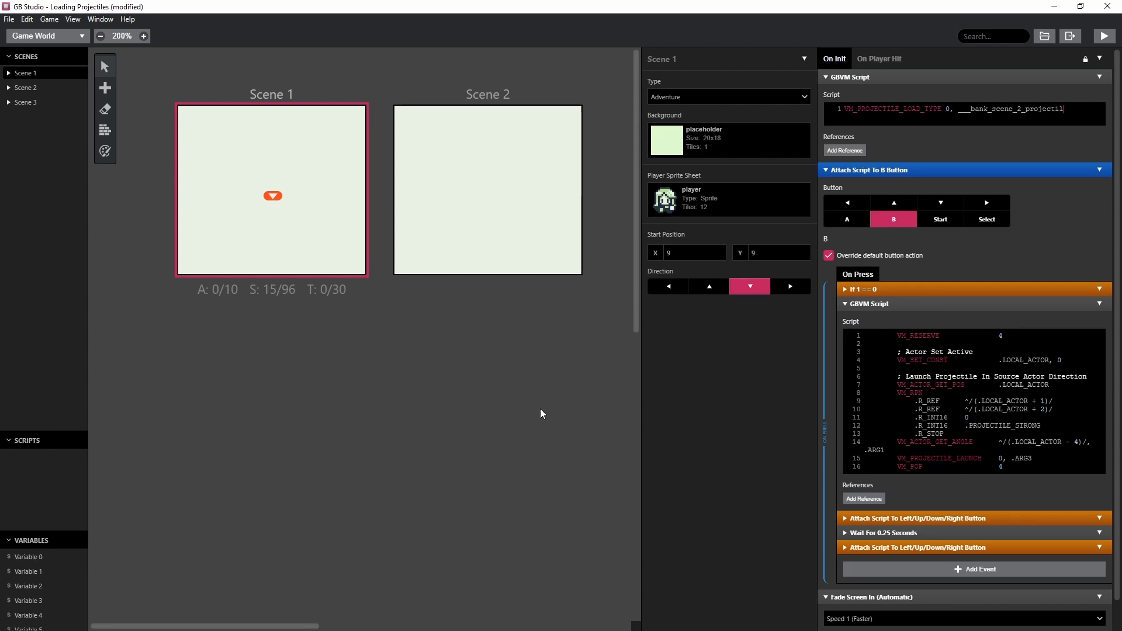
pyautogui.write('es,')
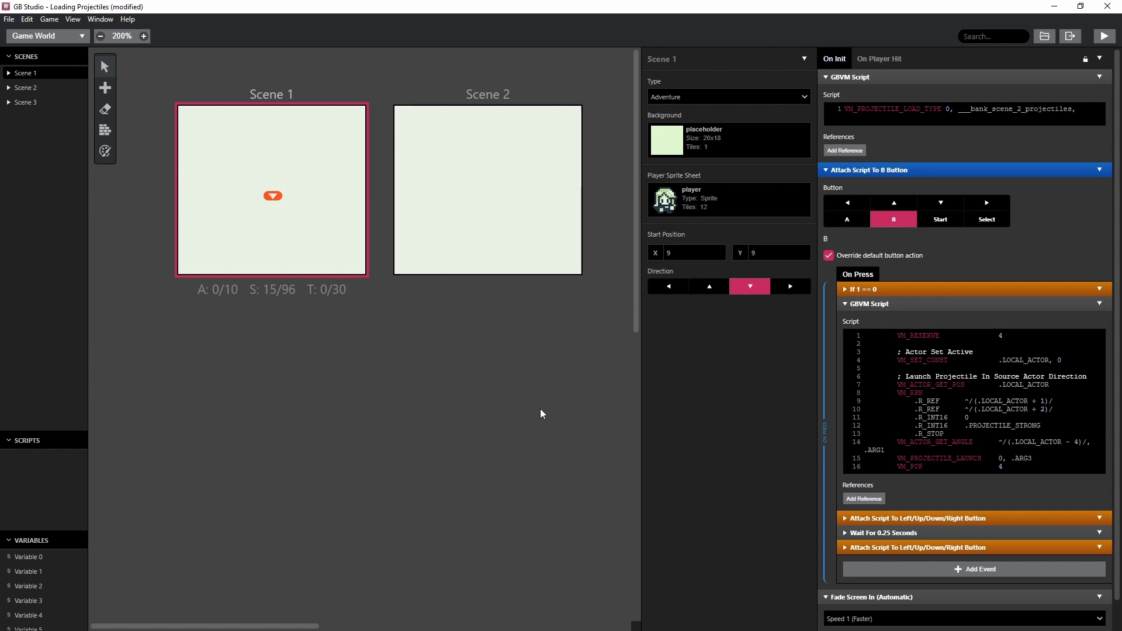
pyautogui.write('_SC')
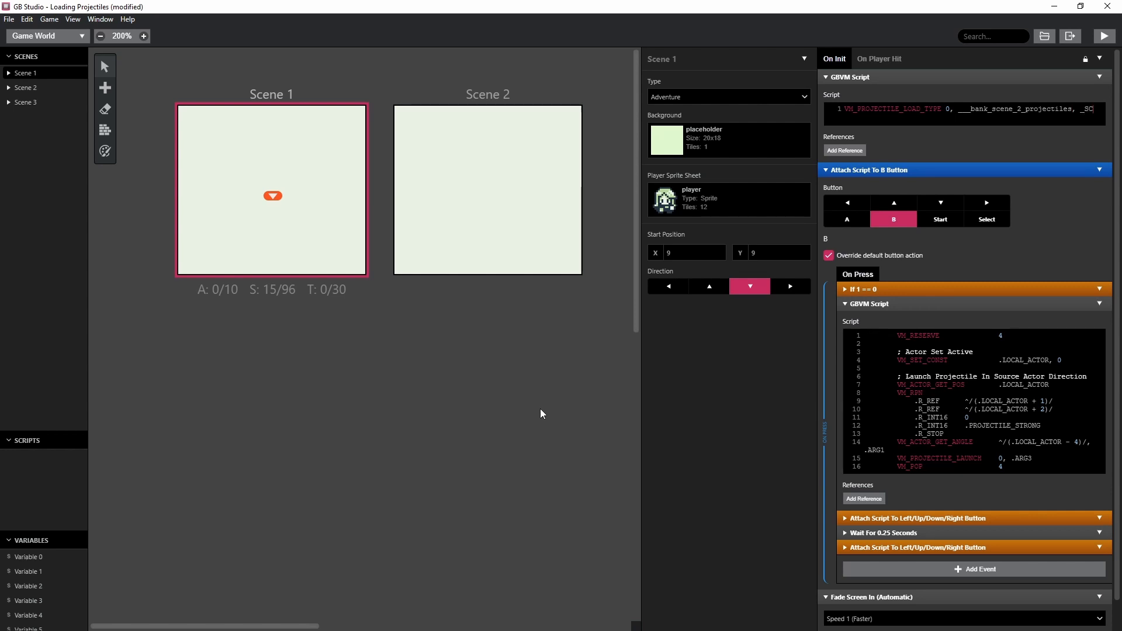
pyautogui.write('_SCENE_0_PR')
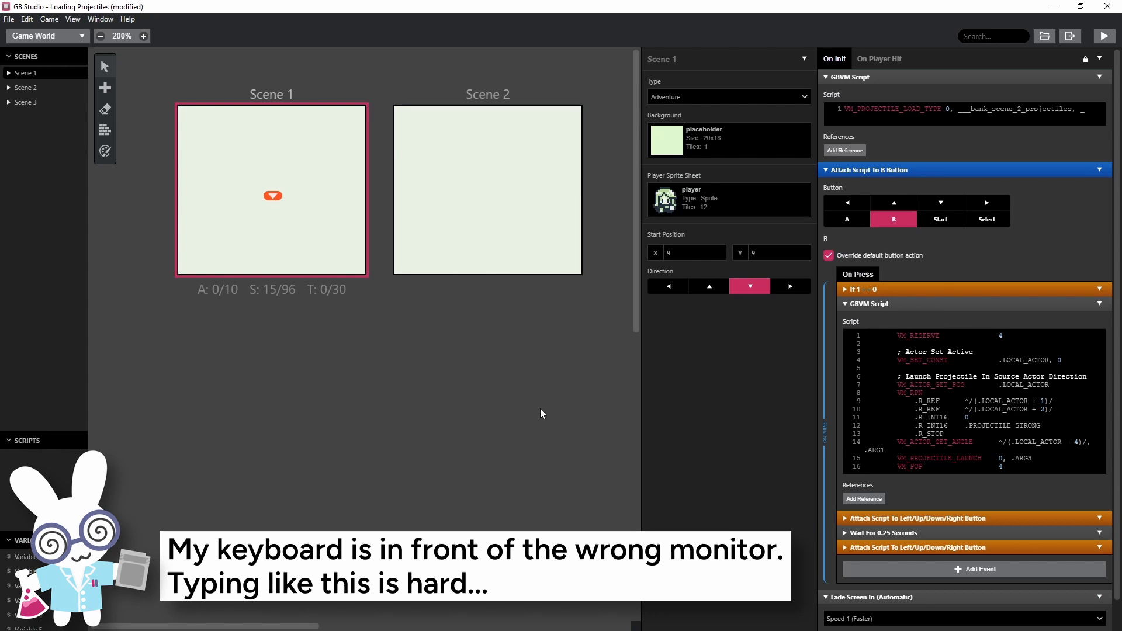
pyautogui.write('_scene_2_projectiles')
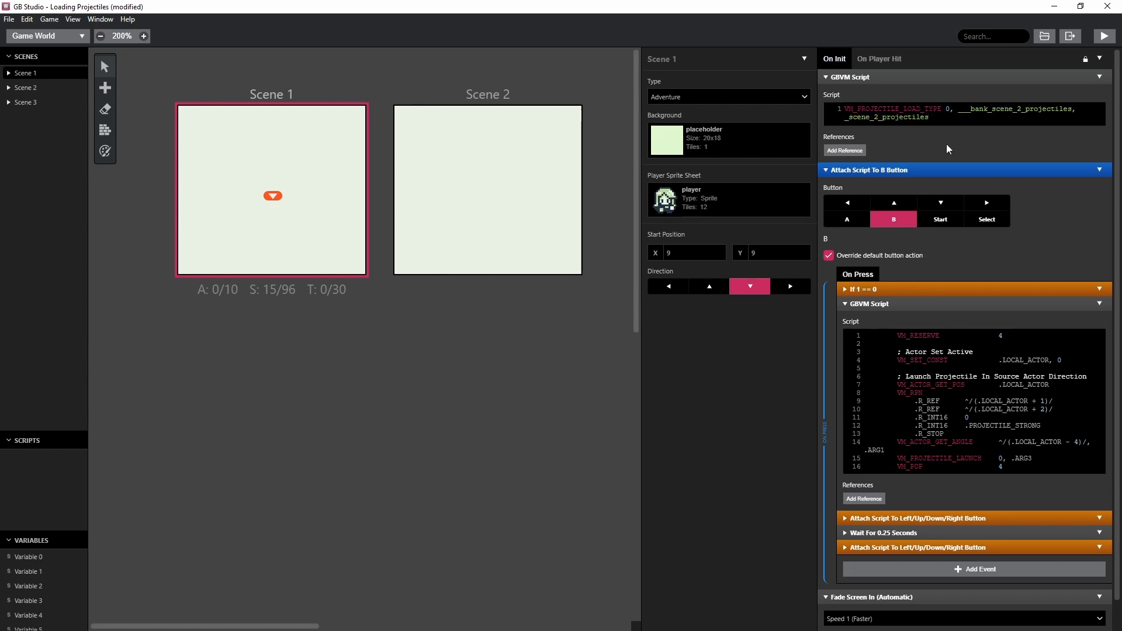
pyautogui.moveTo(521, 331)
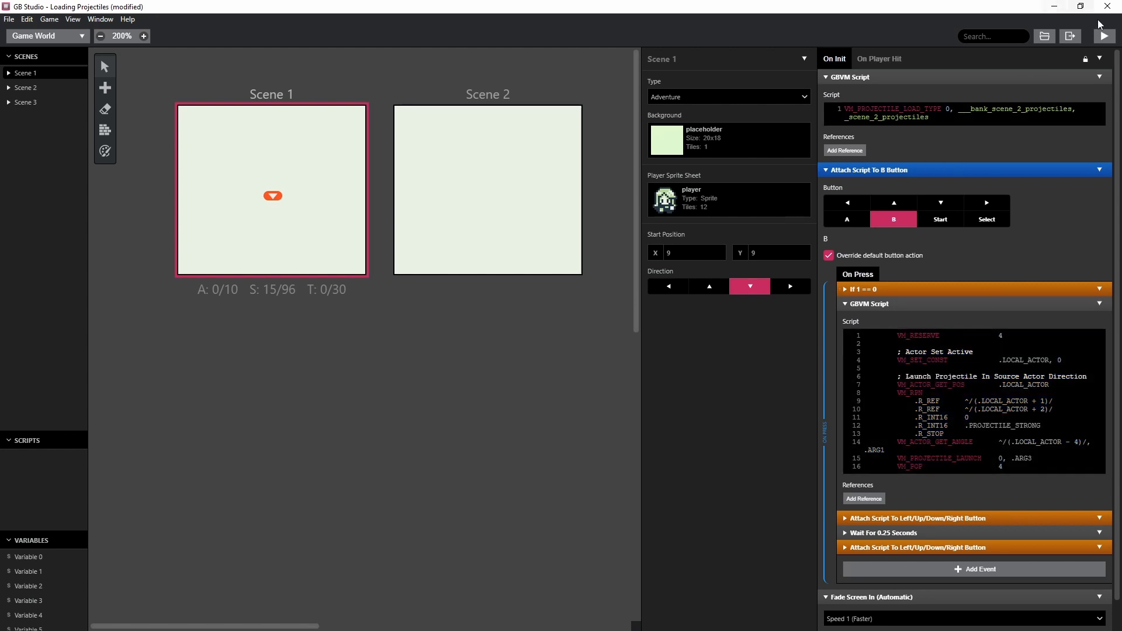
pyautogui.moveTo(1105, 36)
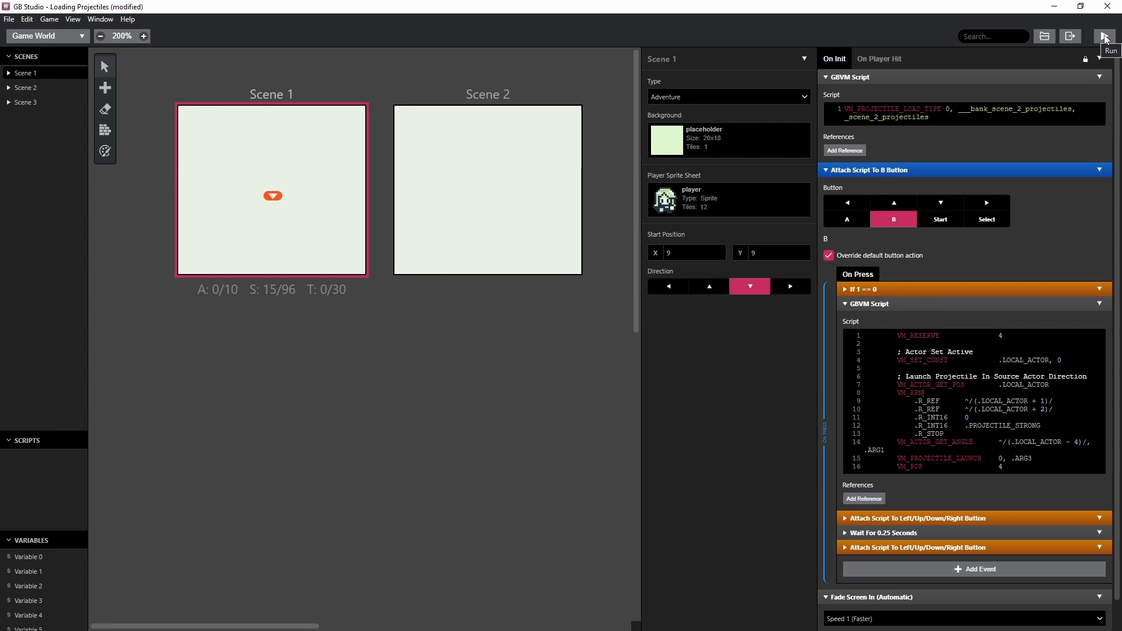
pyautogui.click(1103, 35)
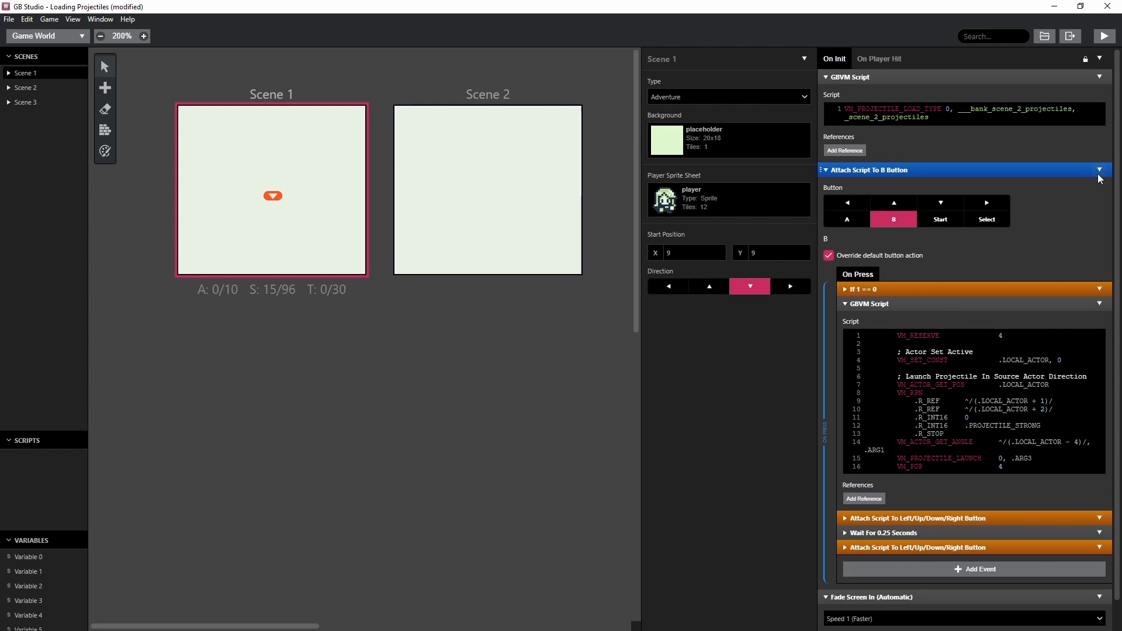
# - Add a Load Sprite Sheet event to Scene 1 On Init using the projectile fire sprite sheet
pyautogui.click(1100, 172)
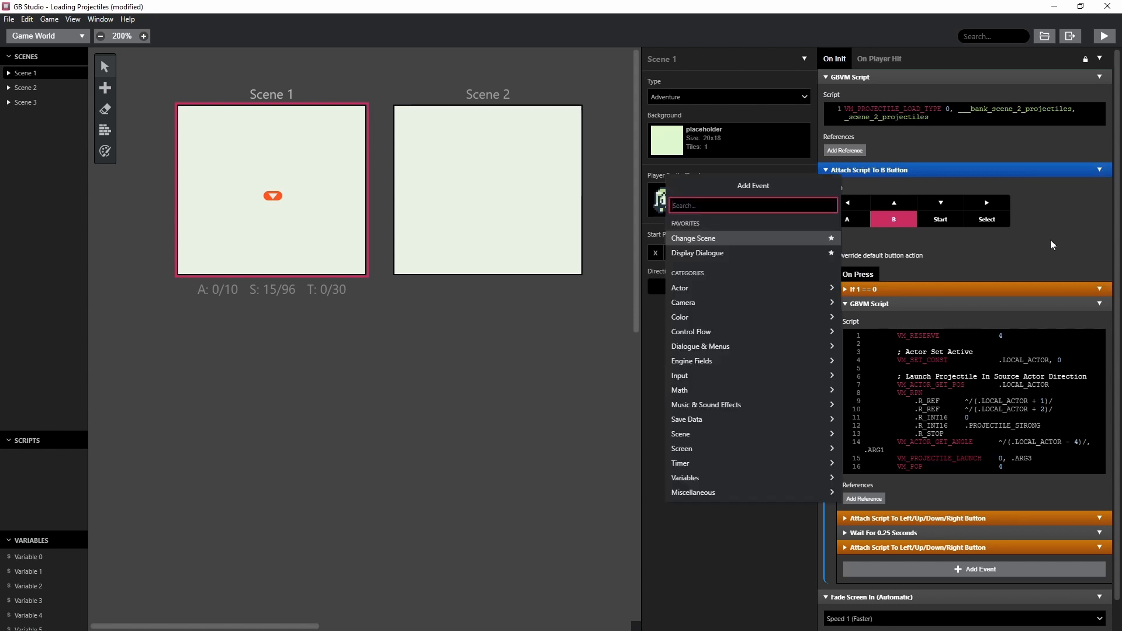
pyautogui.write('loa')
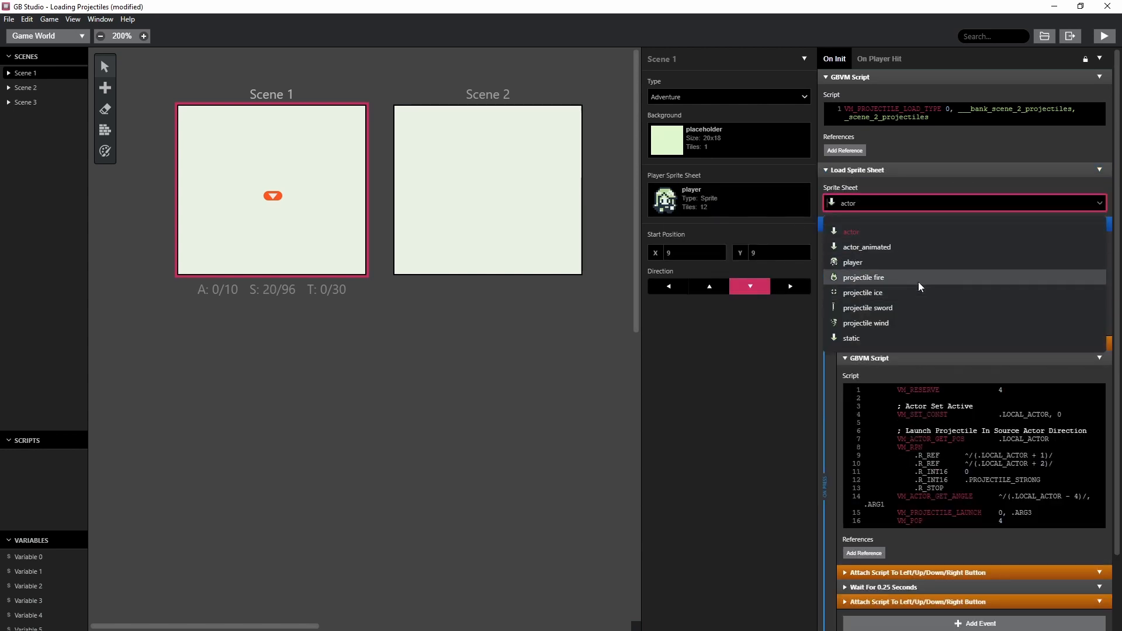
pyautogui.click(864, 277)
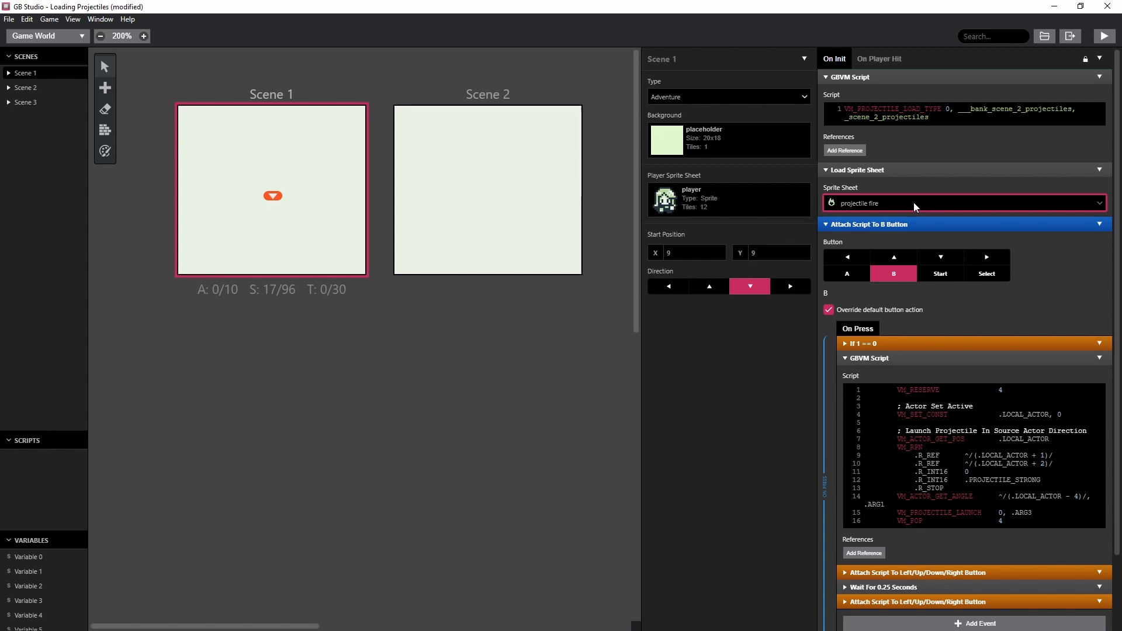
pyautogui.moveTo(1104, 36)
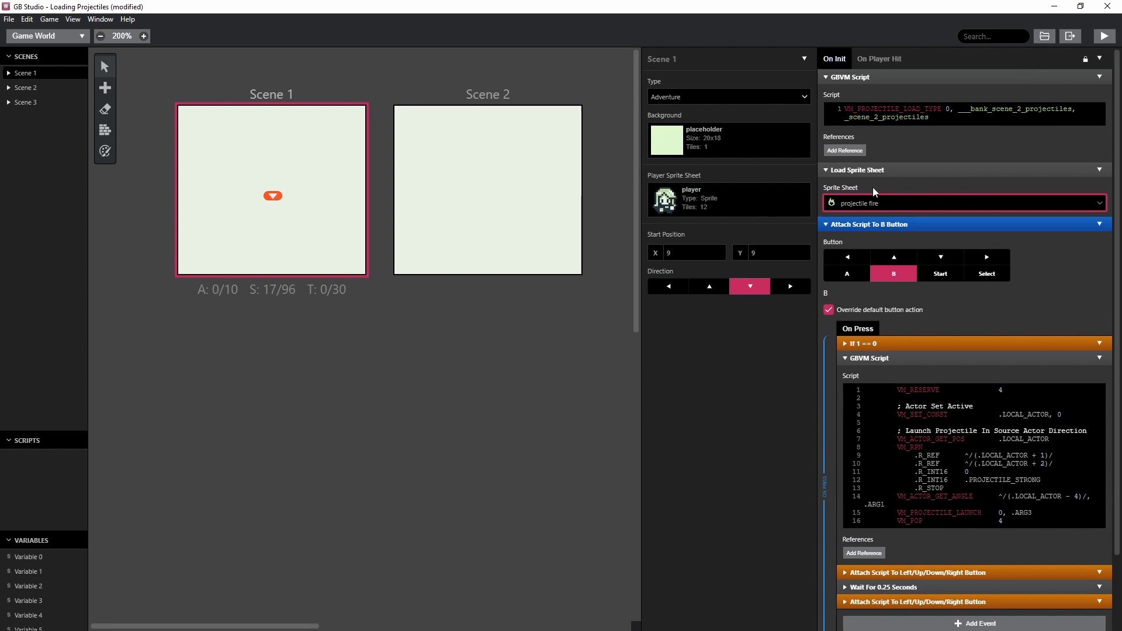
pyautogui.moveTo(1032, 68)
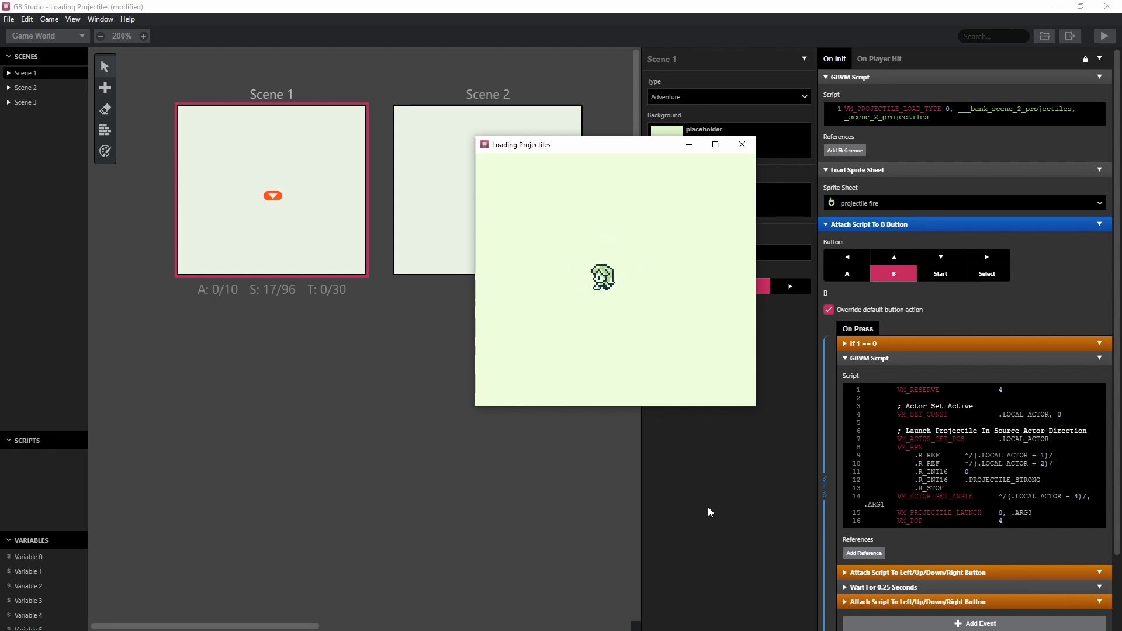
pyautogui.moveTo(719, 484)
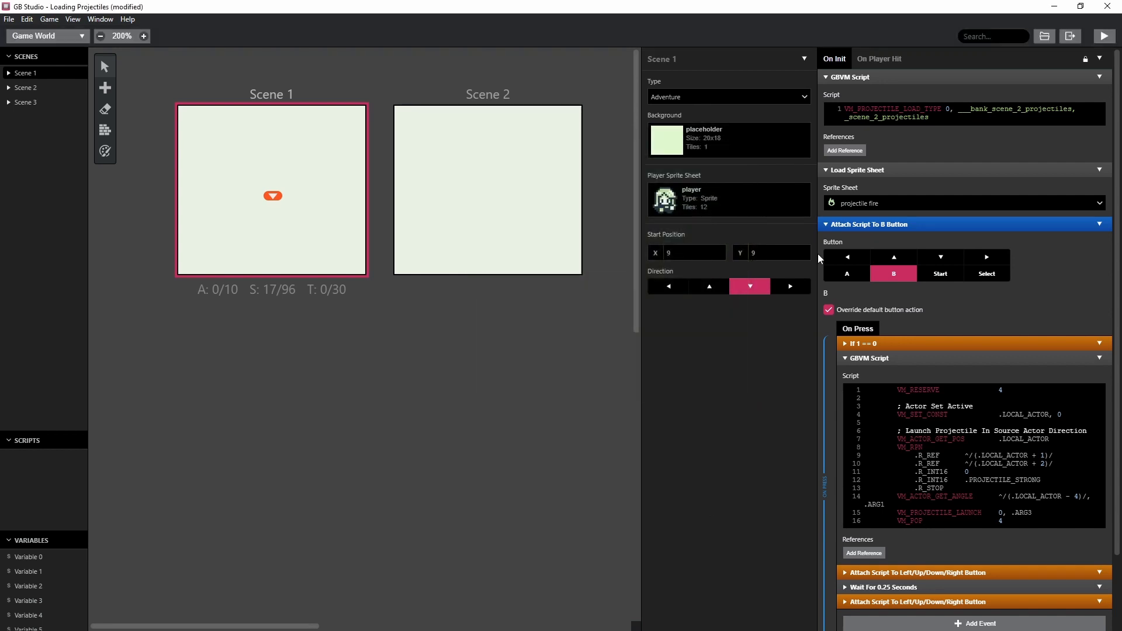
pyautogui.moveTo(842, 343)
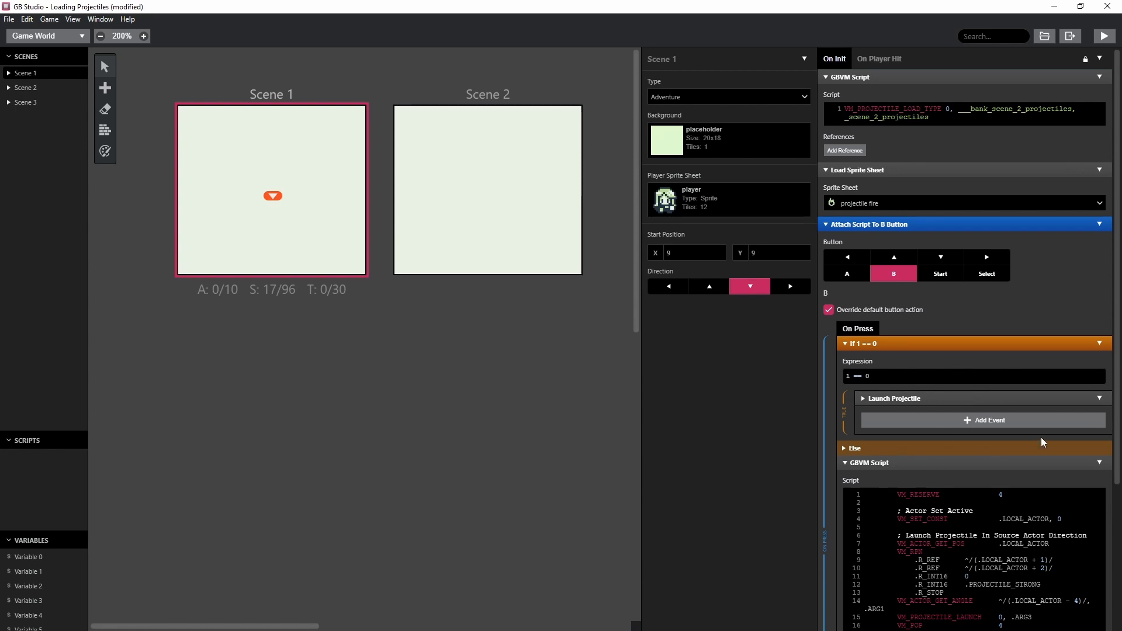
pyautogui.moveTo(863, 397)
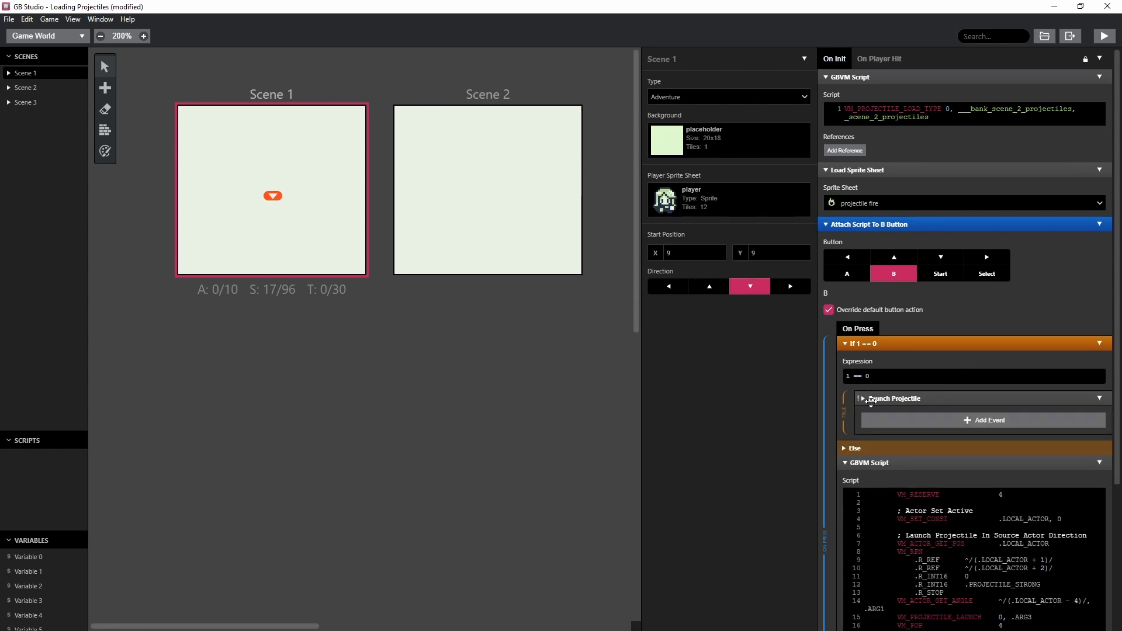
pyautogui.moveTo(925, 395)
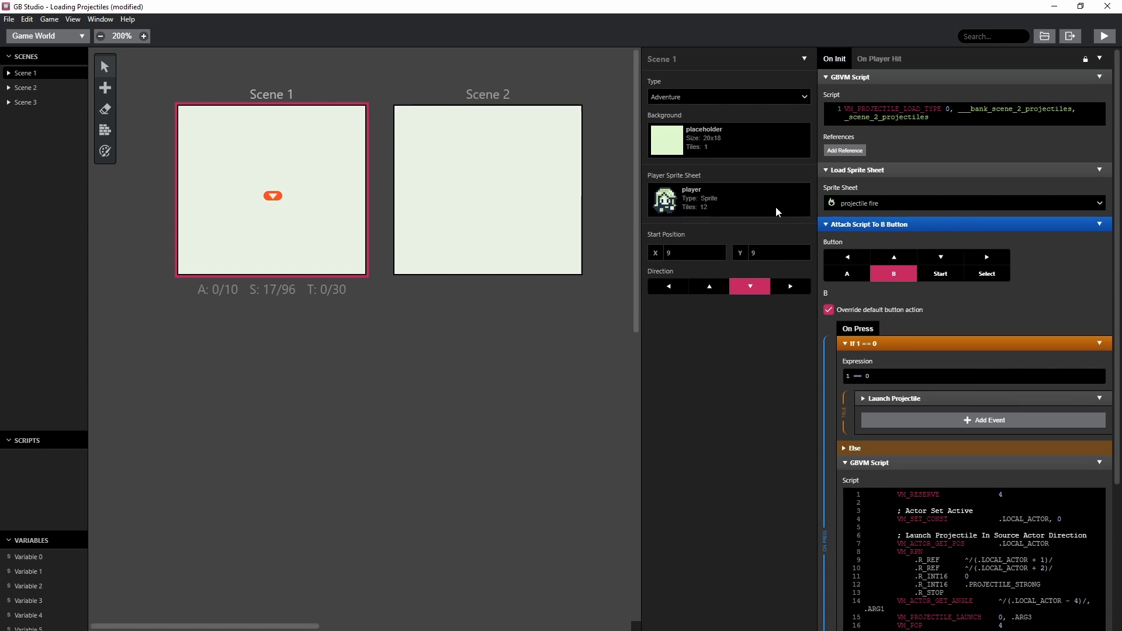
# - Inspect Scene 2's Launch Projectile event settings, then go back to Scene 1
pyautogui.click(487, 189)
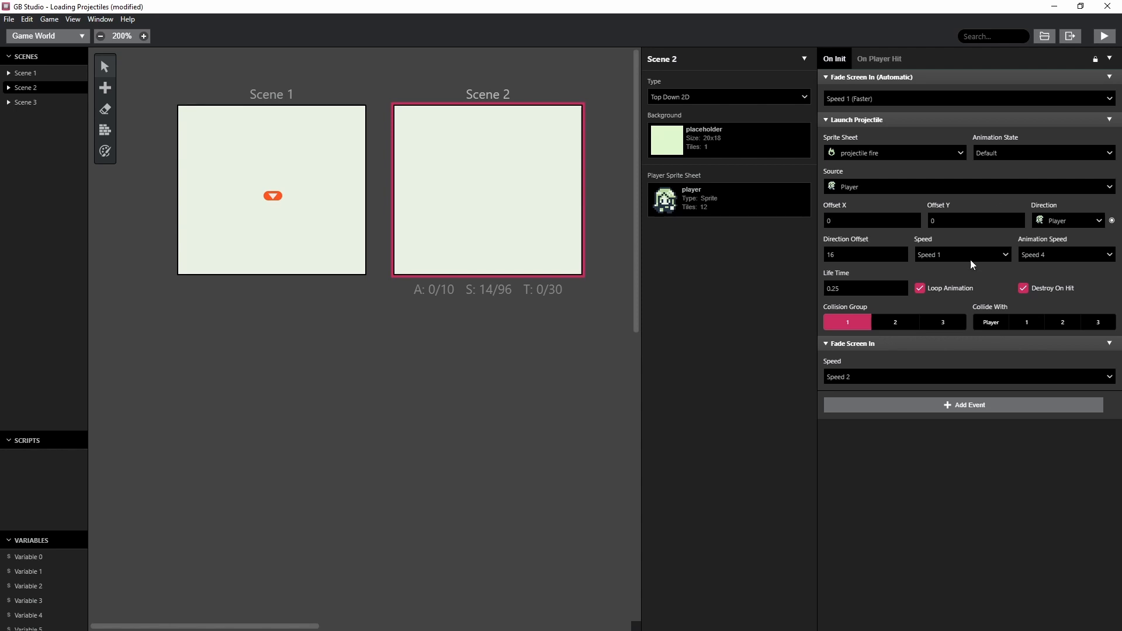
pyautogui.moveTo(748, 250)
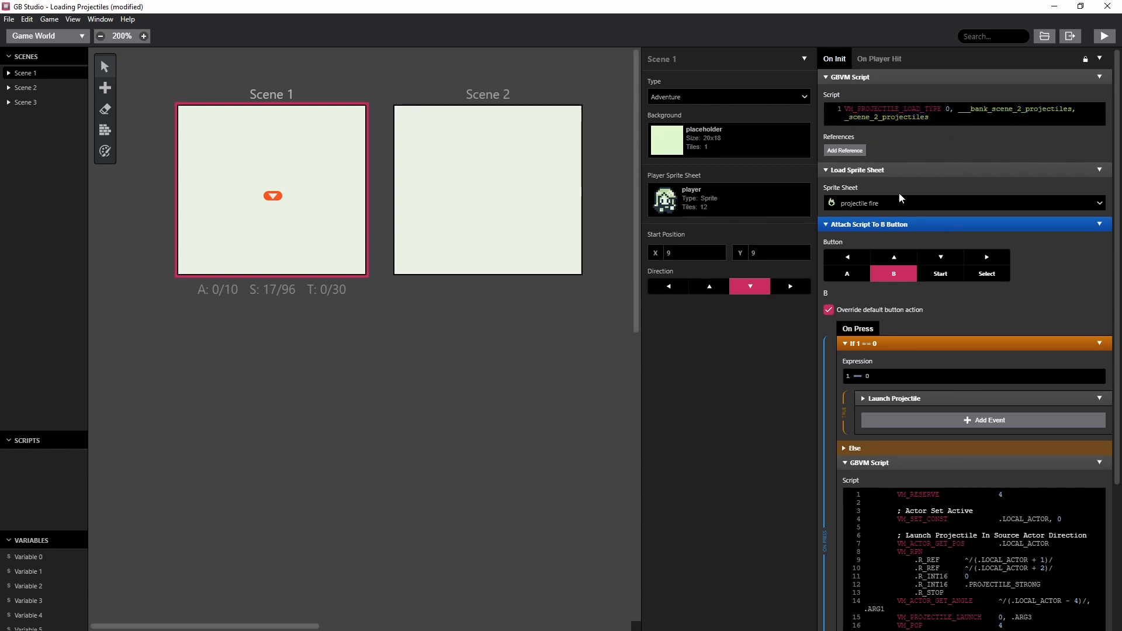
pyautogui.click(963, 202)
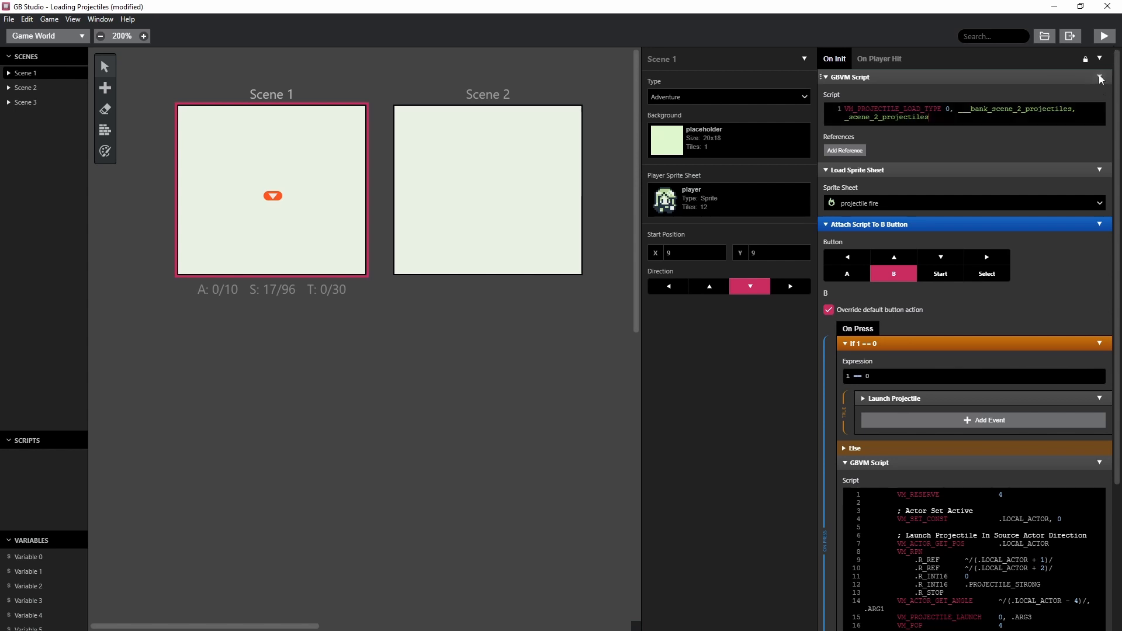
# - Move the projectile-loading GBVM Script into an A-button Attach Script To Button event, then test-run
pyautogui.click(982, 420)
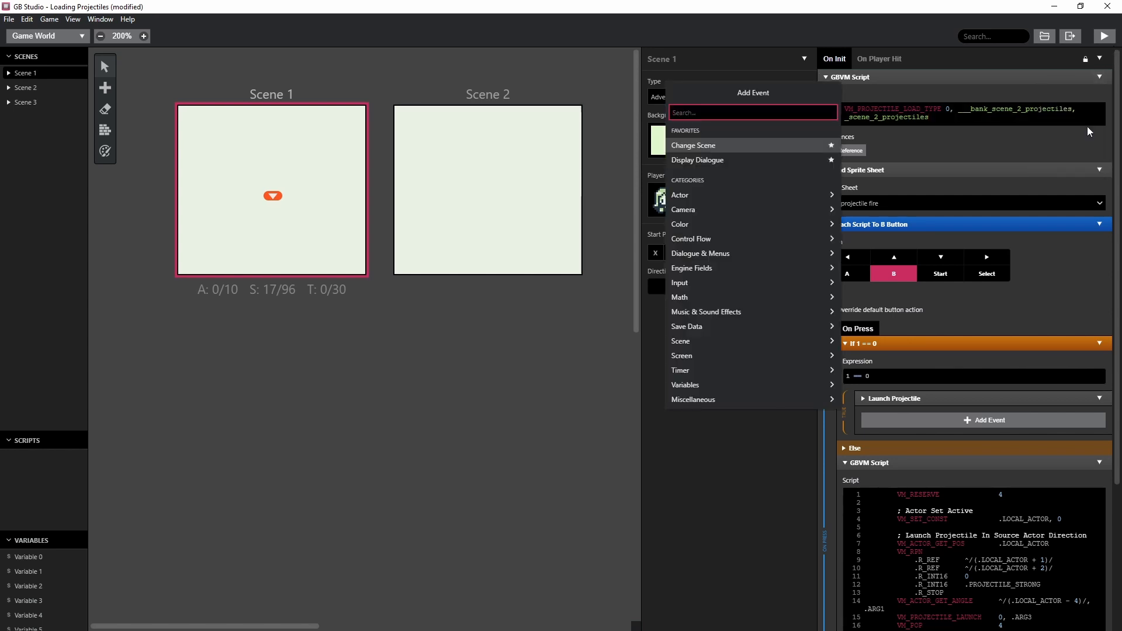
pyautogui.write('a')
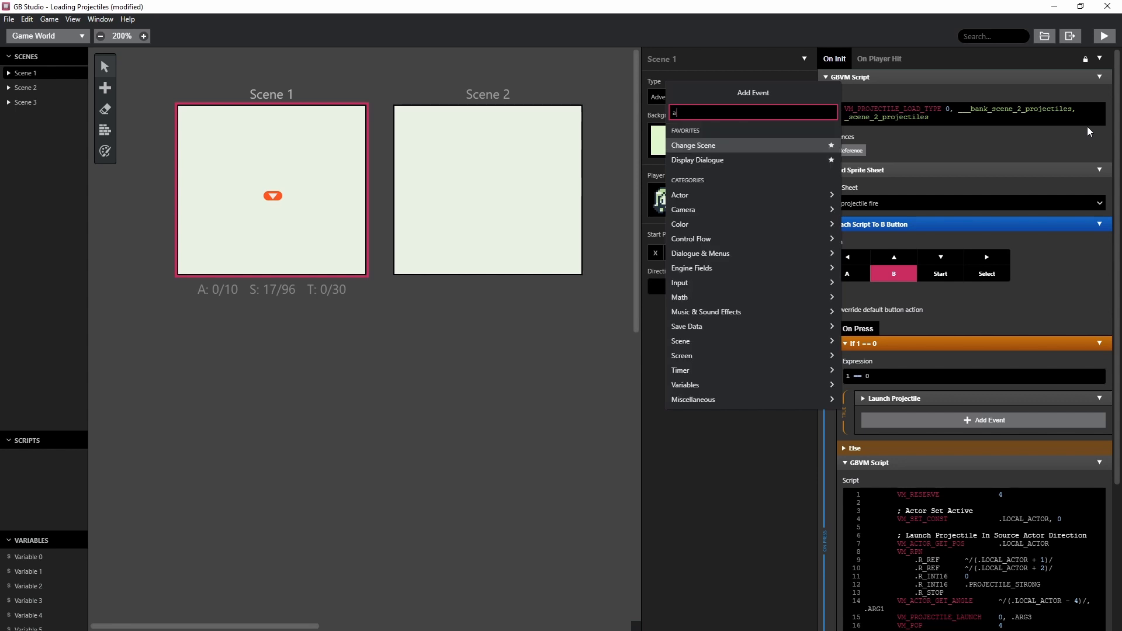
pyautogui.write('ttach')
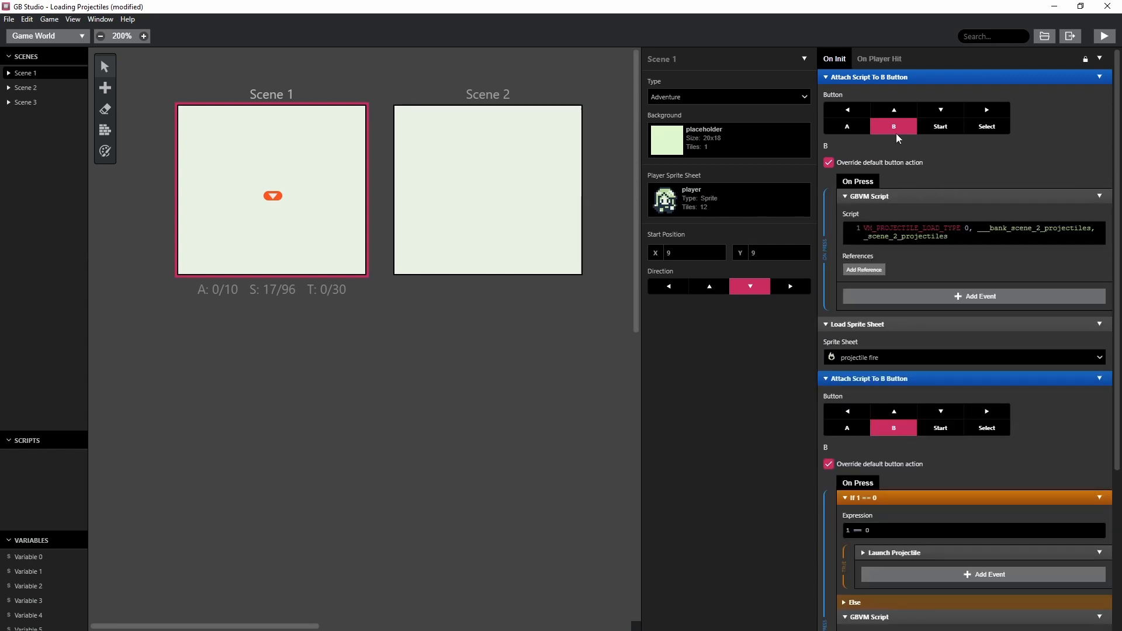
pyautogui.click(847, 126)
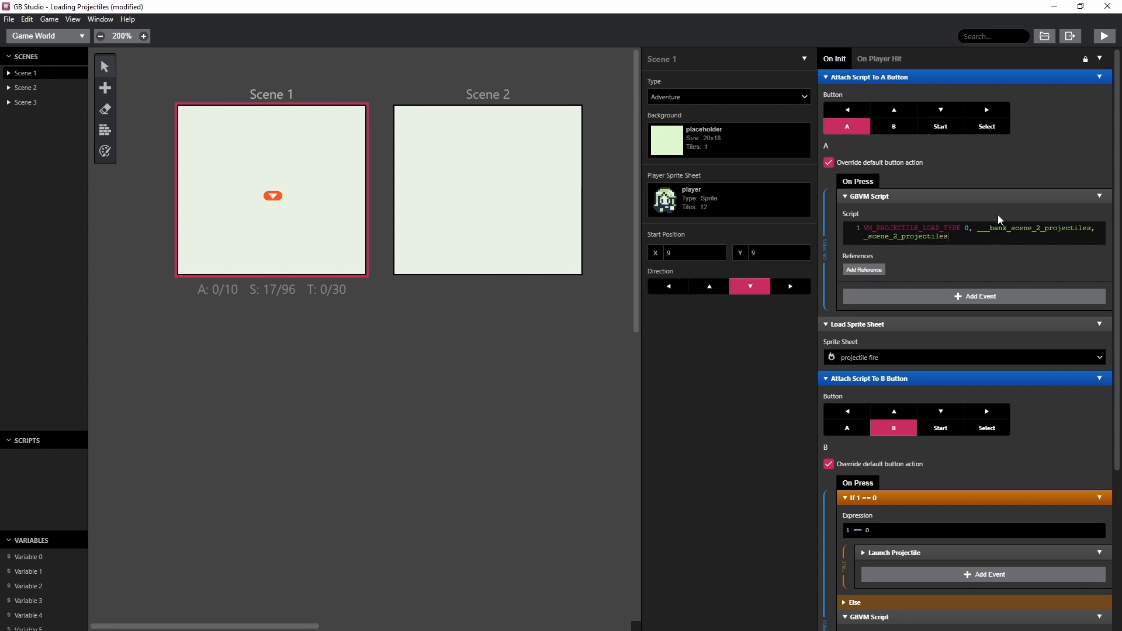
pyautogui.moveTo(986, 111)
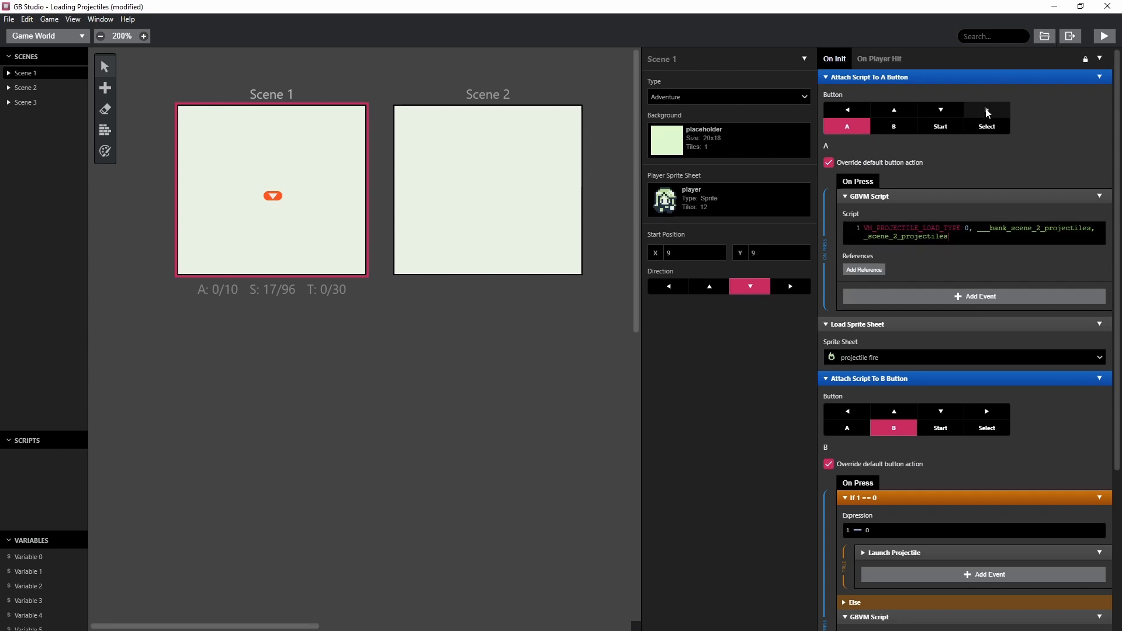
pyautogui.moveTo(1025, 89)
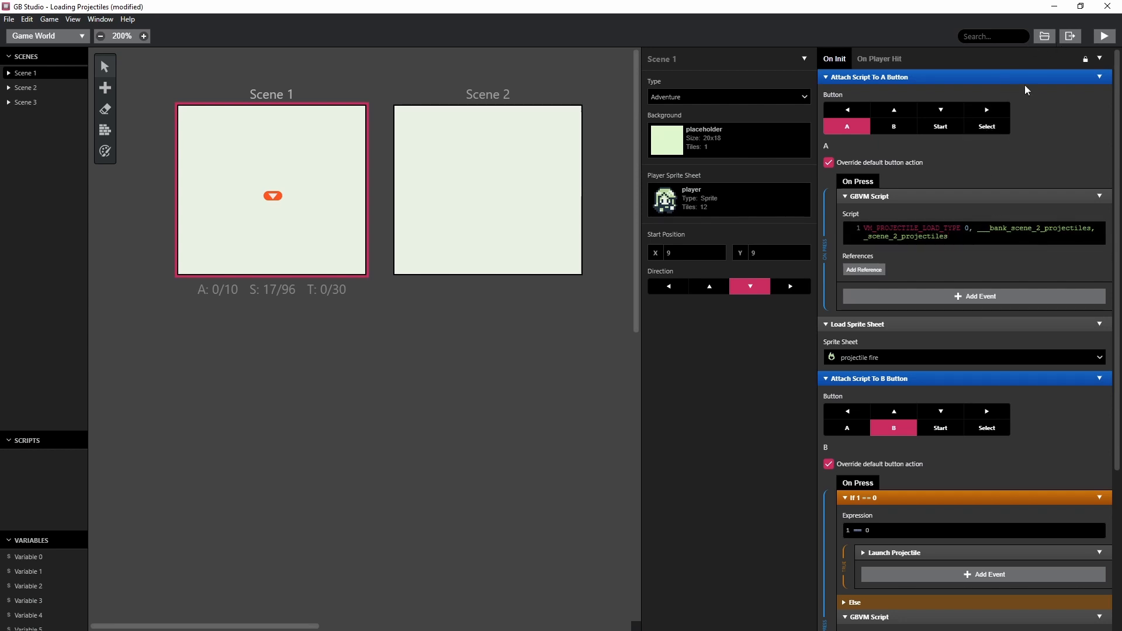
pyautogui.click(1104, 35)
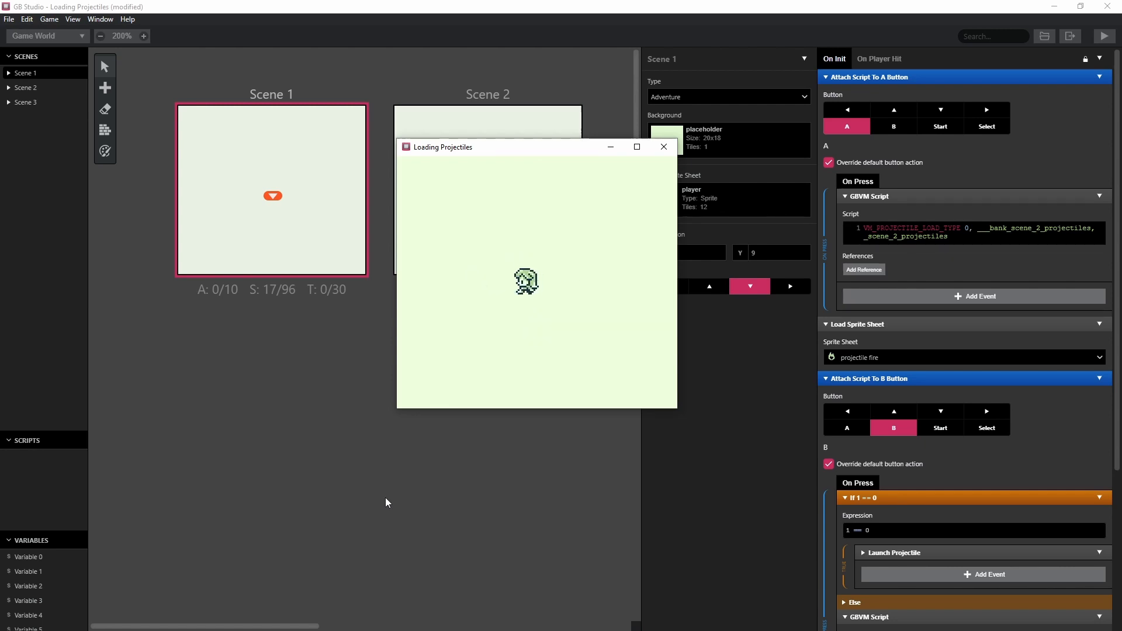
pyautogui.moveTo(626, 147)
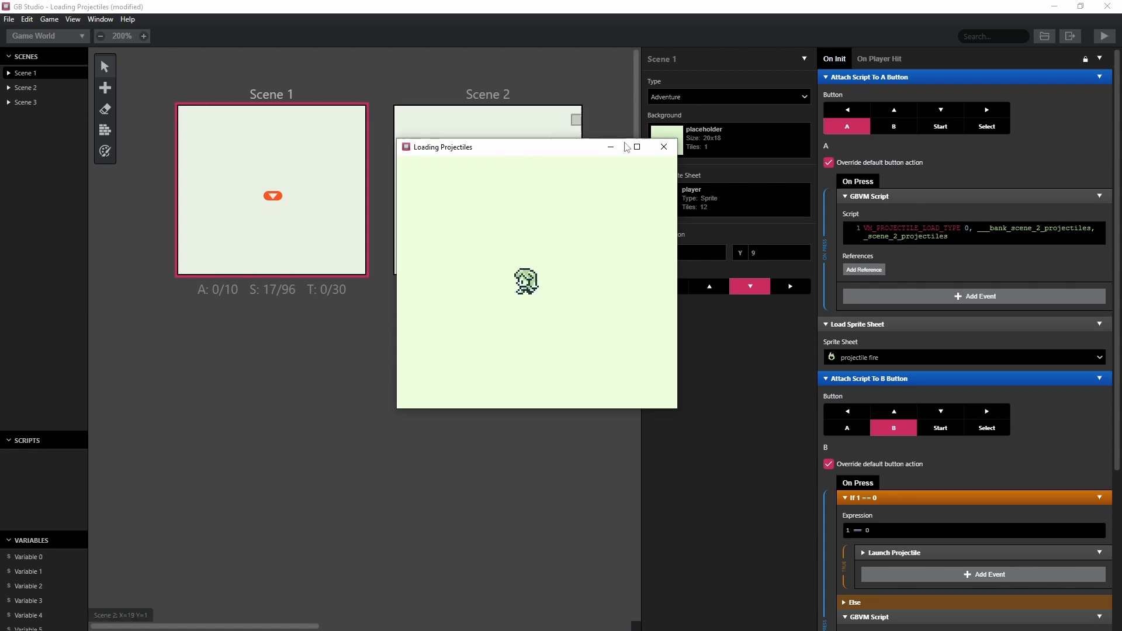
# - Close the test game and bring up Game > Advanced > Eject Engine
pyautogui.click(661, 146)
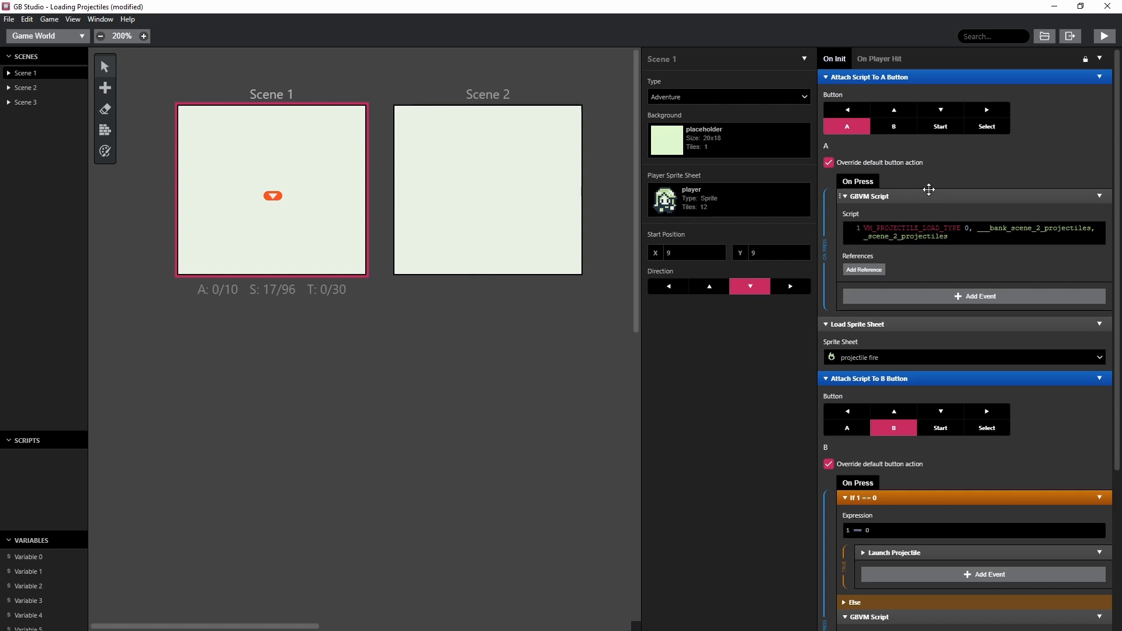
pyautogui.scroll(-3)
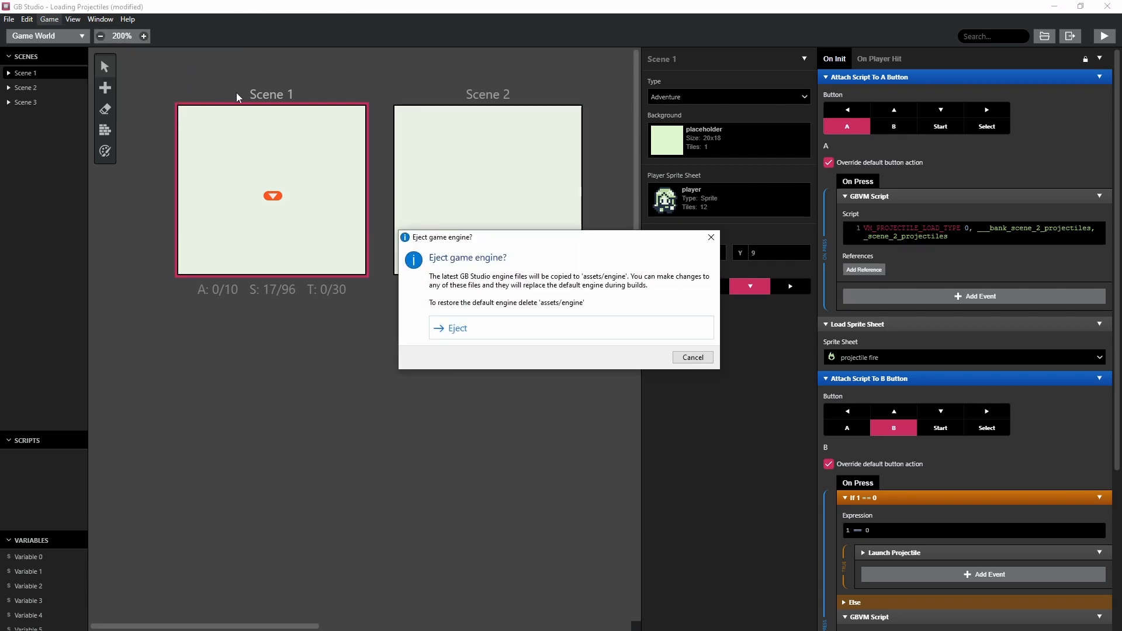
# - Eject the engine into assets/engine and browse into its src/data folder
pyautogui.click(691, 357)
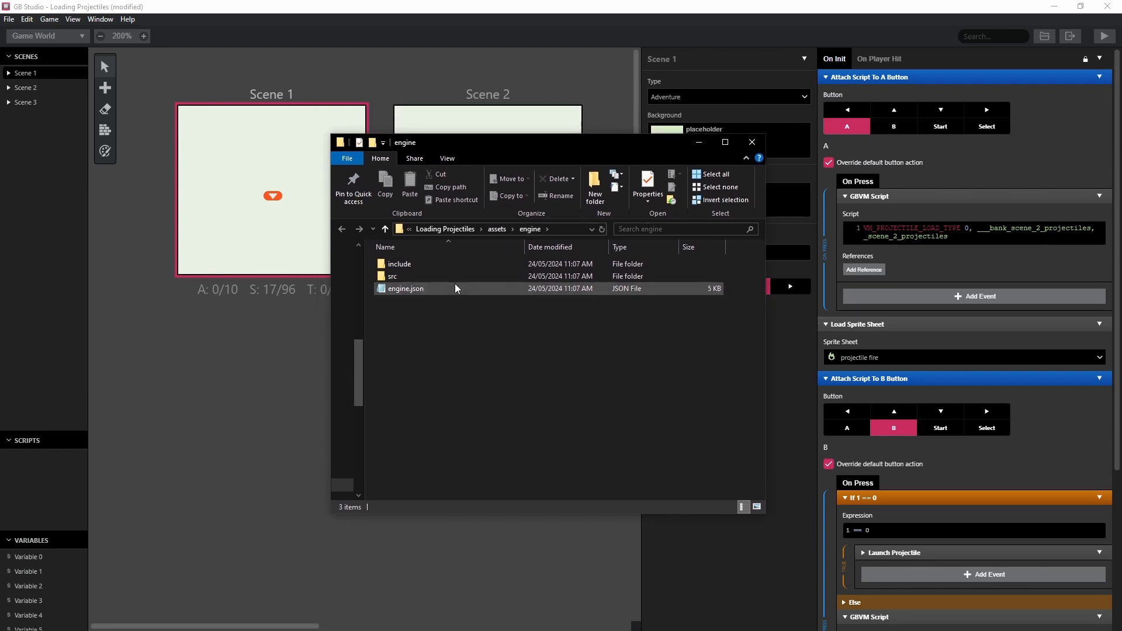
pyautogui.doubleClick(392, 276)
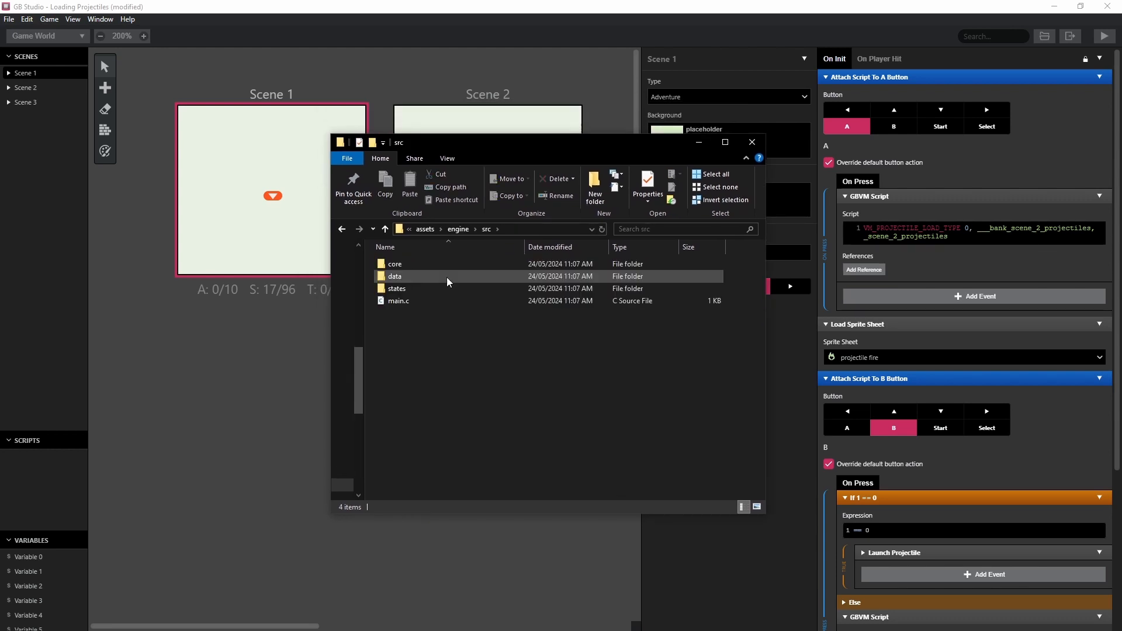
pyautogui.doubleClick(395, 276)
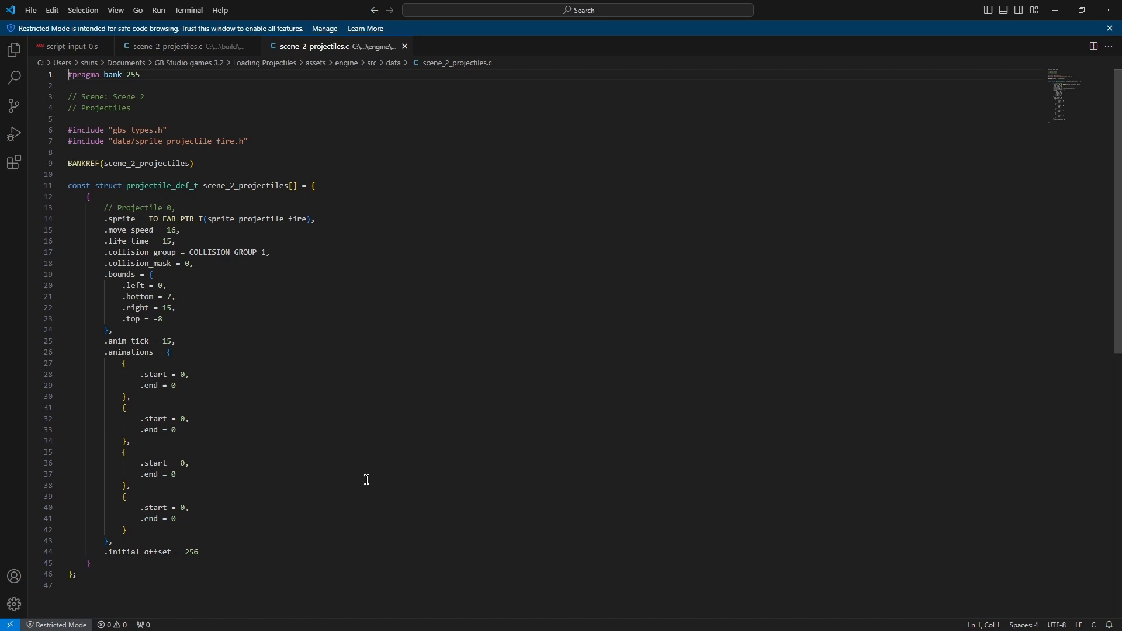
pyautogui.moveTo(336, 400)
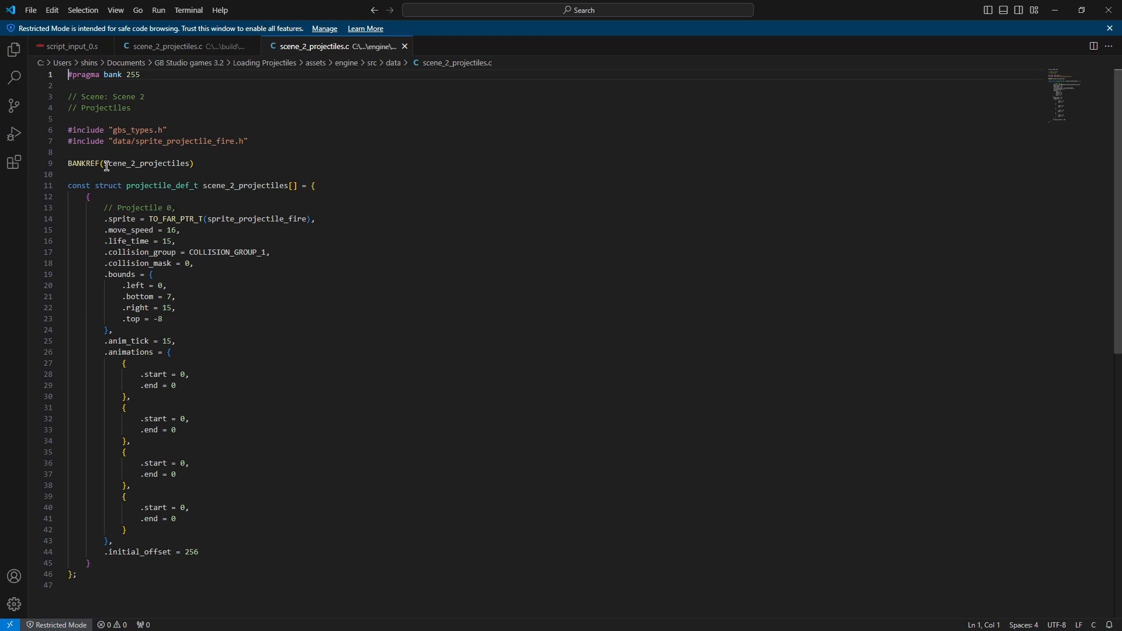
# - Select the scene_2_projectiles bank reference and array name to rename them my_projectiles
pyautogui.doubleClick(118, 163)
pyautogui.write('my')
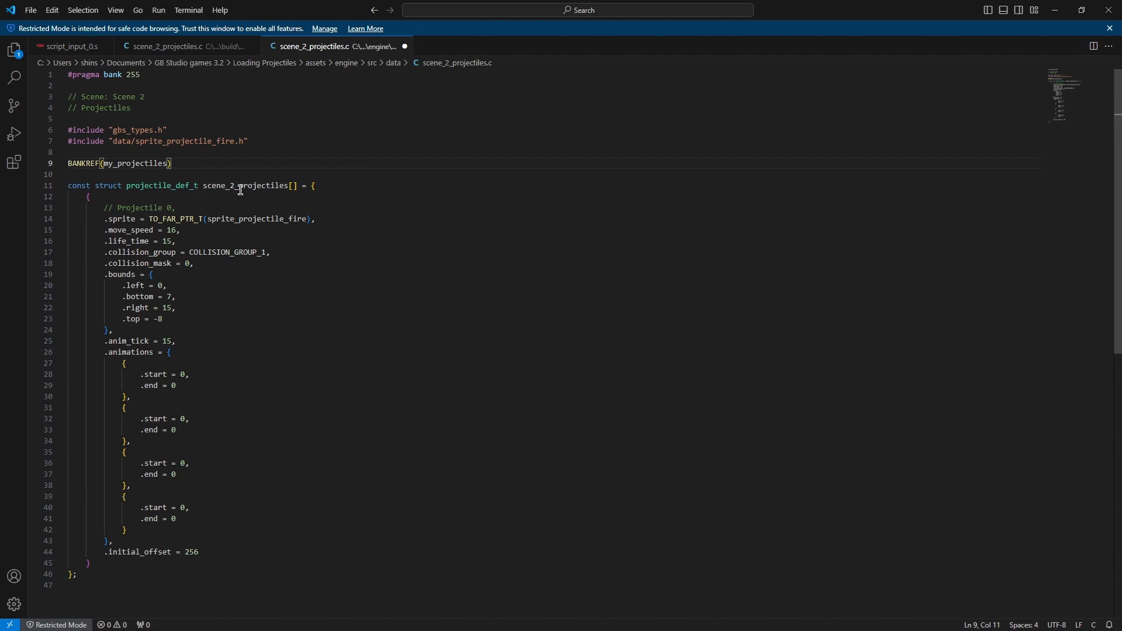
pyautogui.doubleClick(245, 185)
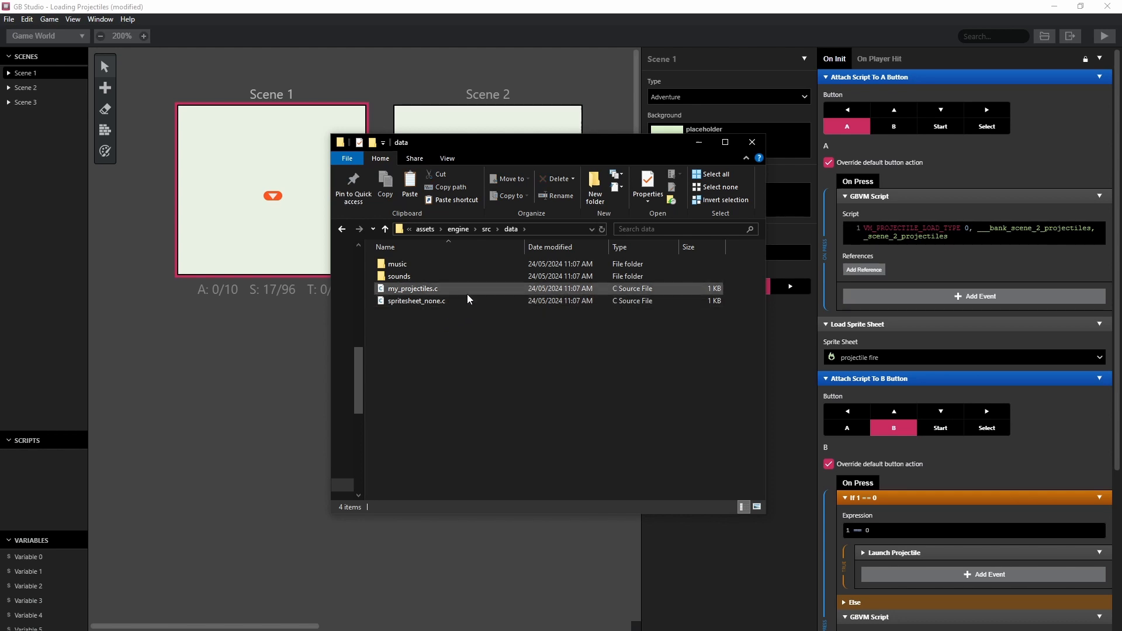
# - Check my_projectiles.c in the data folder and switch the A-button script's bank to my_projectiles
pyautogui.click(412, 288)
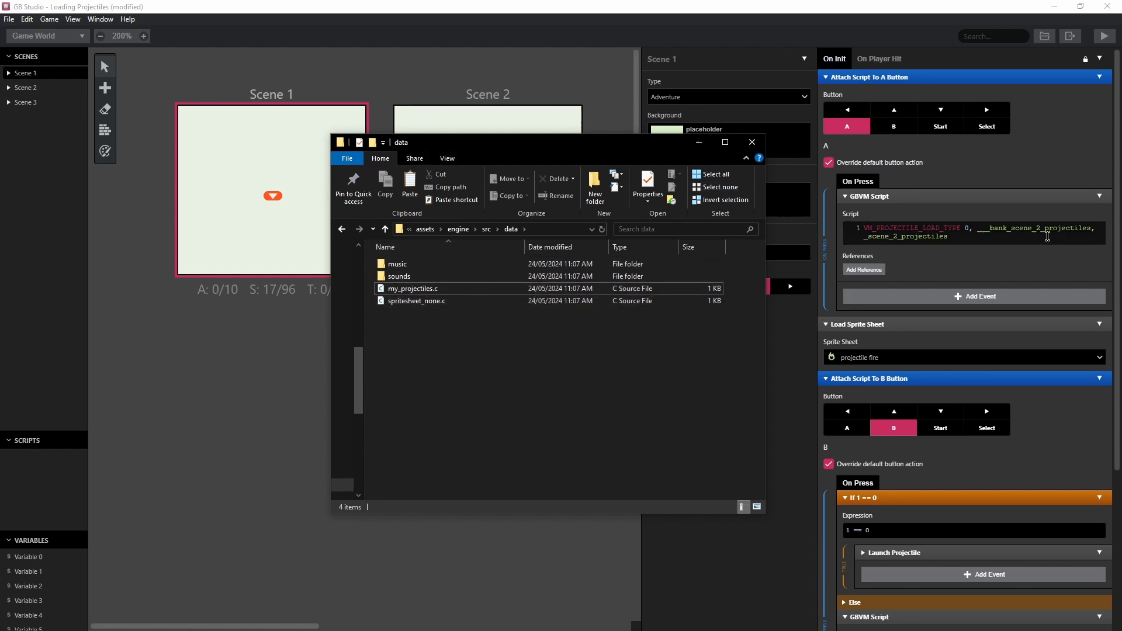
pyautogui.click(751, 141)
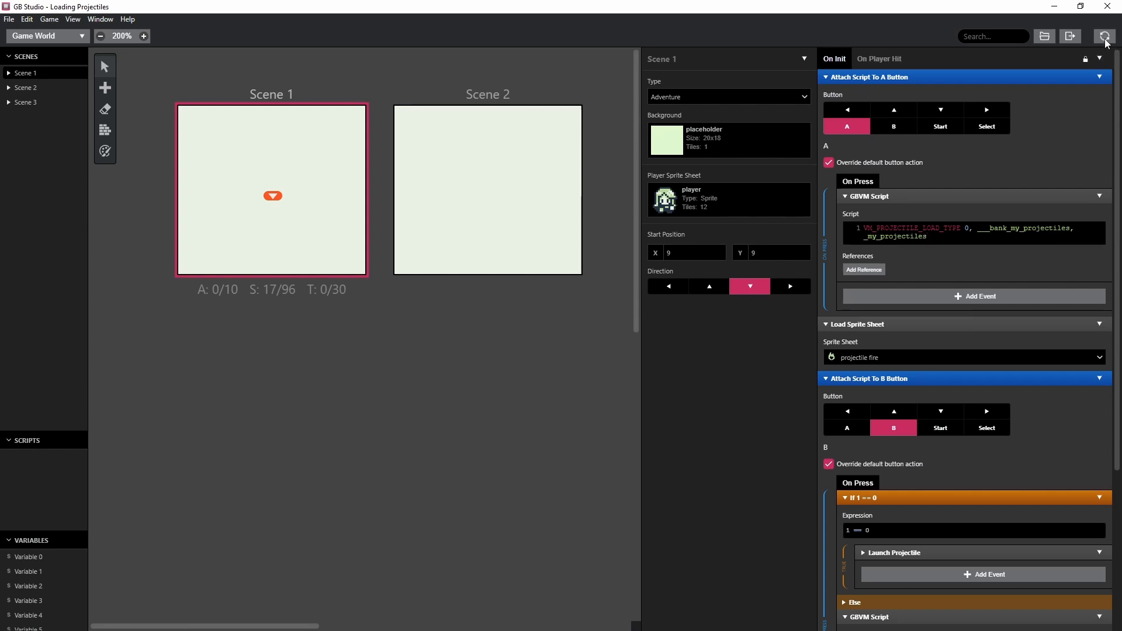
pyautogui.moveTo(577, 272)
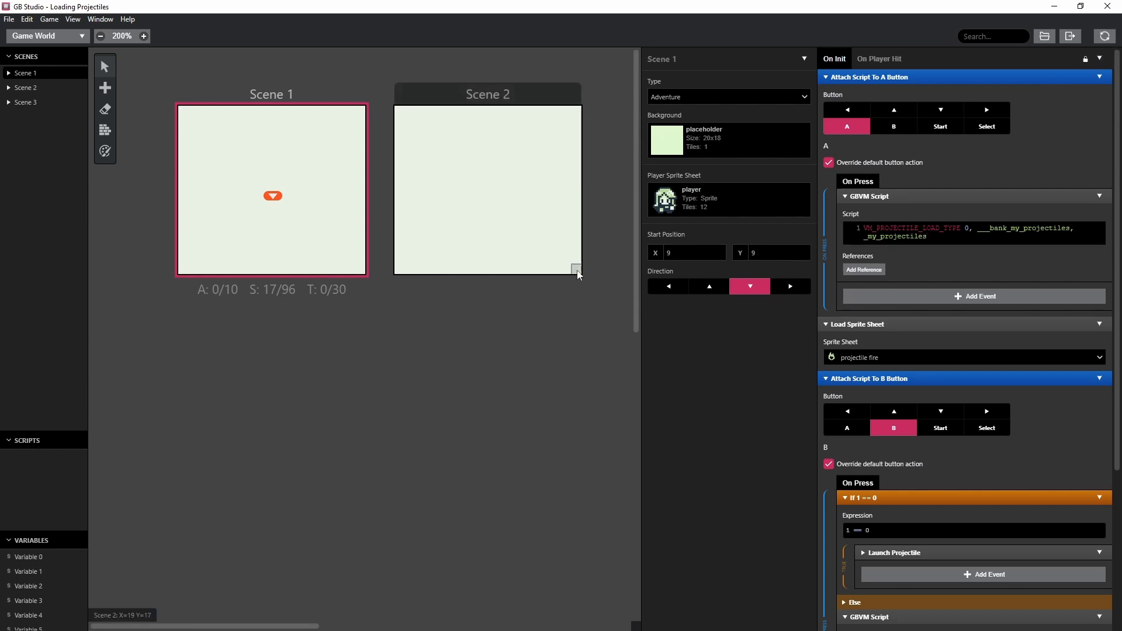
# - Run the Loading Projectiles game to test A-button loading of my_projectiles
pyautogui.click(1103, 36)
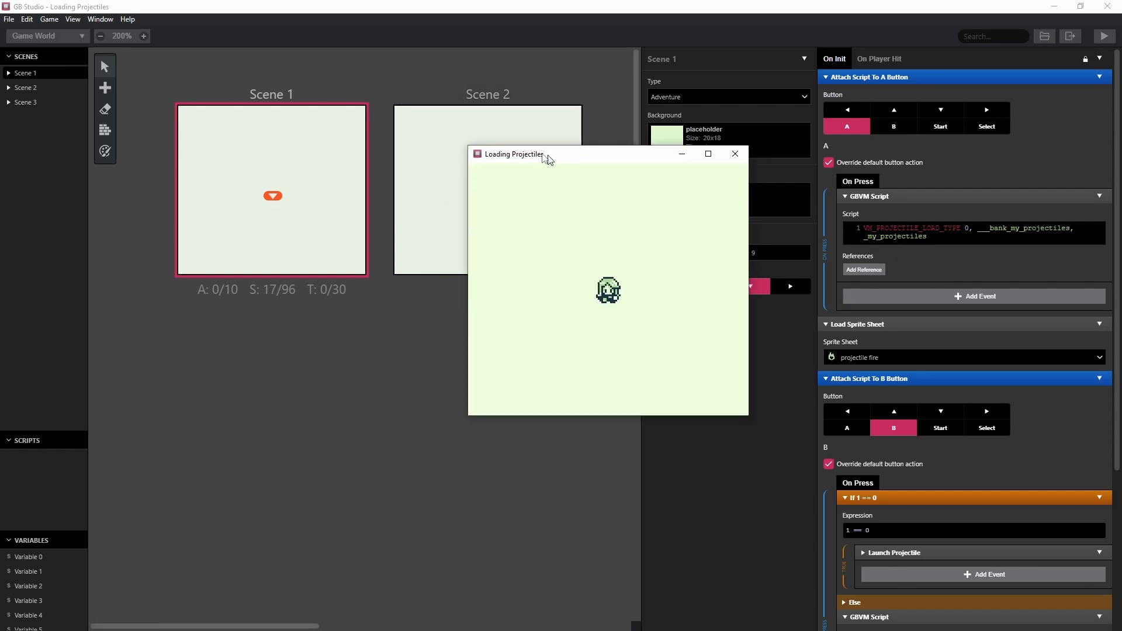